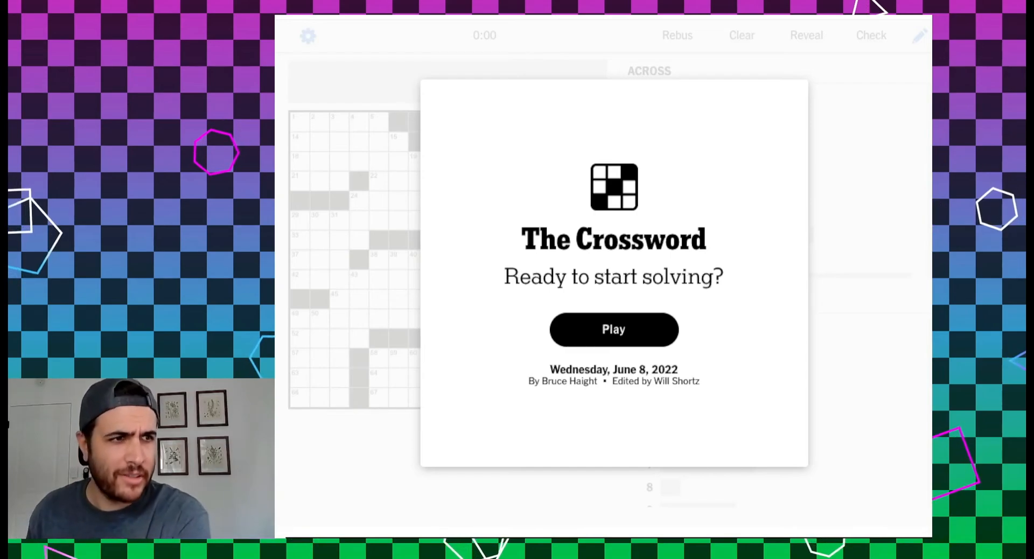
Start the Wednesday, June 8, 2022 puzzle from the 'Ready to start solving?' dialog
left_click(614, 329)
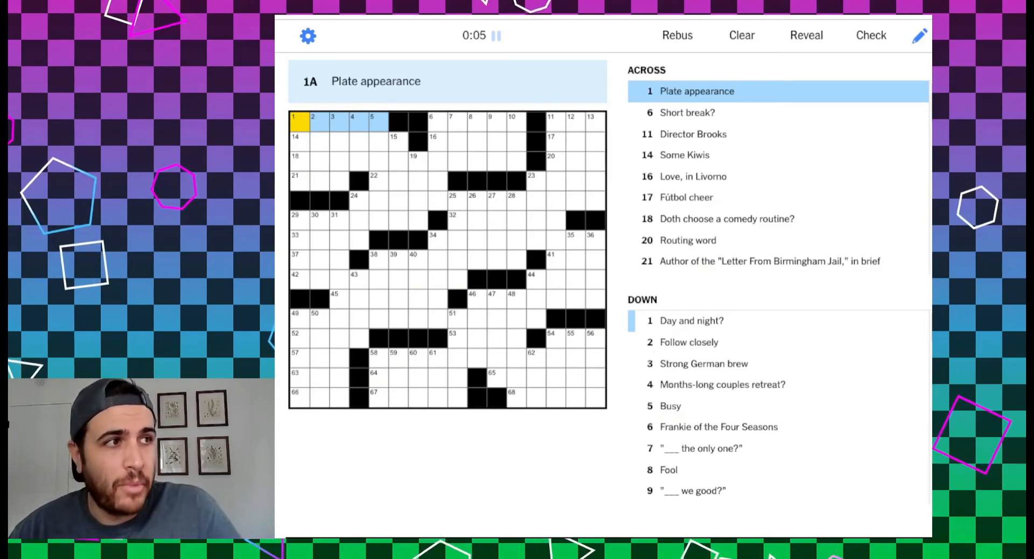
Enter ATBAT at 1-Across and MAORIS in the top rows
type("A")
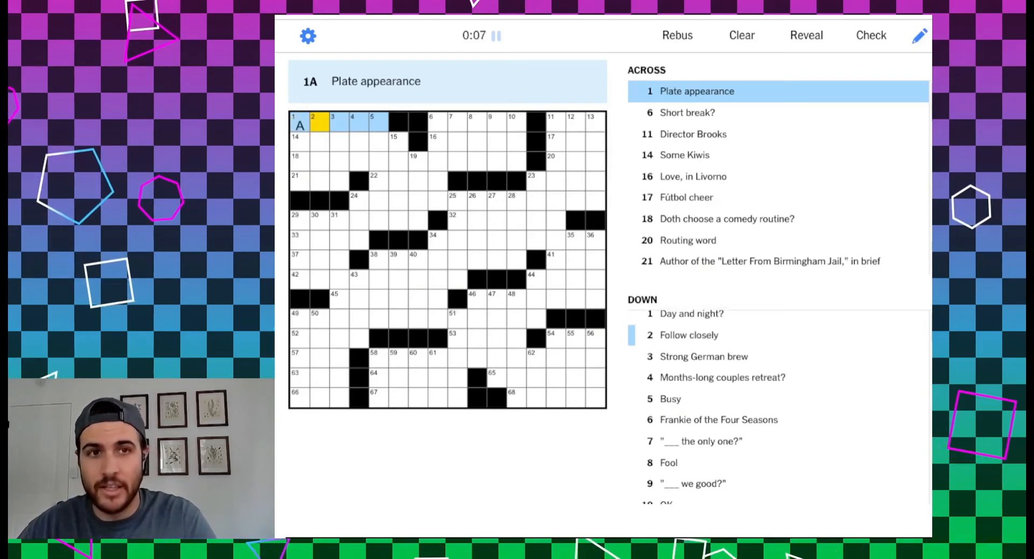
type("TBAT")
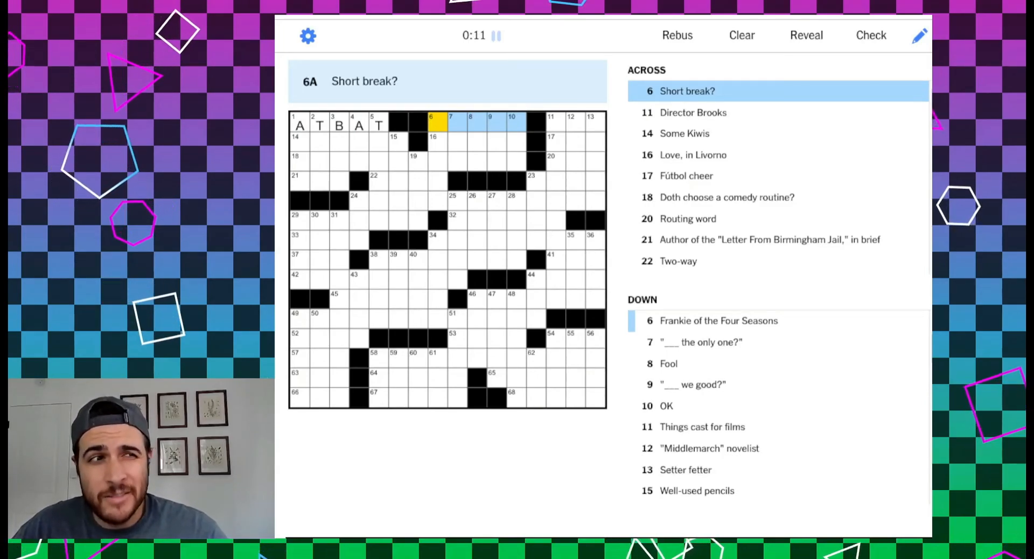
left_click(552, 121)
type("MEL")
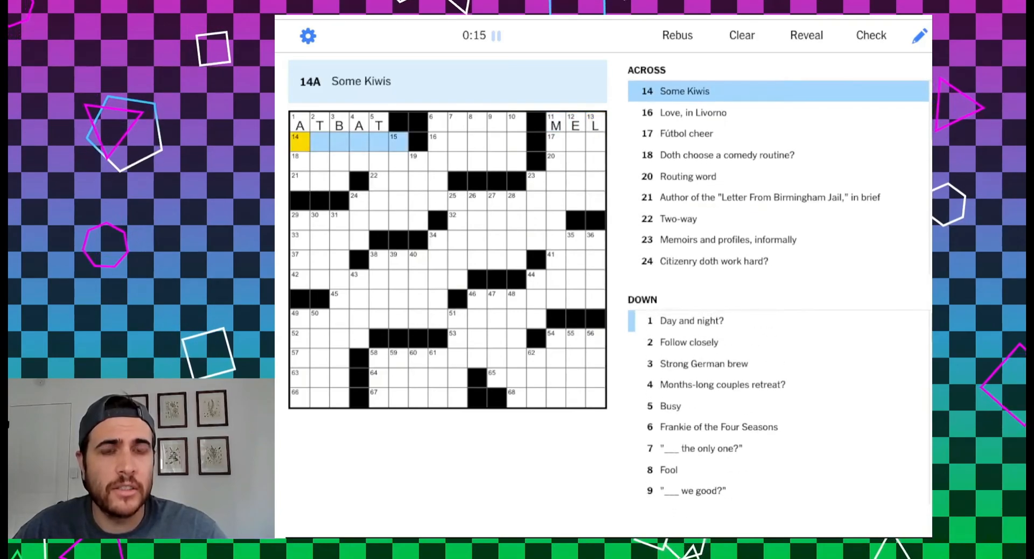
type("MA")
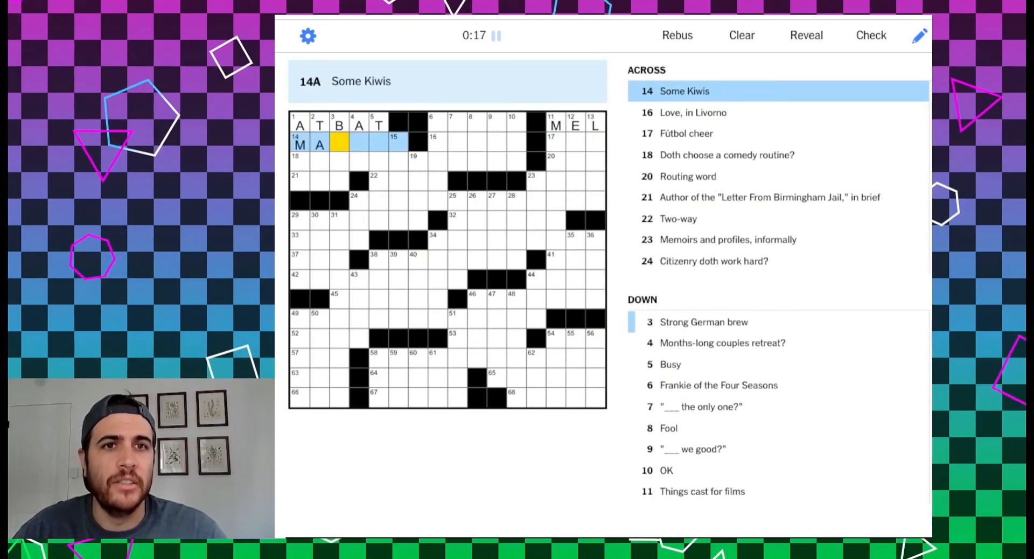
type("ORIS")
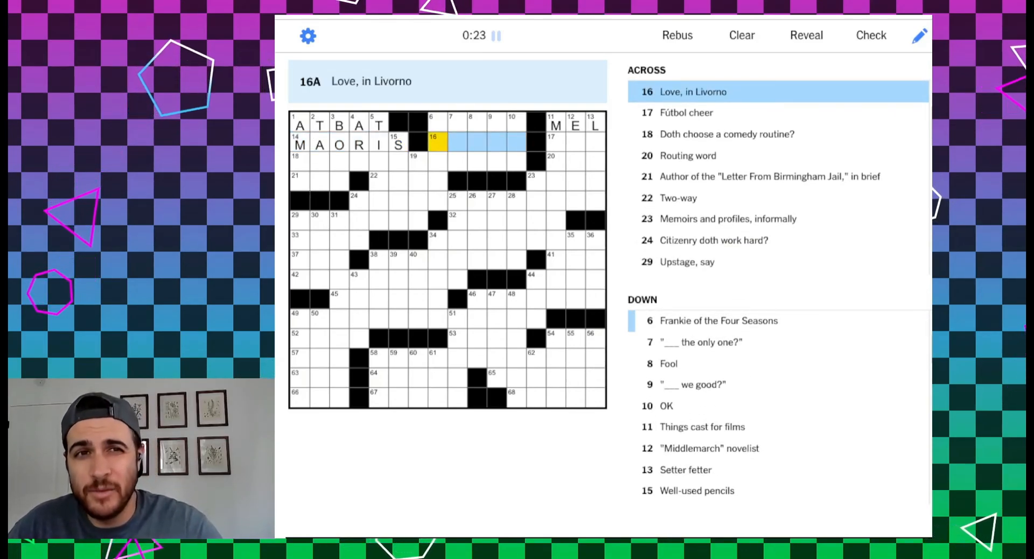
Fill AMORE, OLE, VIA and MLK into the following across entries
type("A")
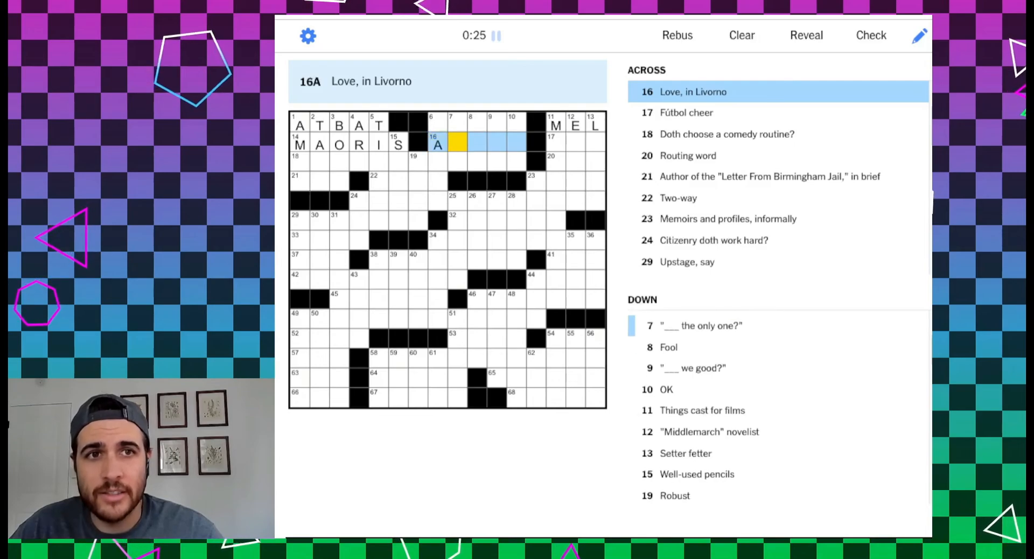
type("AMORE")
left_click(576, 142)
type("OLE")
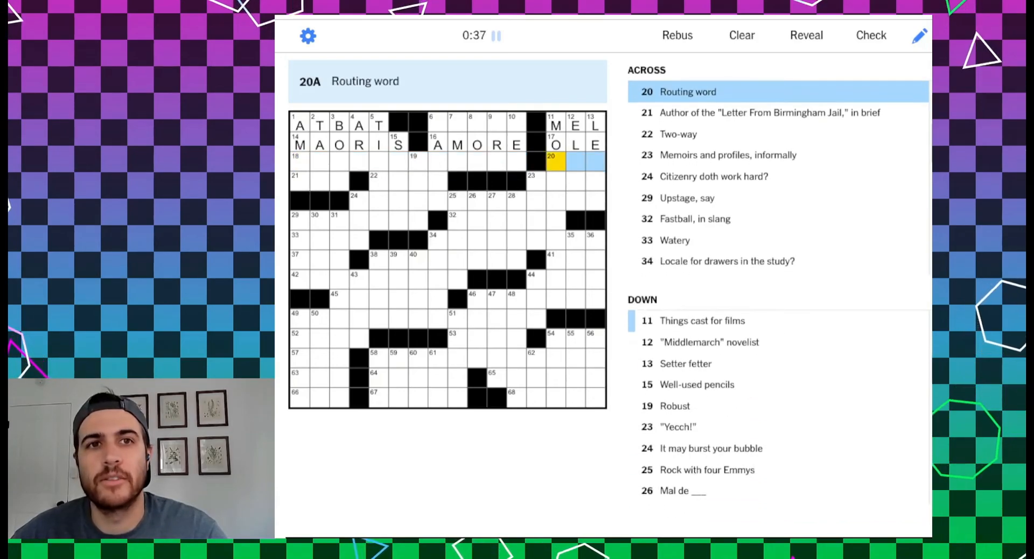
type("VIA")
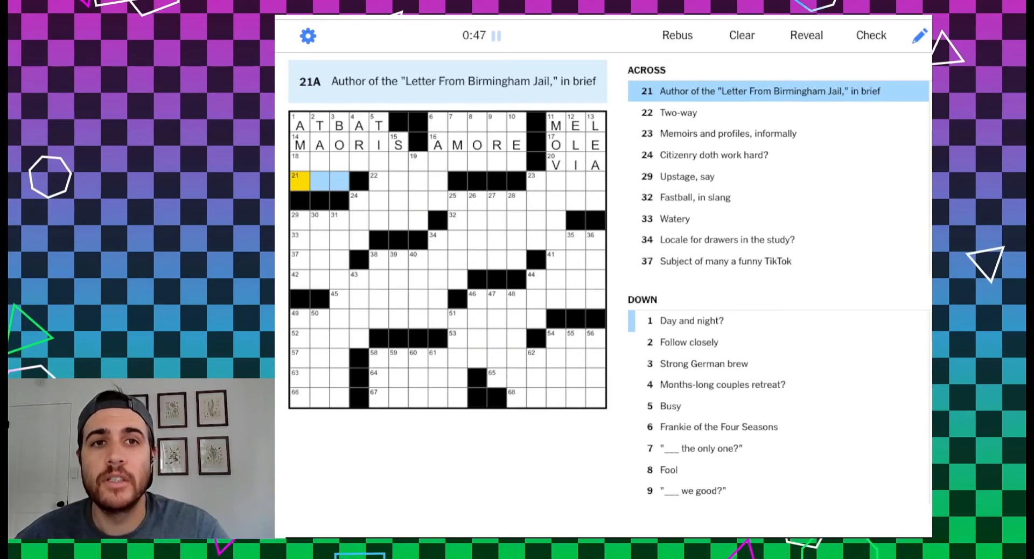
type("MLK")
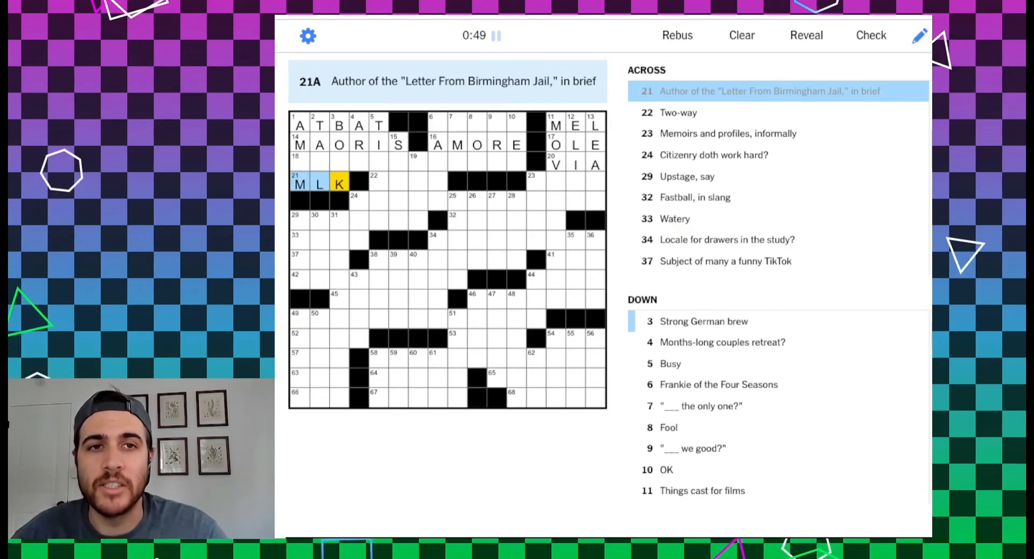
left_click(373, 183)
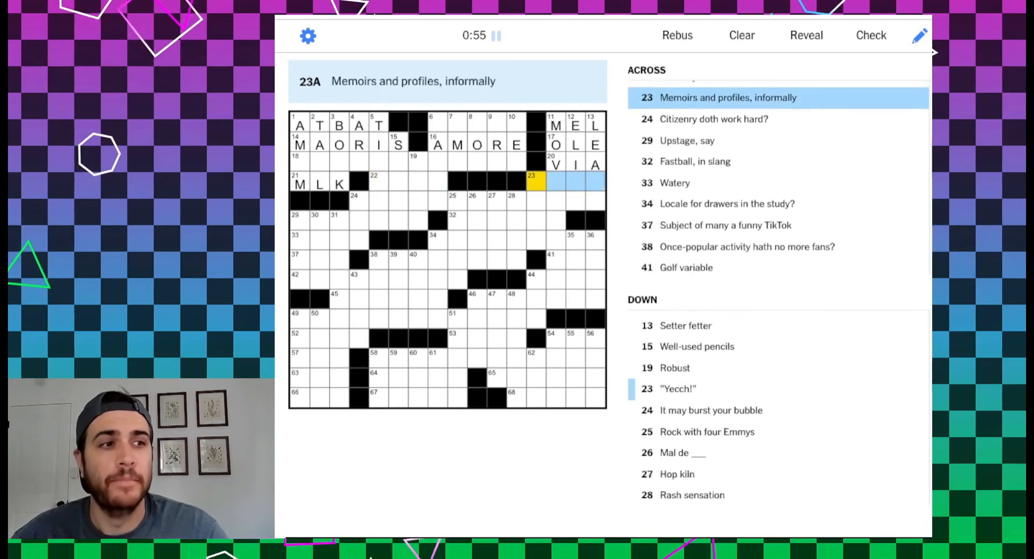
Enter BIOS for 23-Across
scroll("down", 3)
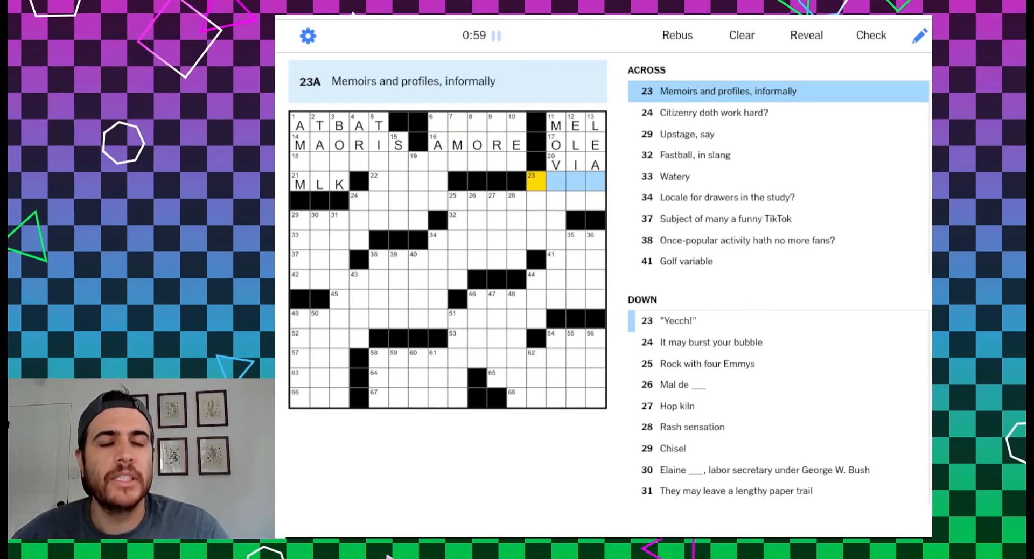
type("BIOS")
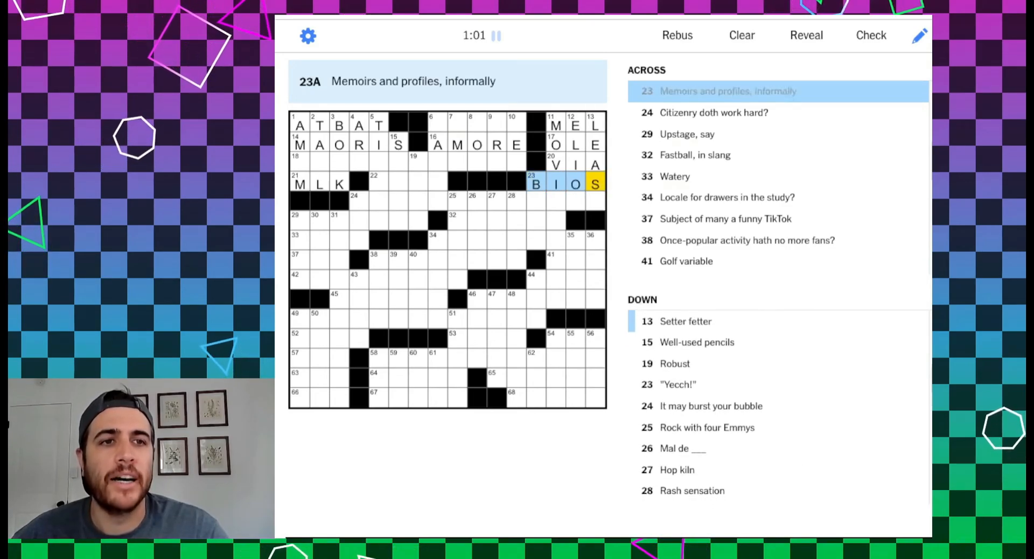
left_click(355, 200)
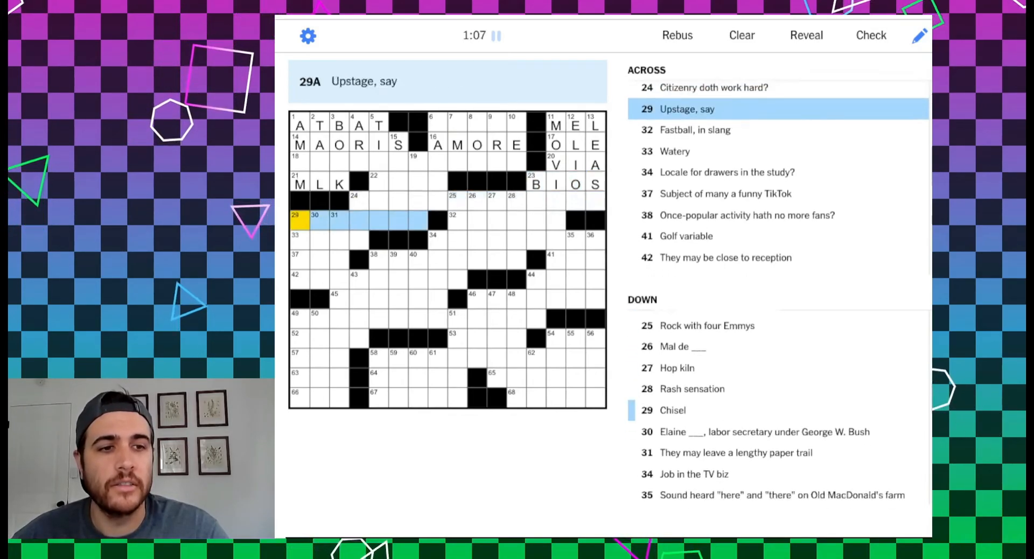
scroll("down", 3)
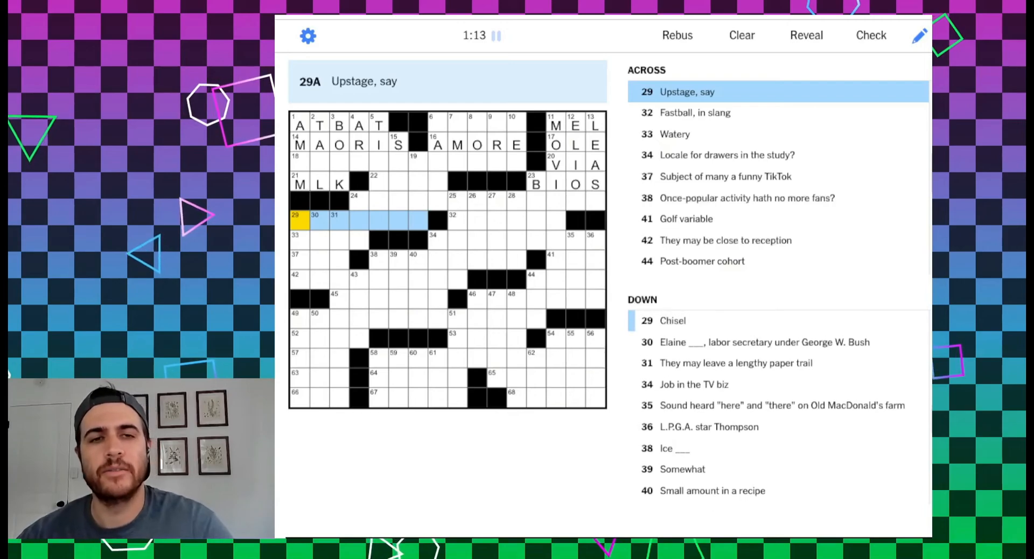
Enter HEATER for 32-Across 'Fastball, in slang' and DAMP for 33-Across 'Watery'
left_click(454, 219)
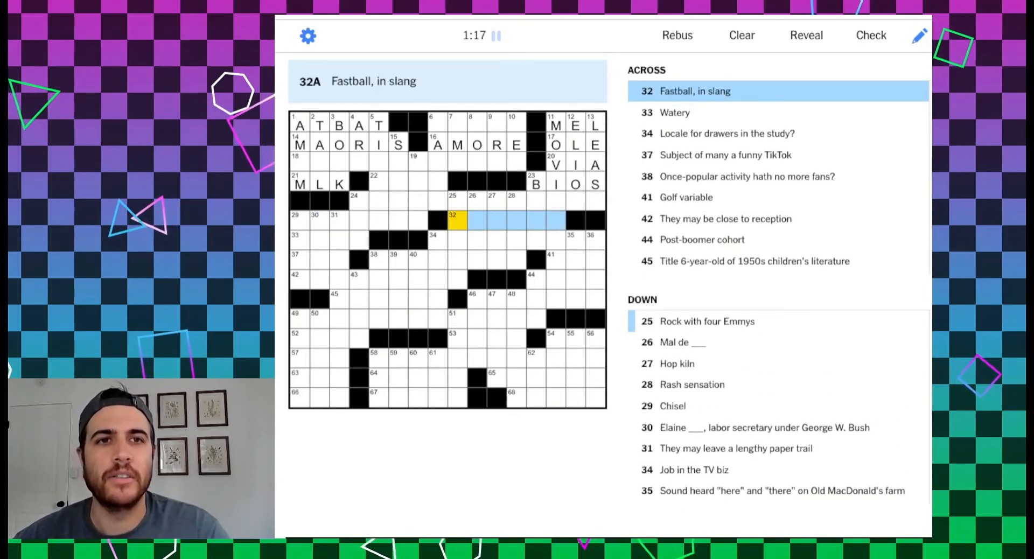
type("HEATER")
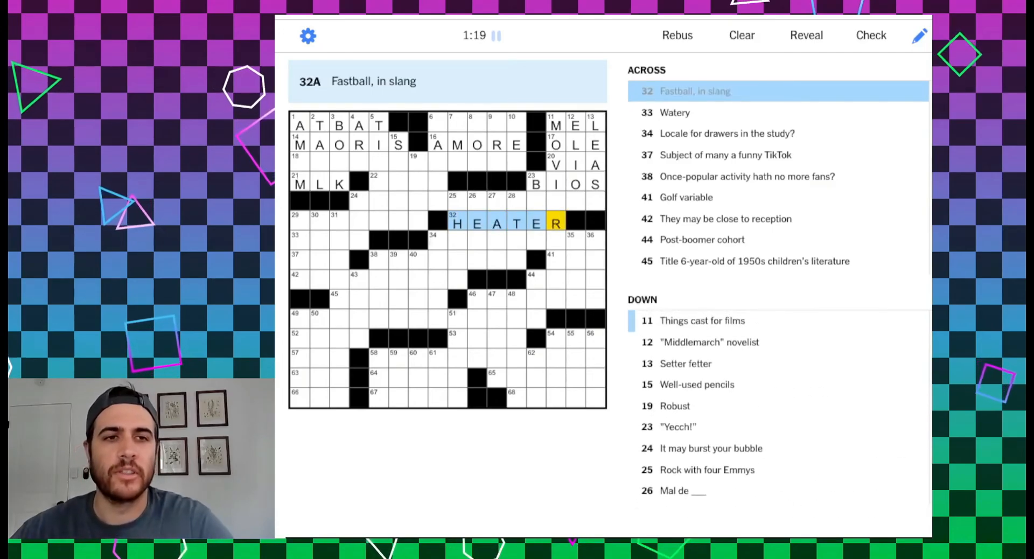
left_click(297, 238)
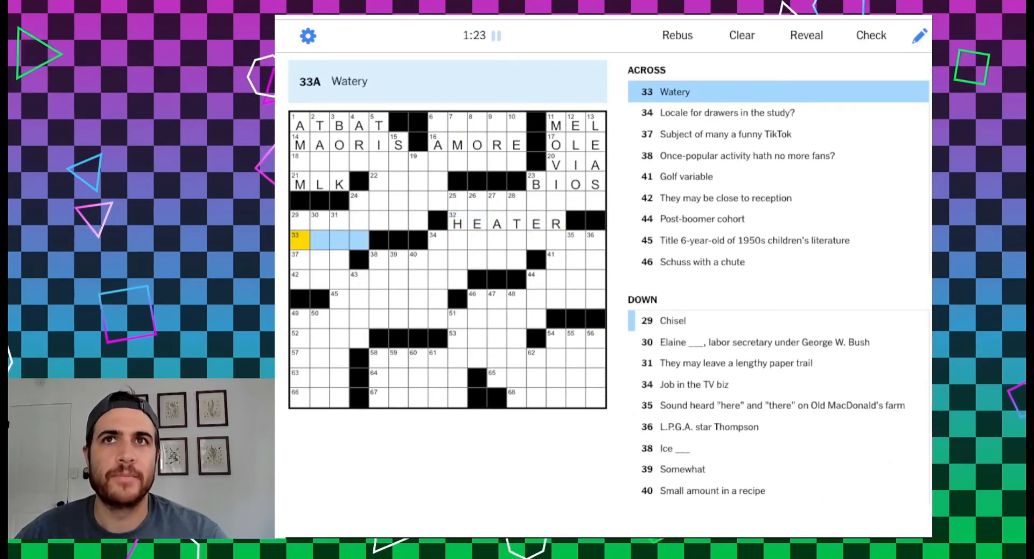
type("DAMP")
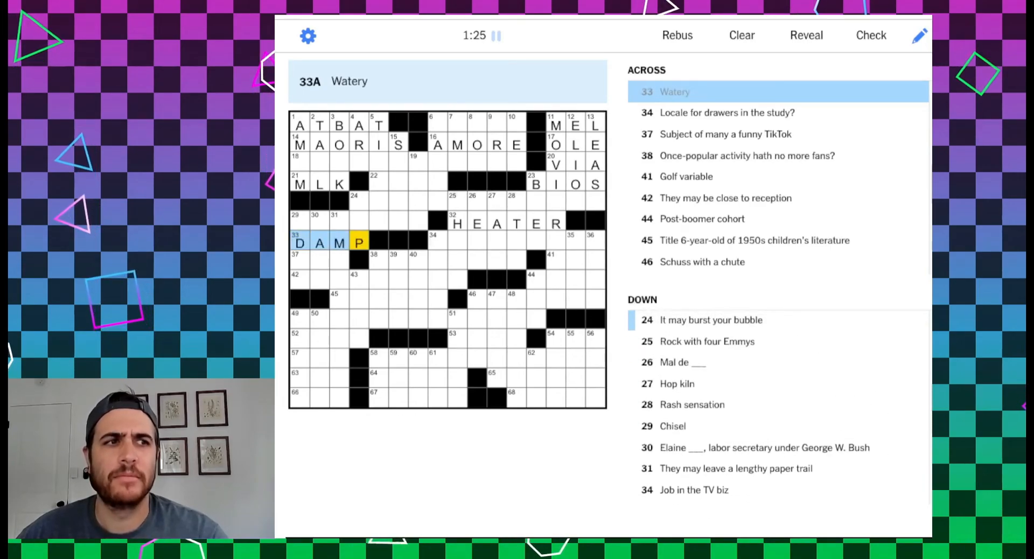
left_click(432, 242)
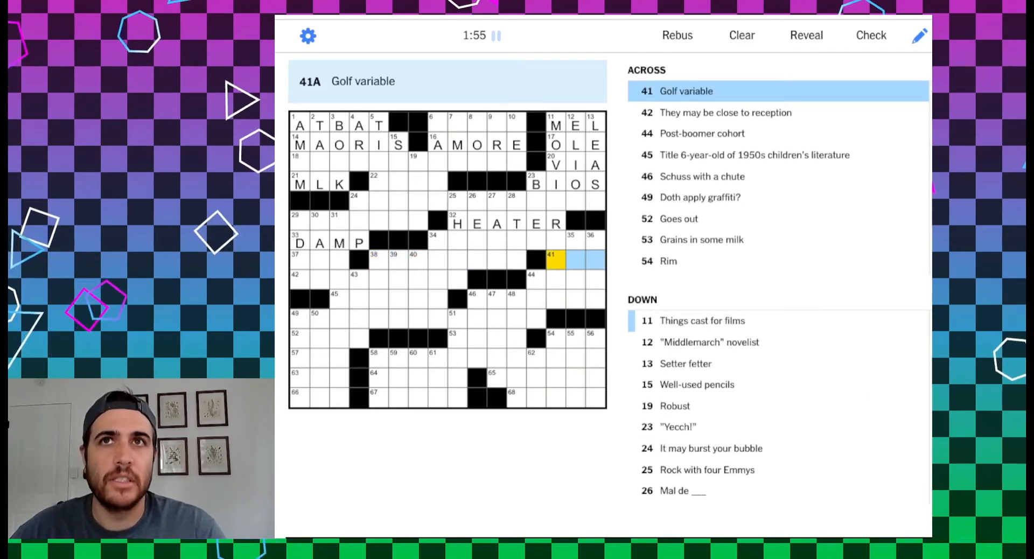
Enter TEE at 41-Across for 'Golf variable'
type("TEE")
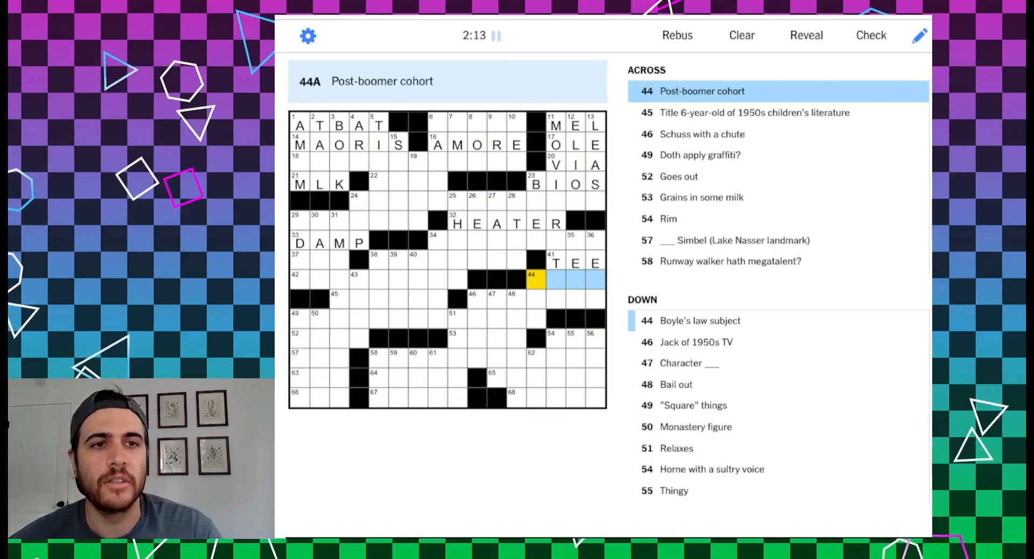
Enter GENX at 44-Across, correcting the mistaken Y back to X
type("GE")
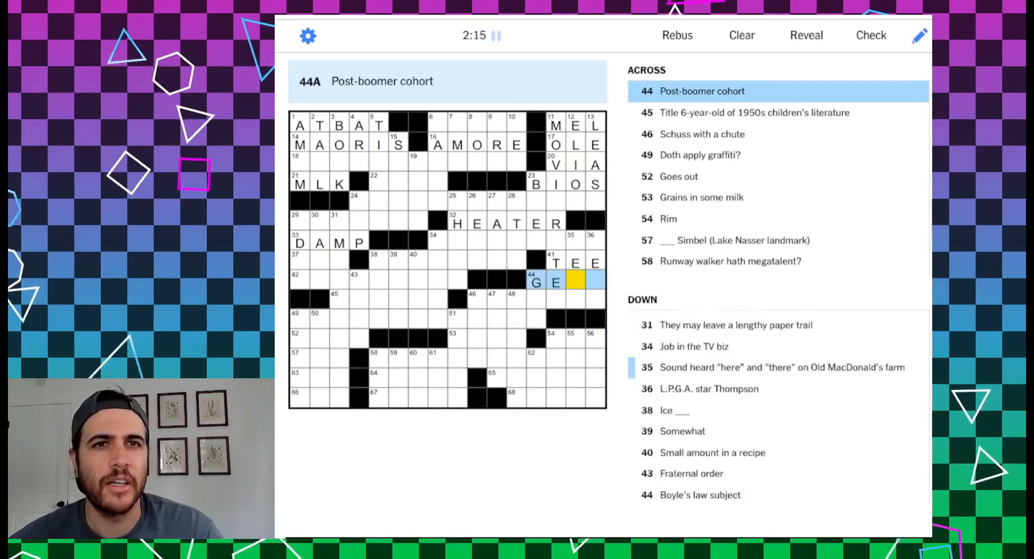
type("NX")
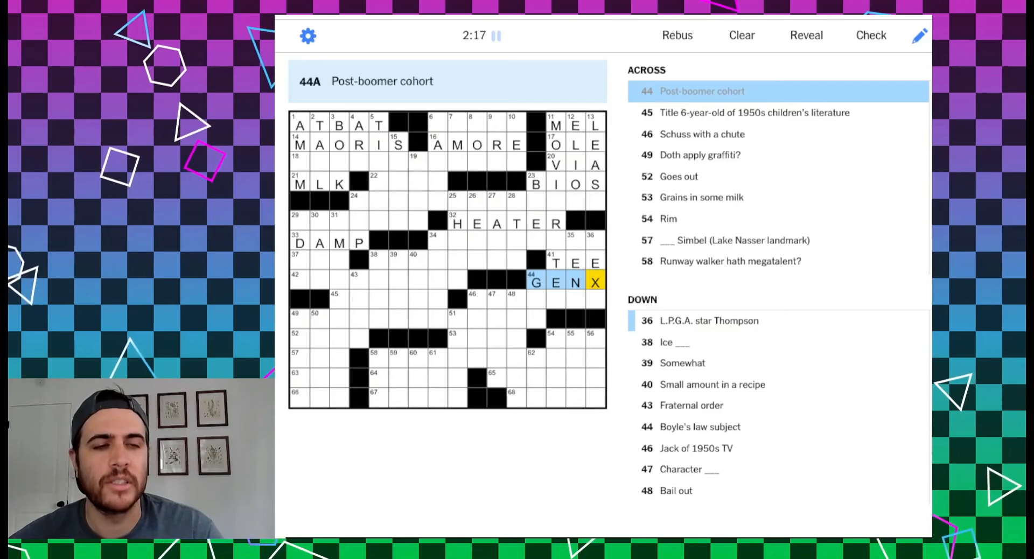
type("Y")
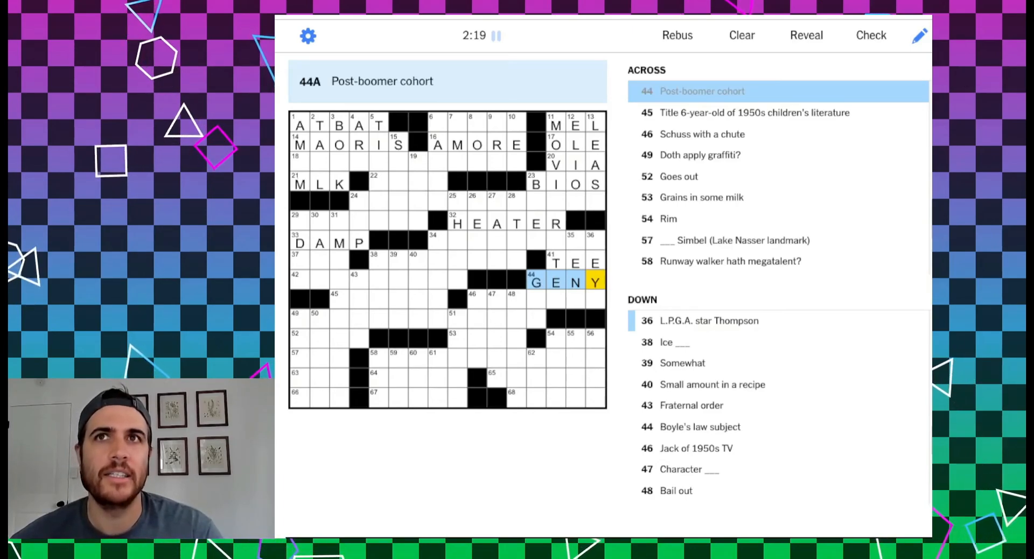
type("X")
left_click(537, 300)
type("BOBSL")
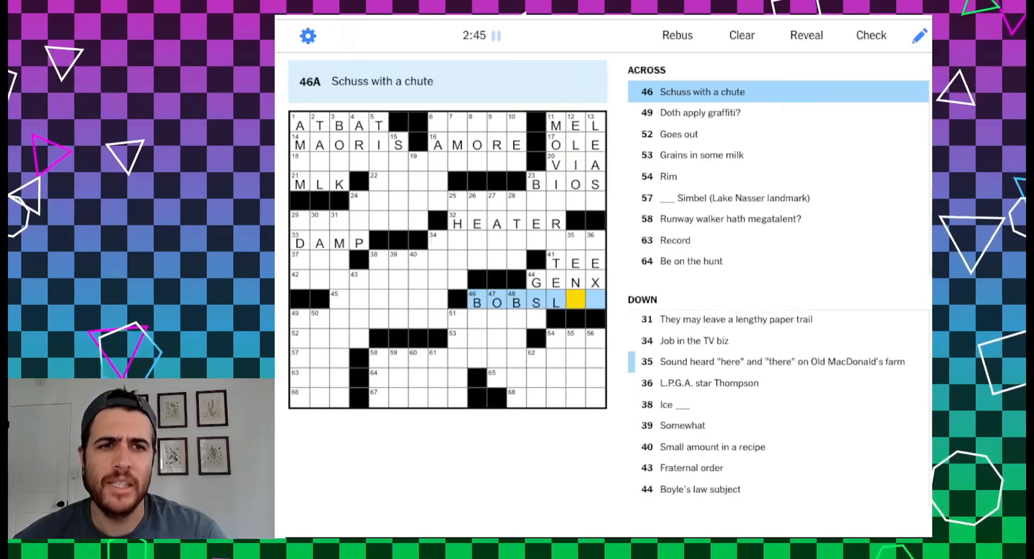
Finish BOBSLED, then enter OATS at 53-Across, LIP, and AVE at 58-Across
type("D")
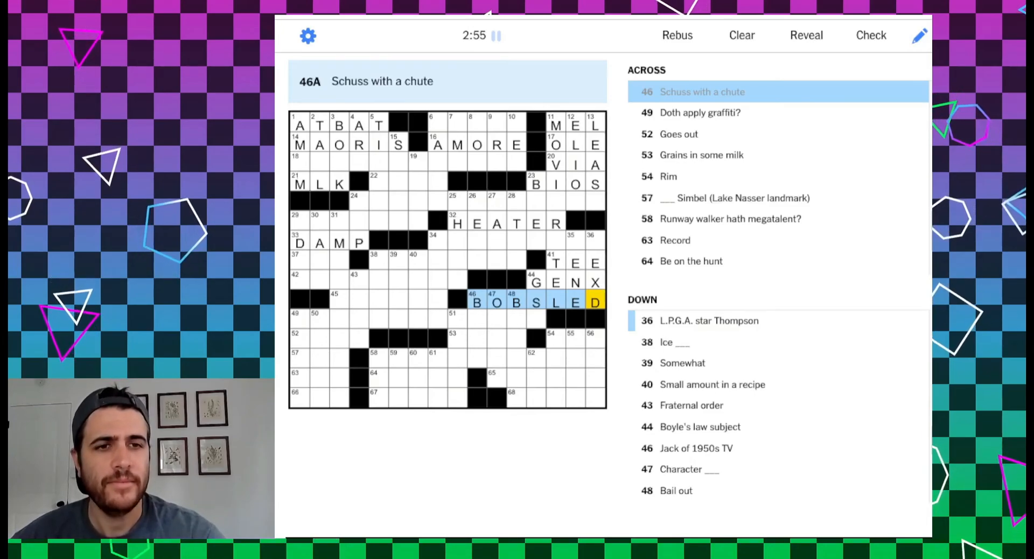
left_click(296, 314)
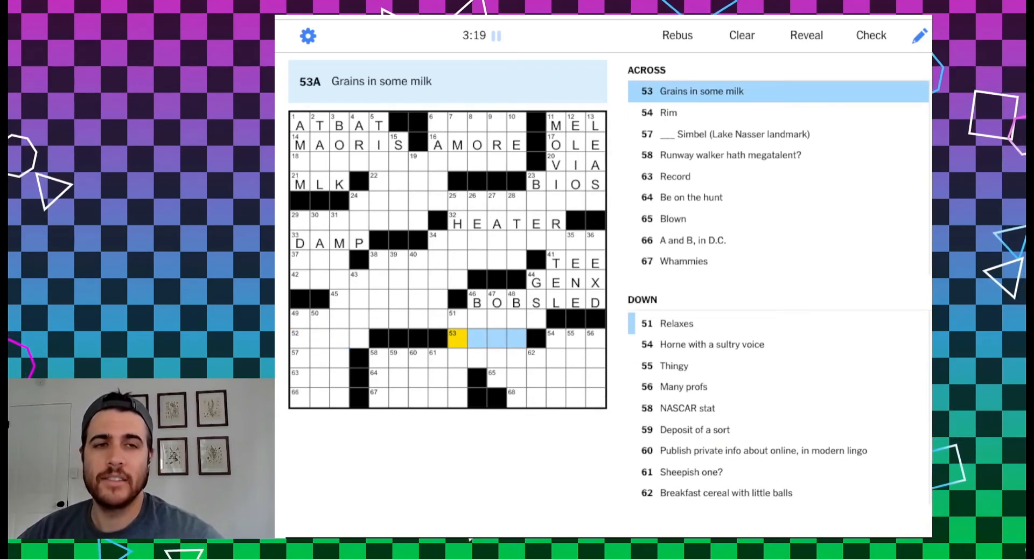
type("OATS")
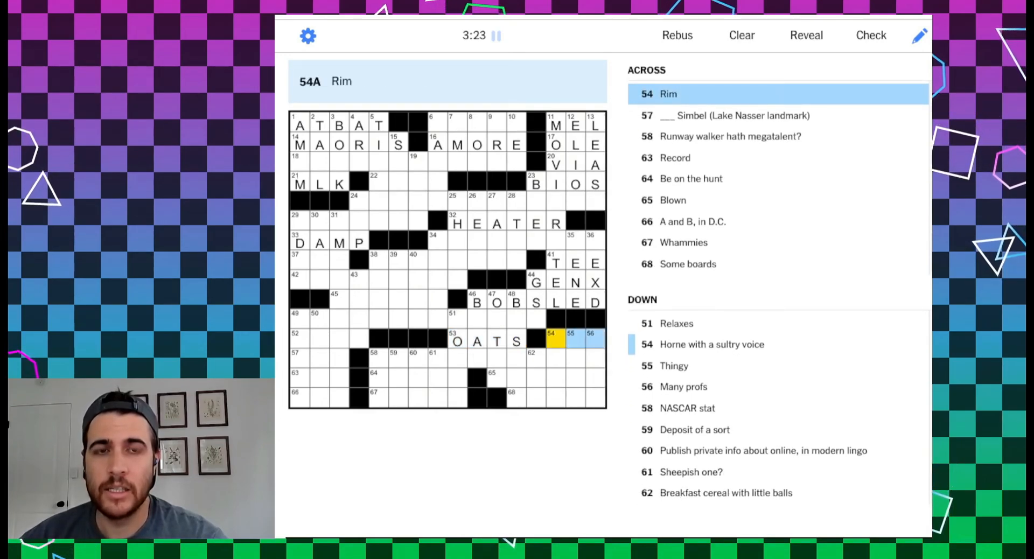
type("LIP")
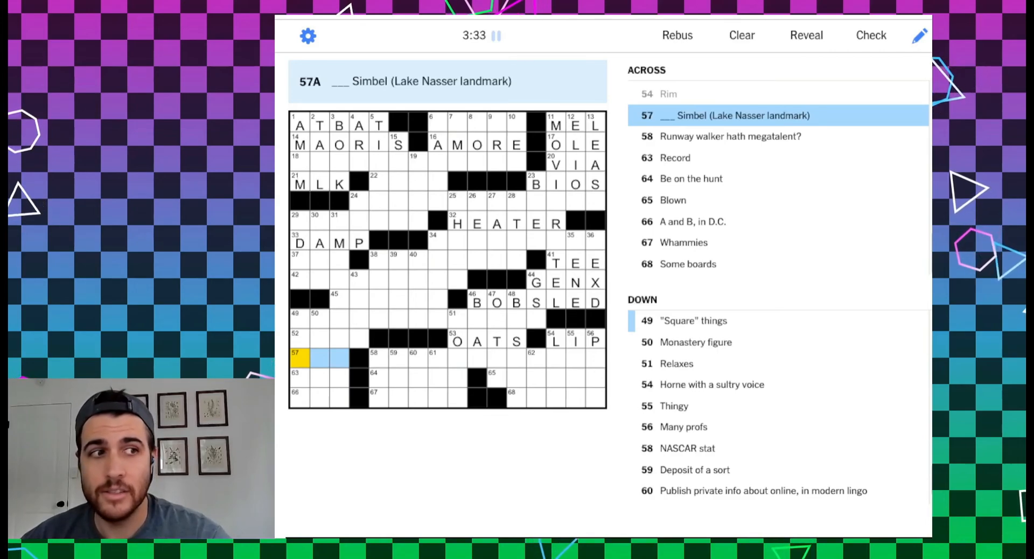
left_click(394, 357)
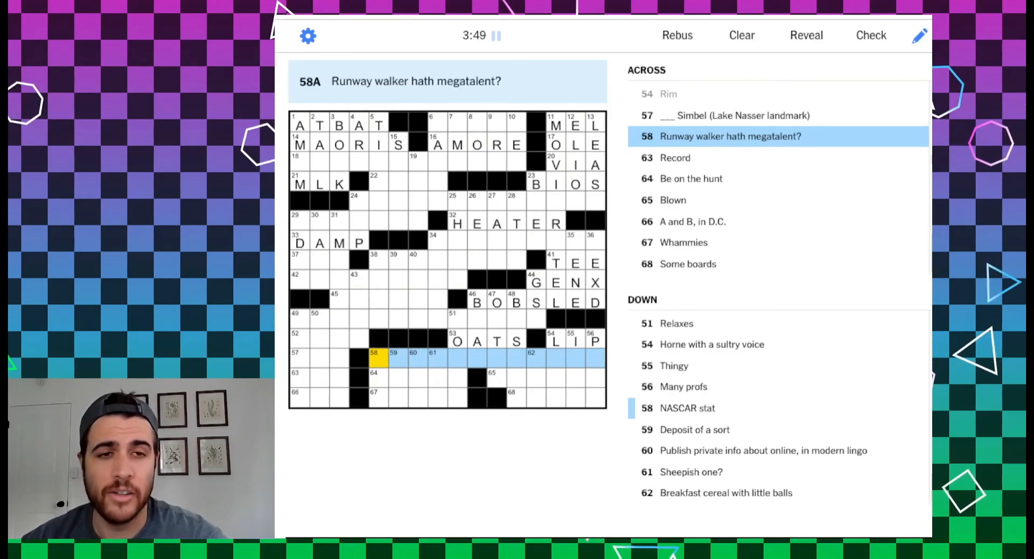
left_click(374, 282)
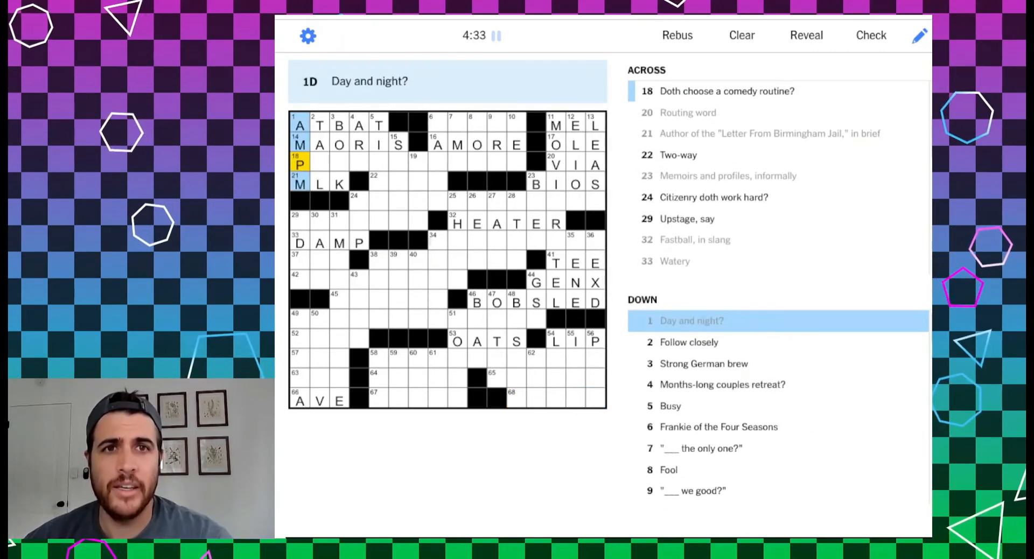
Enter C at 3-Down and K at 4-Down to form BOCK and PICK
left_click(320, 126)
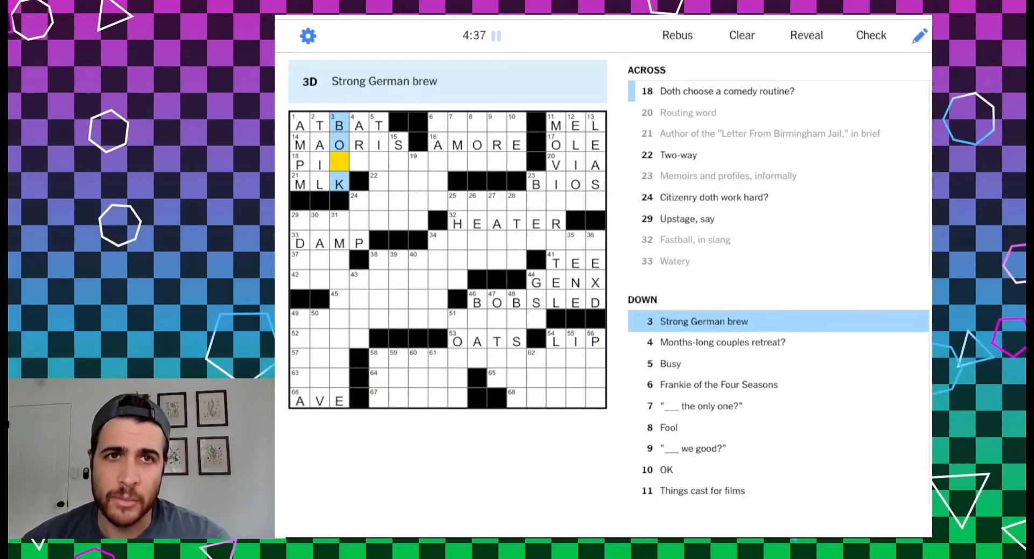
type("C")
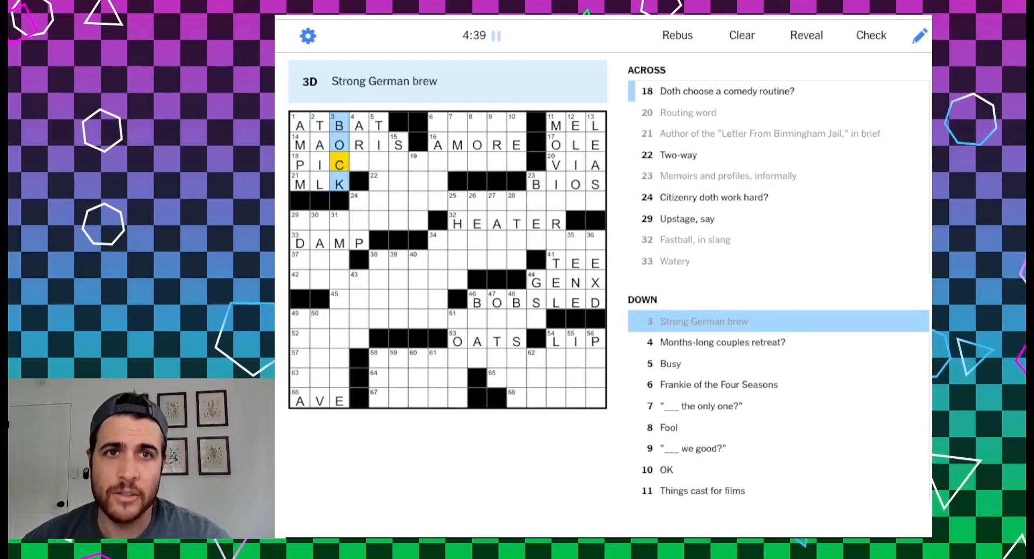
left_click(359, 125)
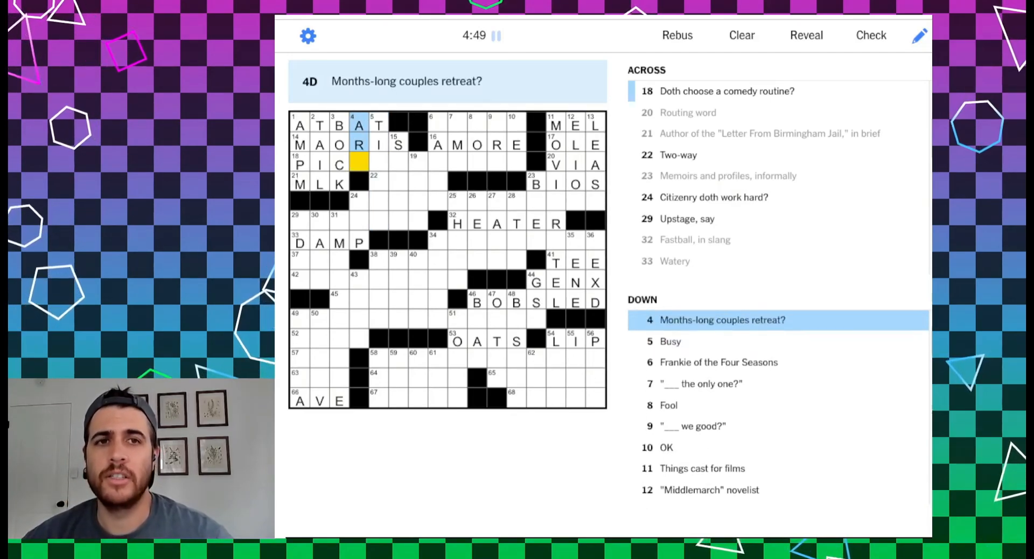
type("K")
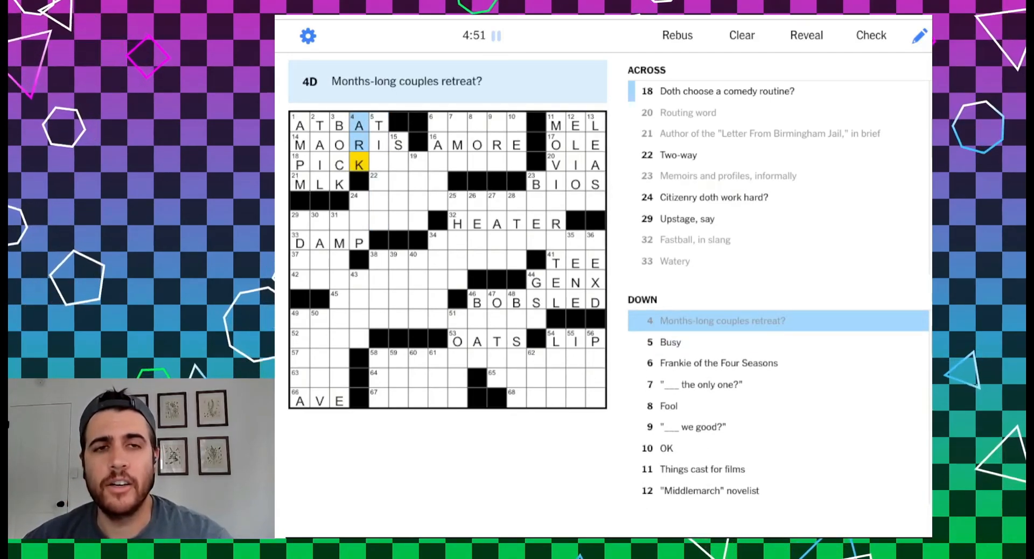
left_click(378, 124)
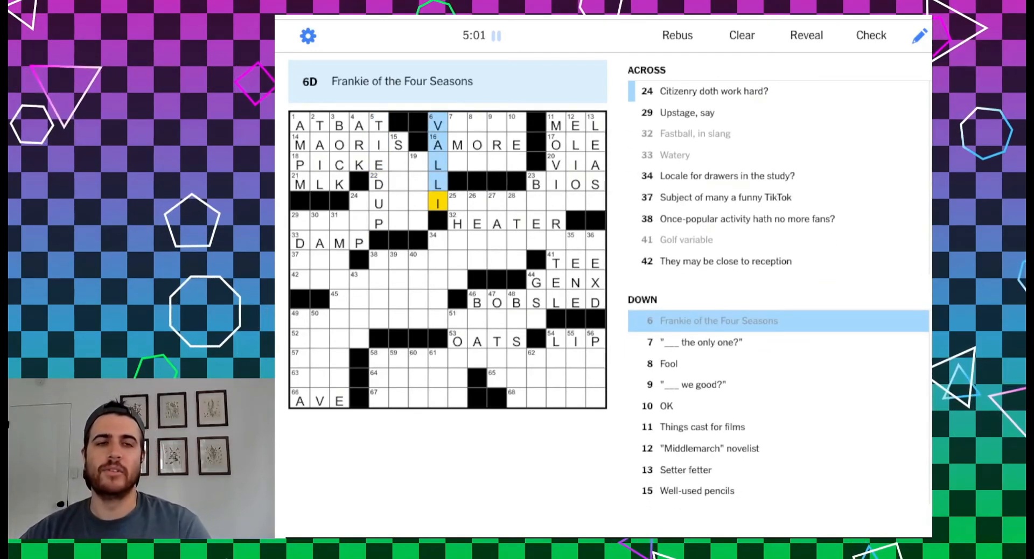
left_click(458, 126)
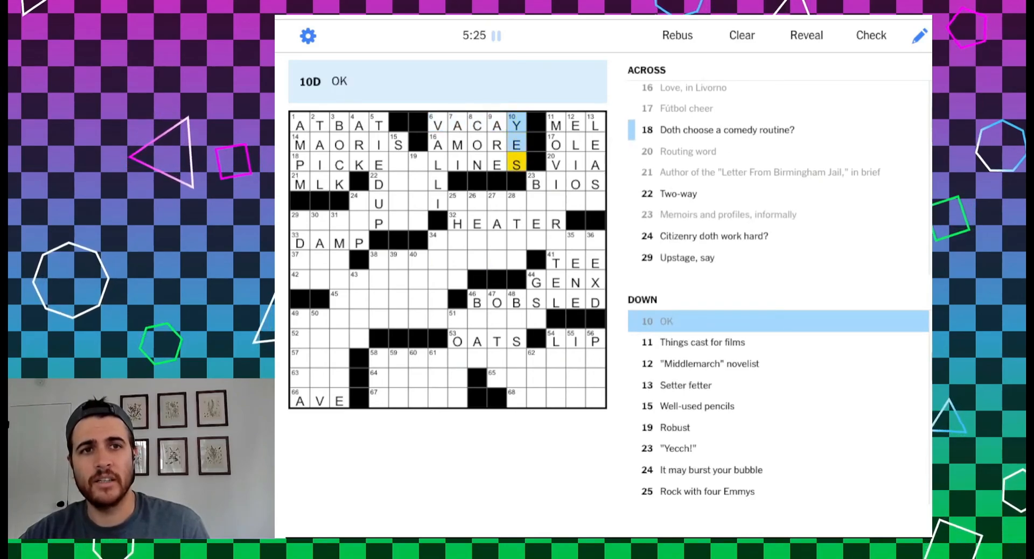
Enter E at 11-Down, filling LEASE and ETE in the upper right
scroll("down", 3)
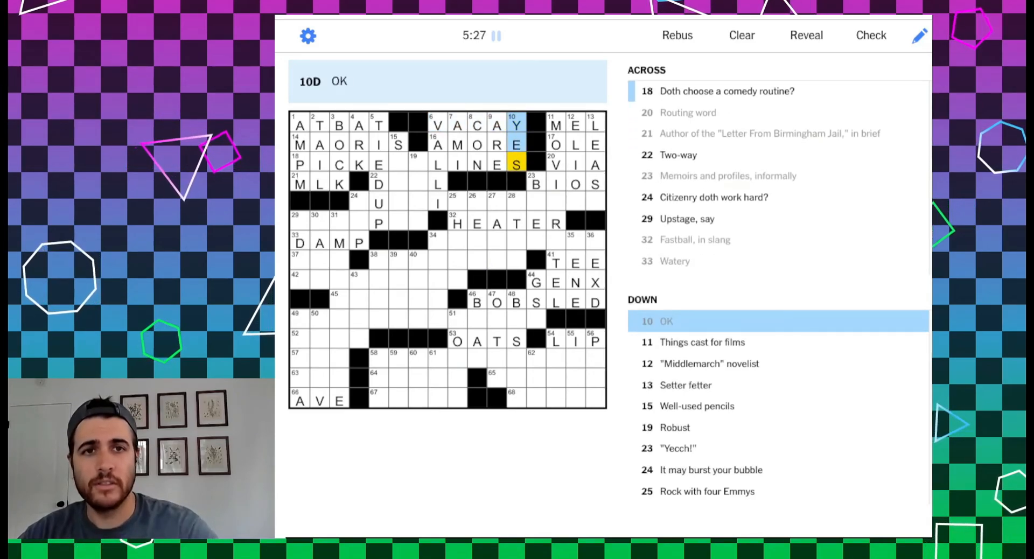
left_click(556, 125)
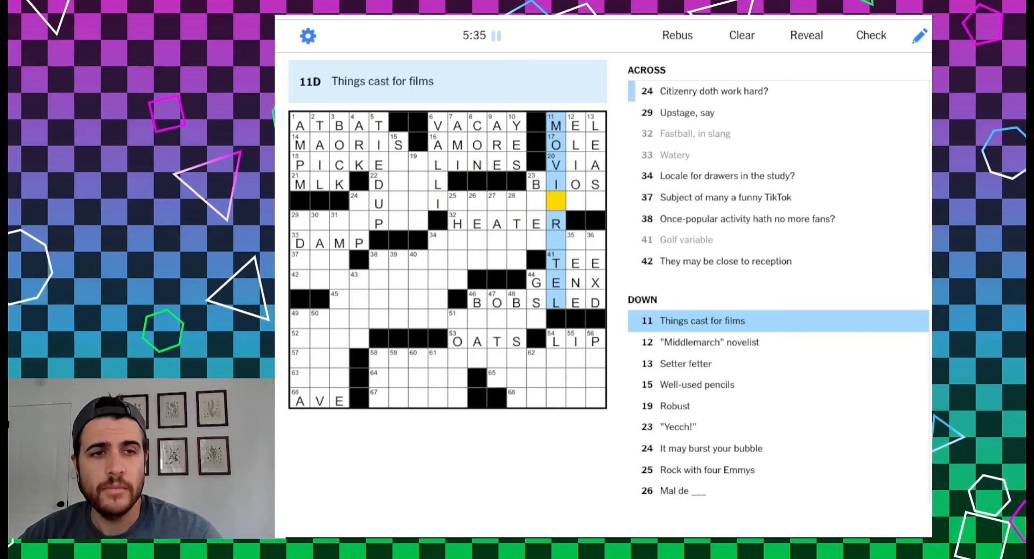
type("E")
left_click(576, 202)
type("T")
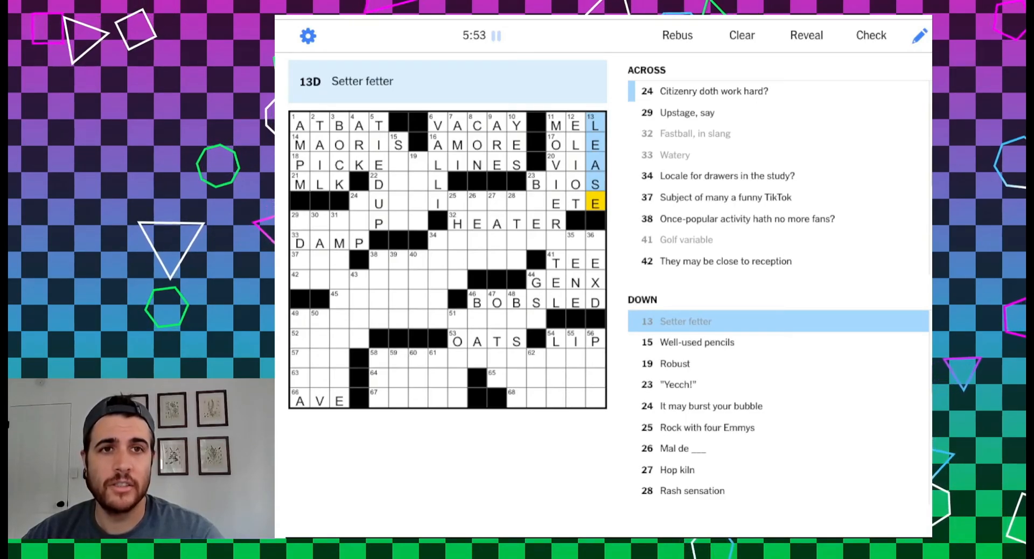
left_click(397, 145)
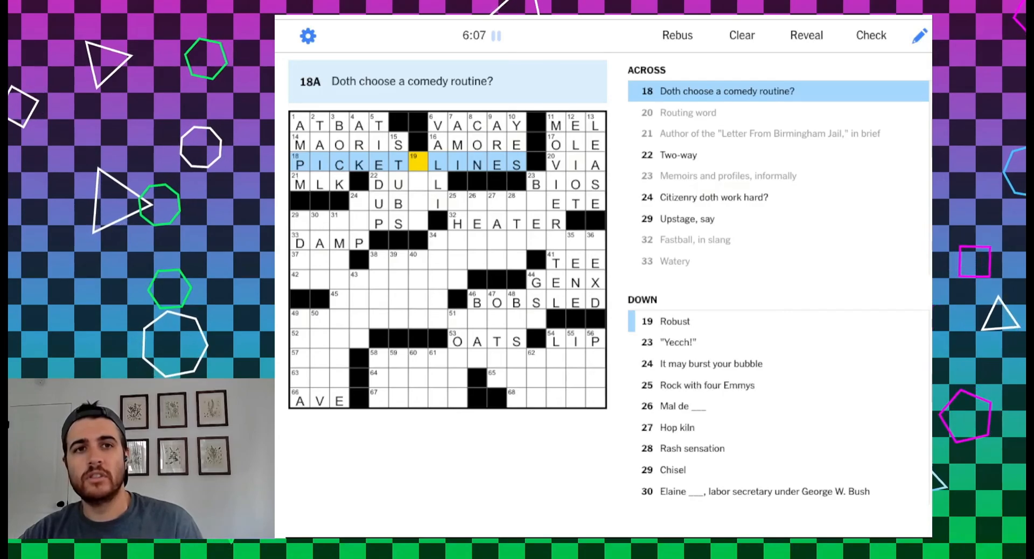
Enter H and ALE at 19-Down for HALE, then H at 23-Down
left_click(416, 165)
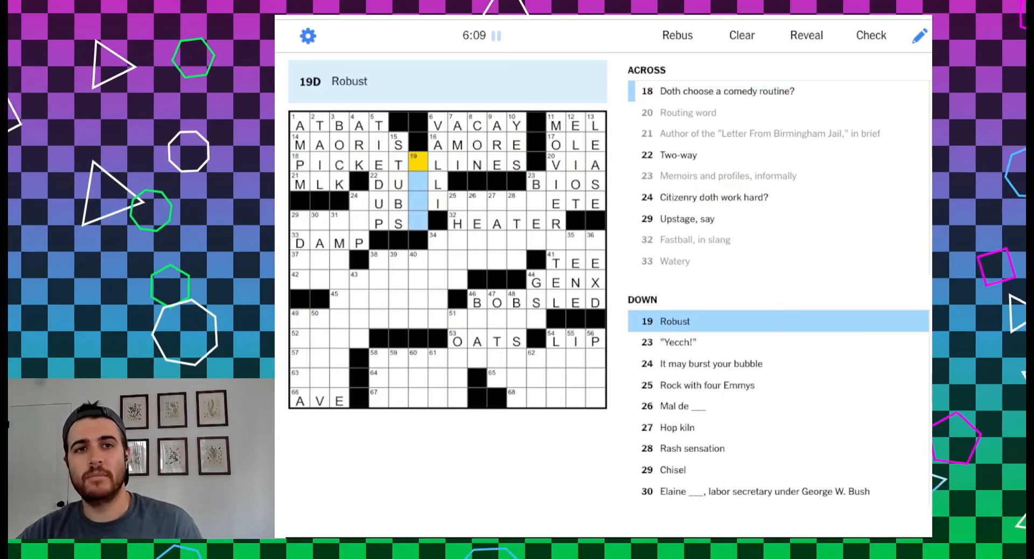
type("H")
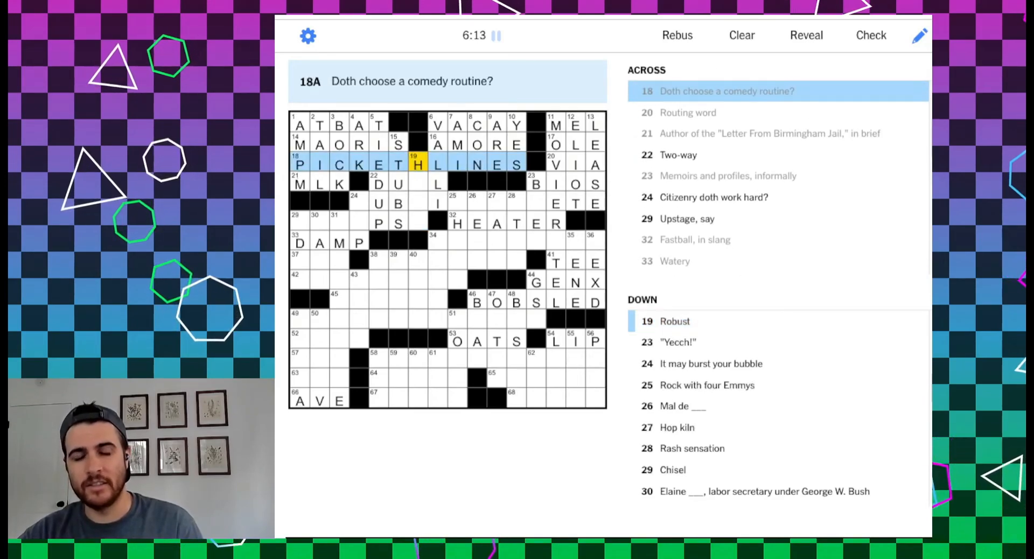
left_click(417, 165)
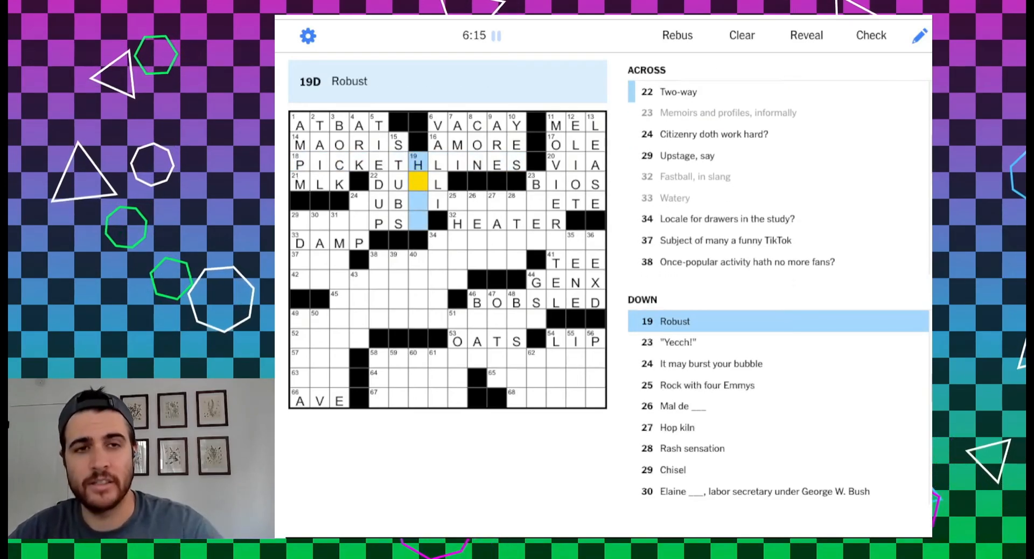
type("ALE")
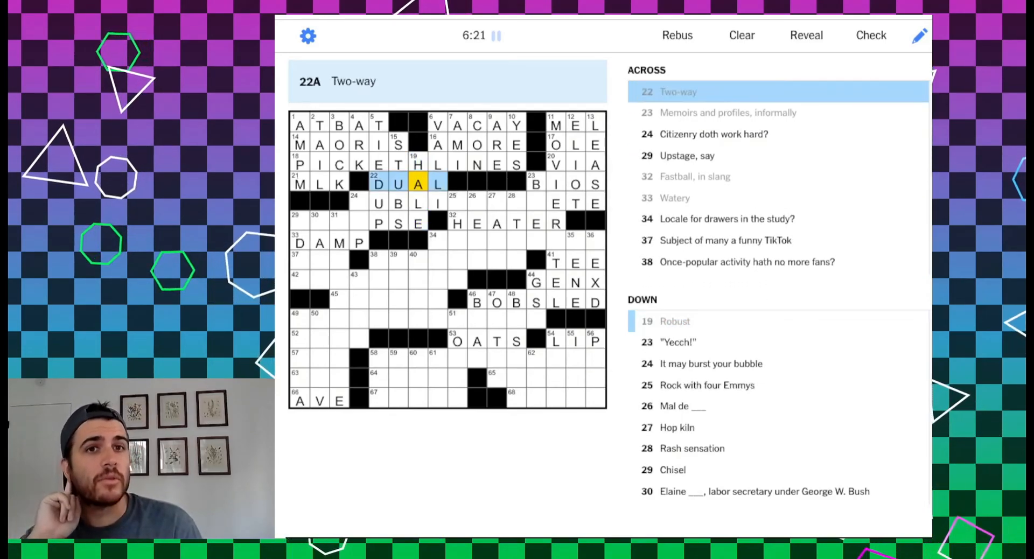
left_click(417, 164)
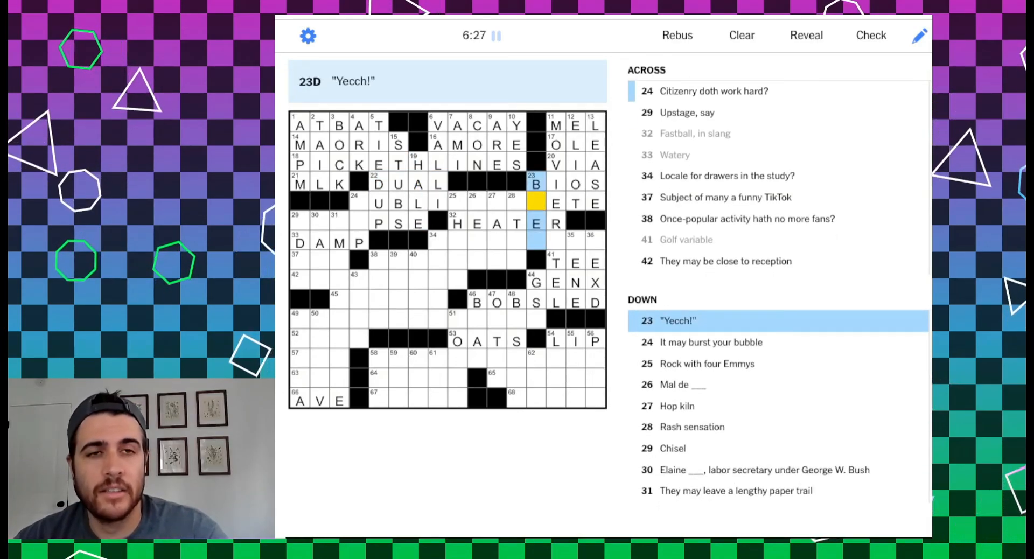
type("H")
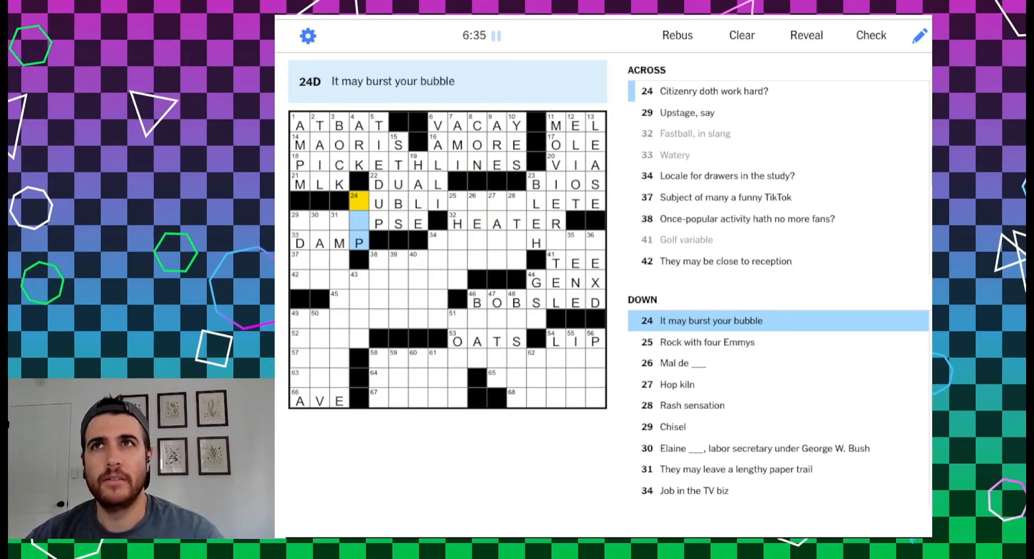
Try HUR at 26-Down, undo it, then move to 28-Down
left_click(456, 198)
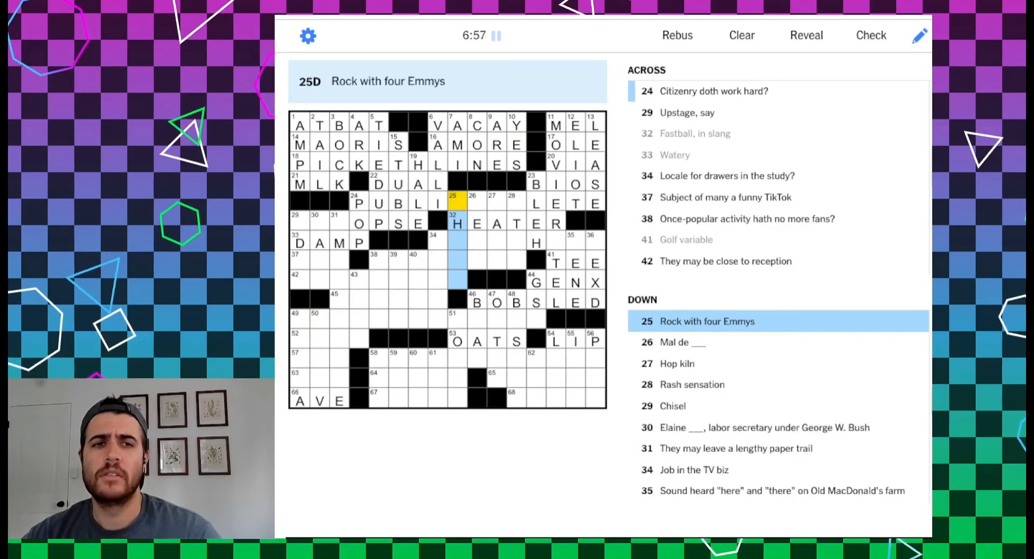
left_click(478, 202)
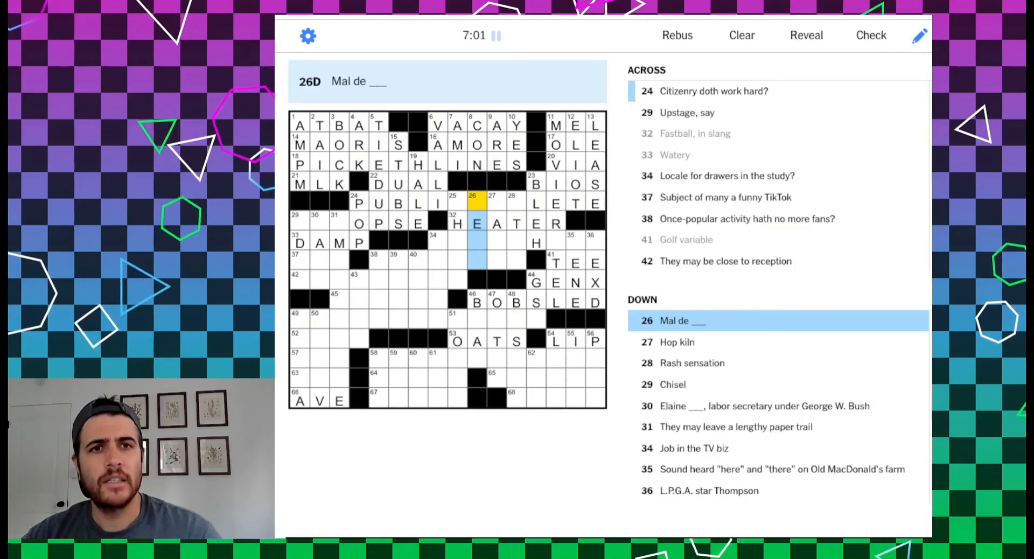
type("HU")
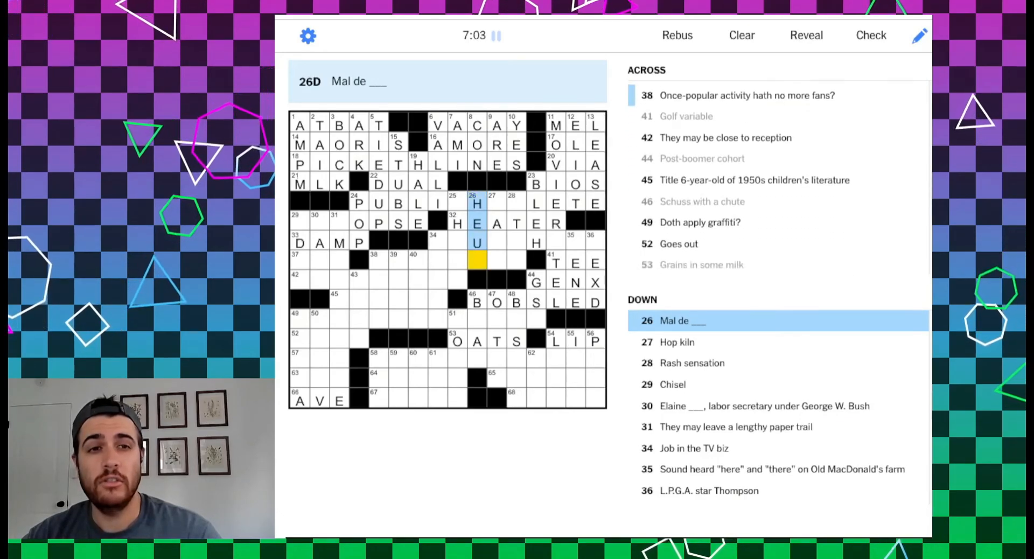
type("R")
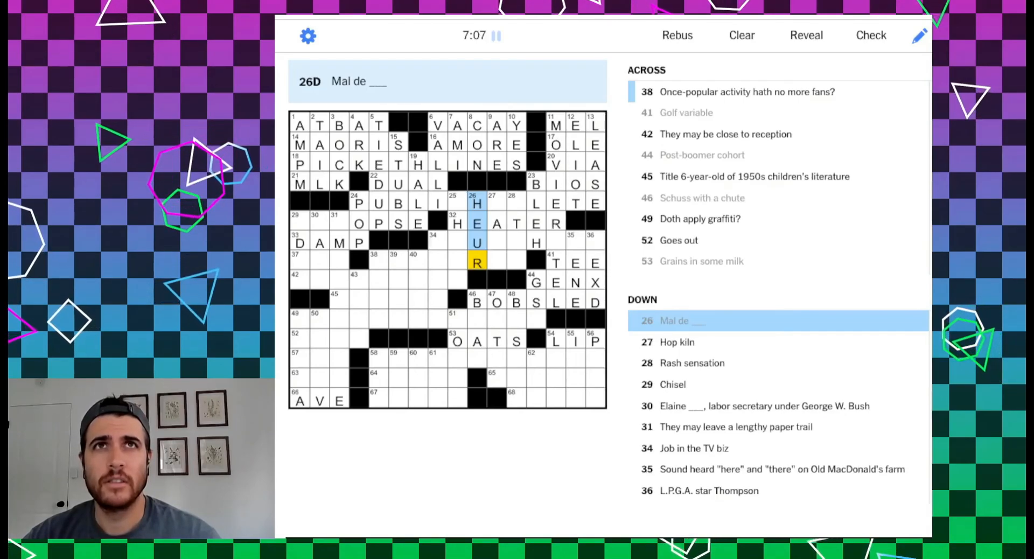
left_click(477, 203)
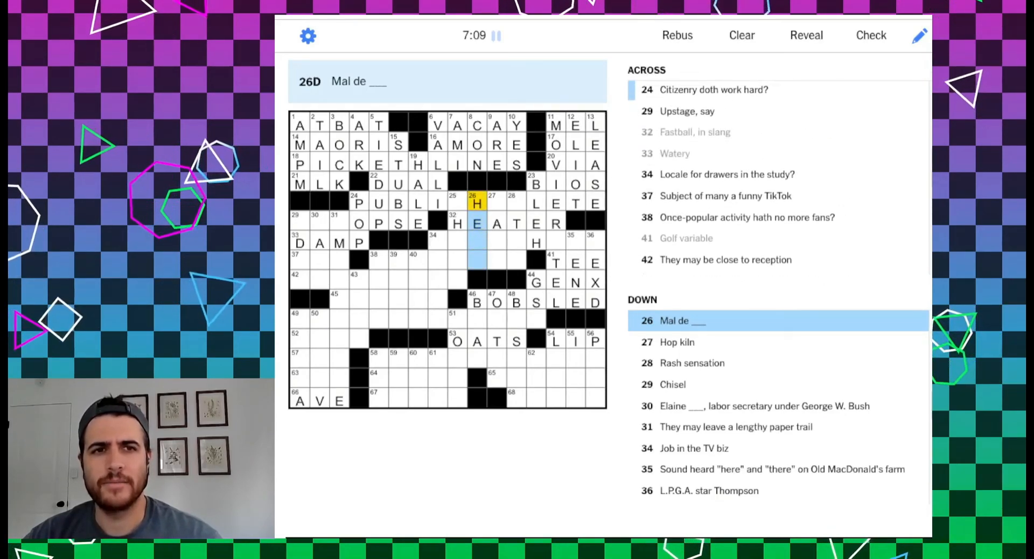
left_click(497, 203)
type("ITCH")
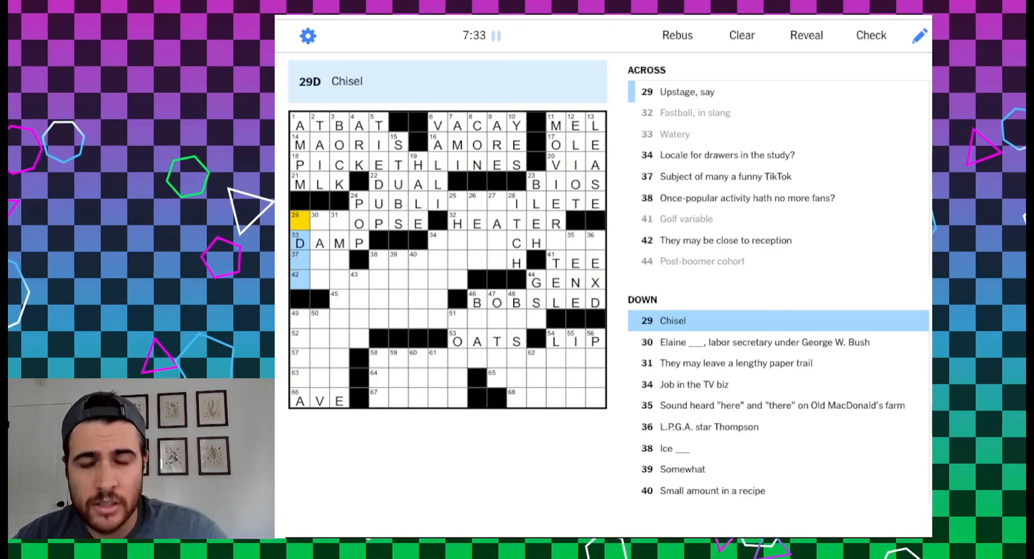
type("A")
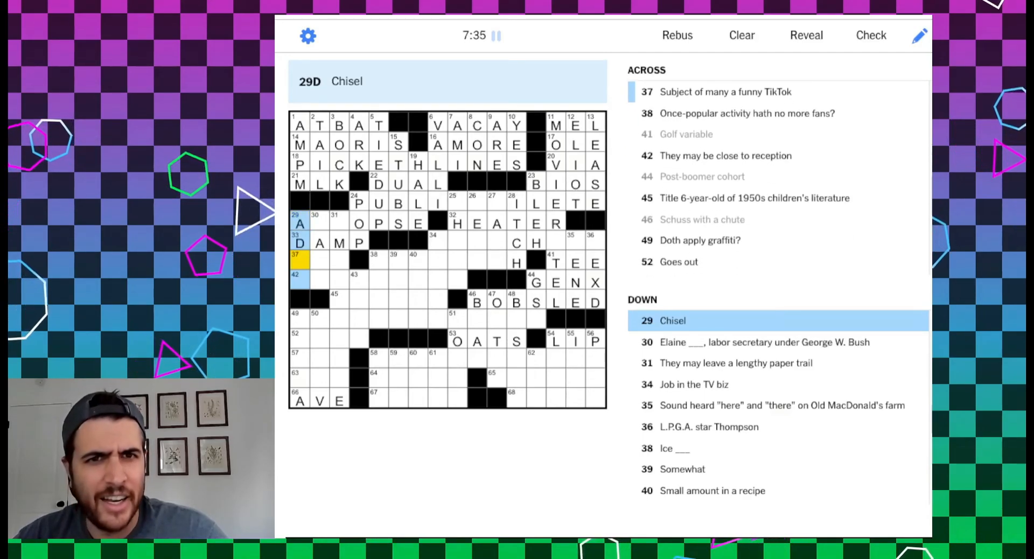
type("ZE")
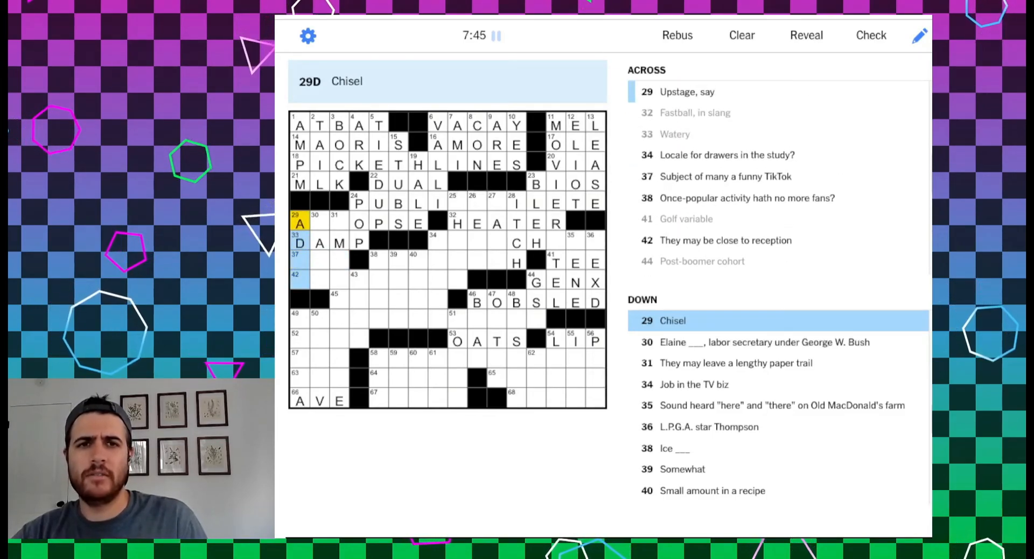
left_click(315, 223)
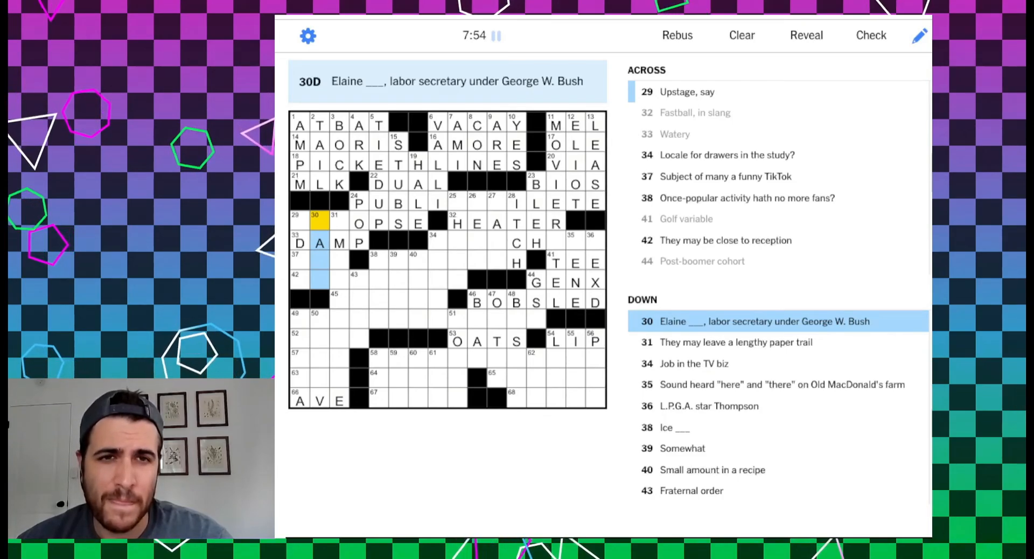
left_click(338, 243)
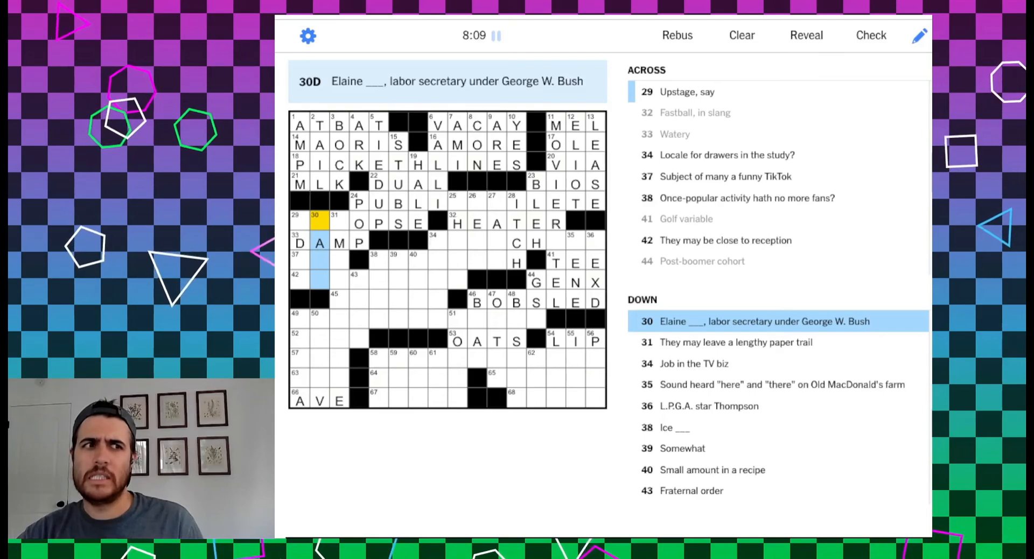
left_click(337, 223)
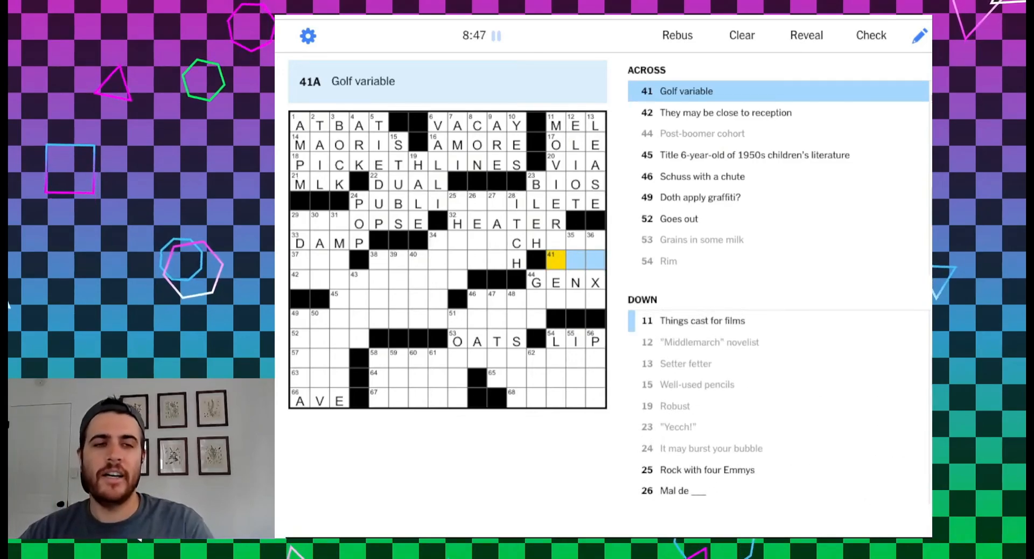
Enter LIE as the answer to 41 Across
type("LIE")
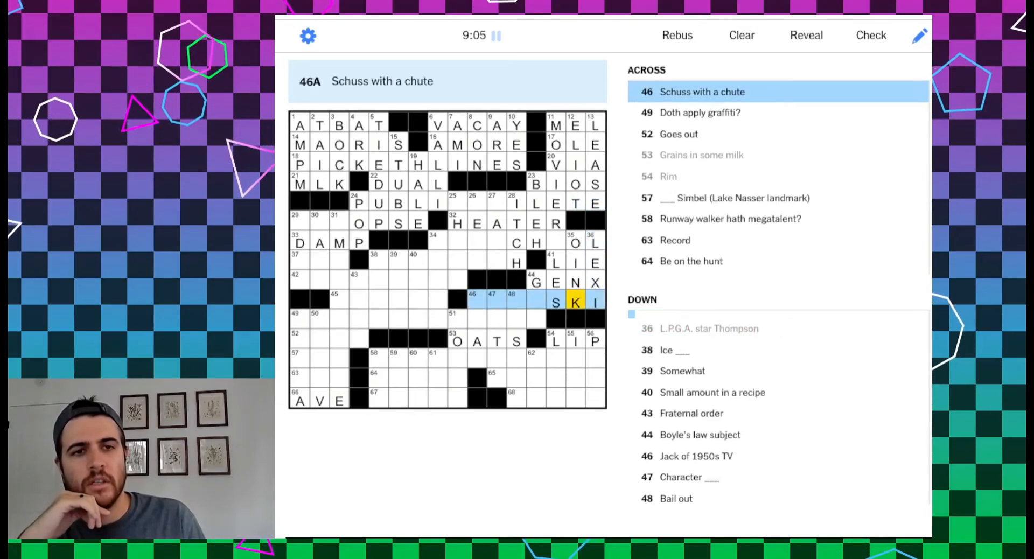
Complete LEXI at 36 Down, then enter COLD at 38 Down and TBSP at 40 Down
left_click(512, 301)
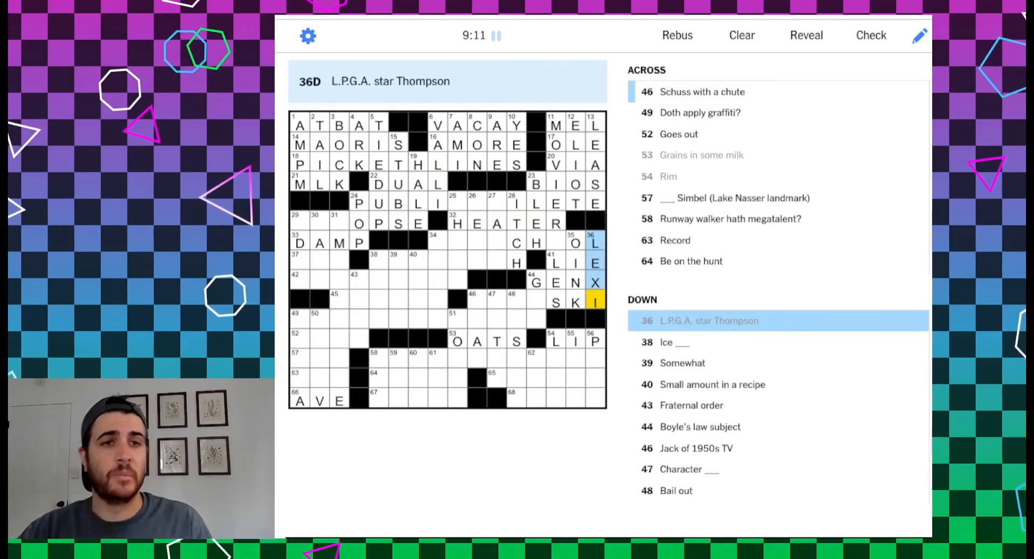
left_click(380, 255)
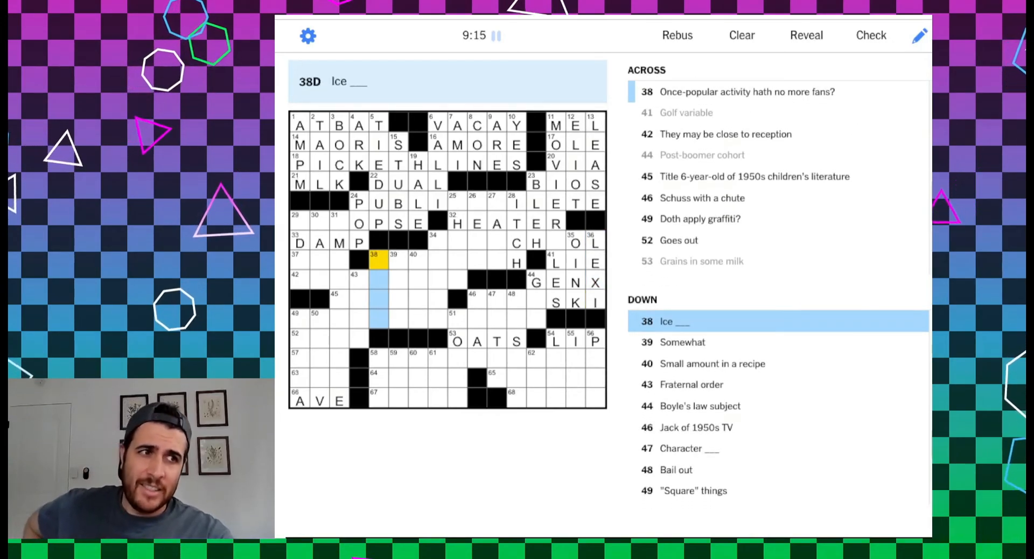
type("COLD")
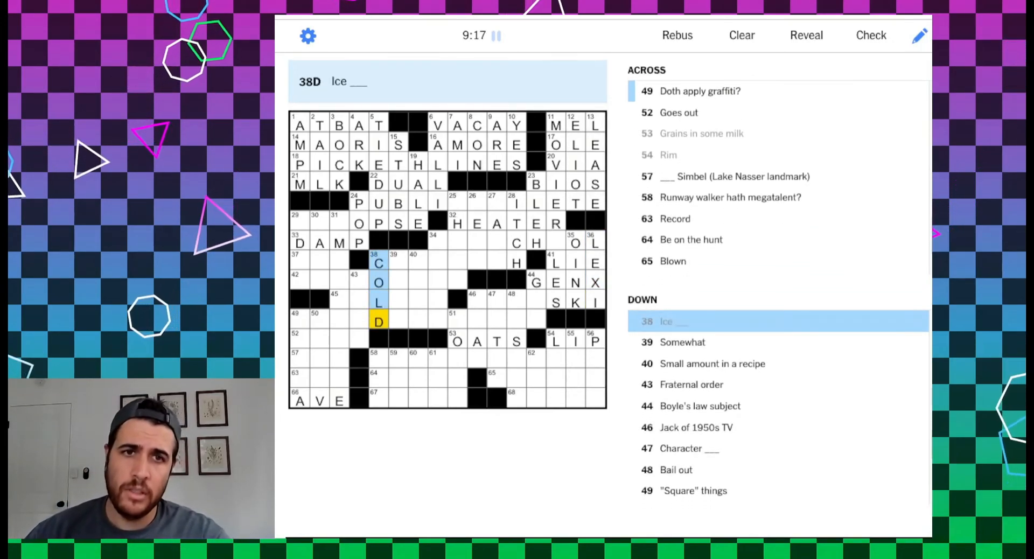
left_click(394, 263)
type("ORSO")
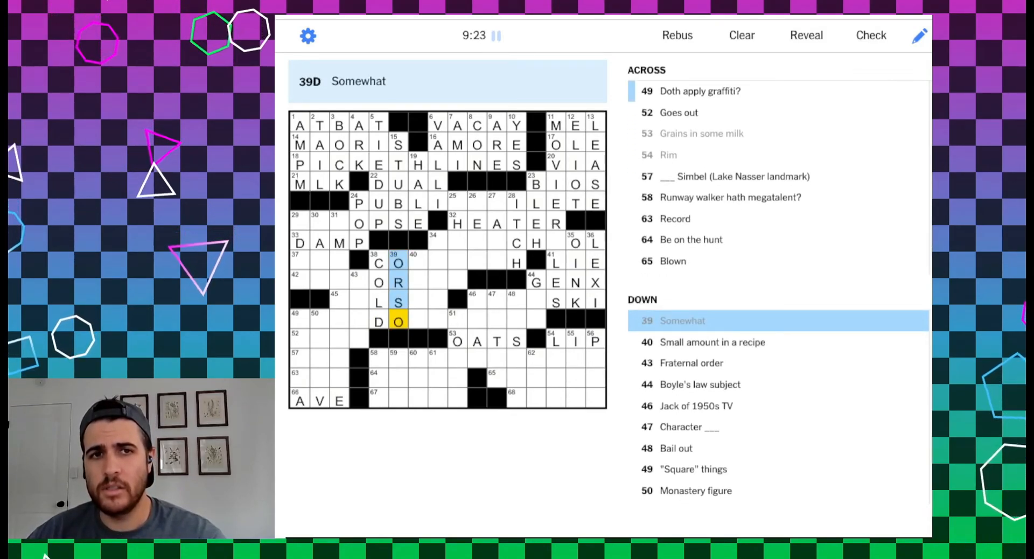
left_click(414, 263)
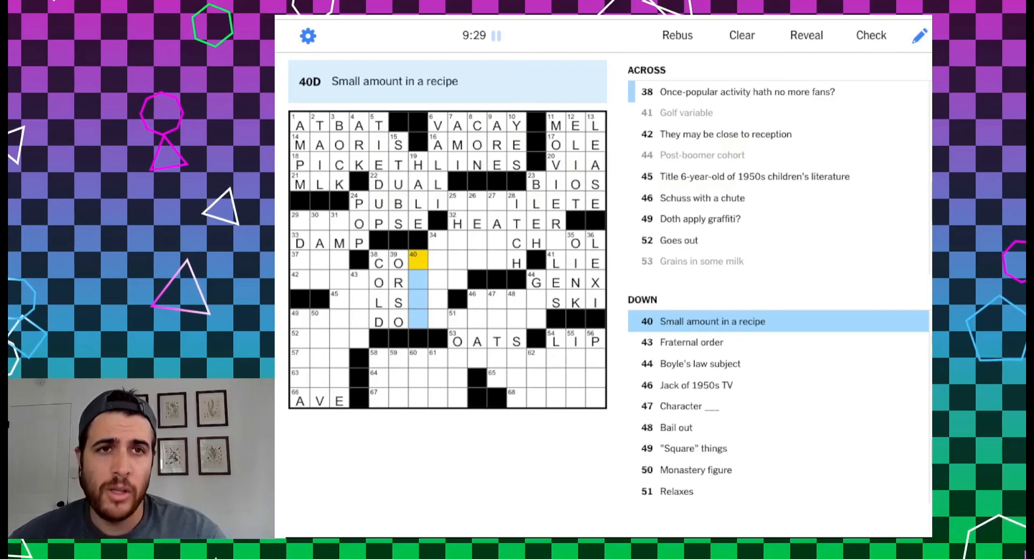
type("TBS")
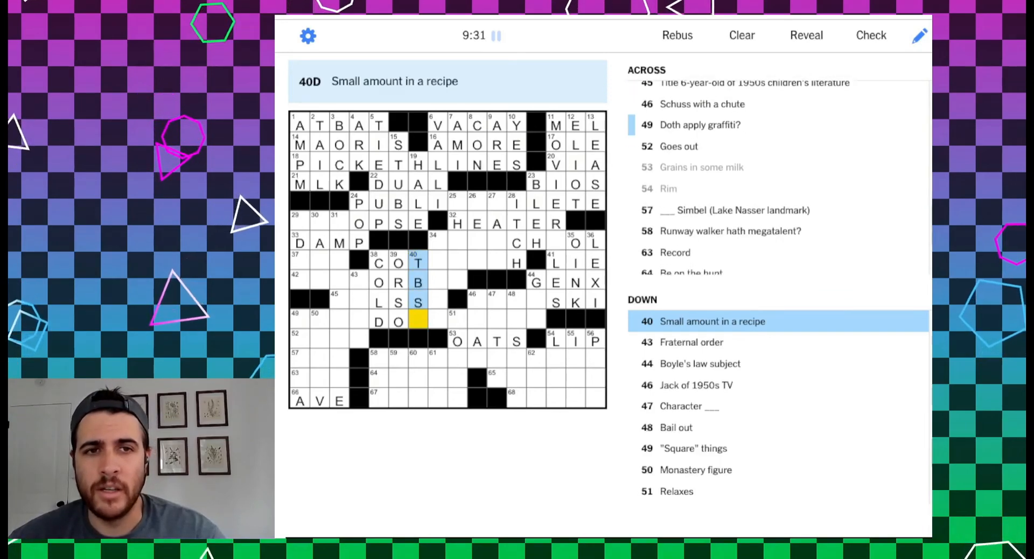
type("P")
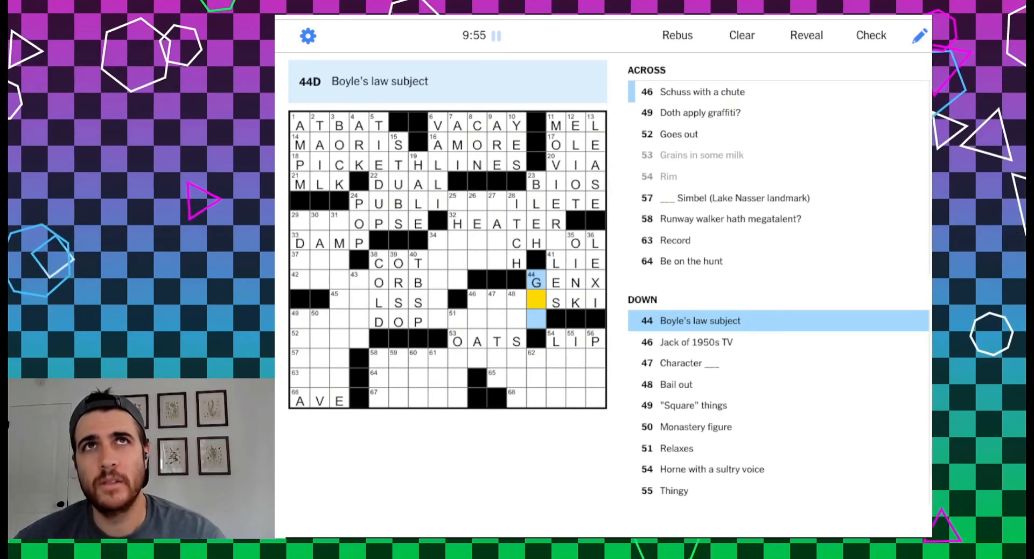
left_click(473, 302)
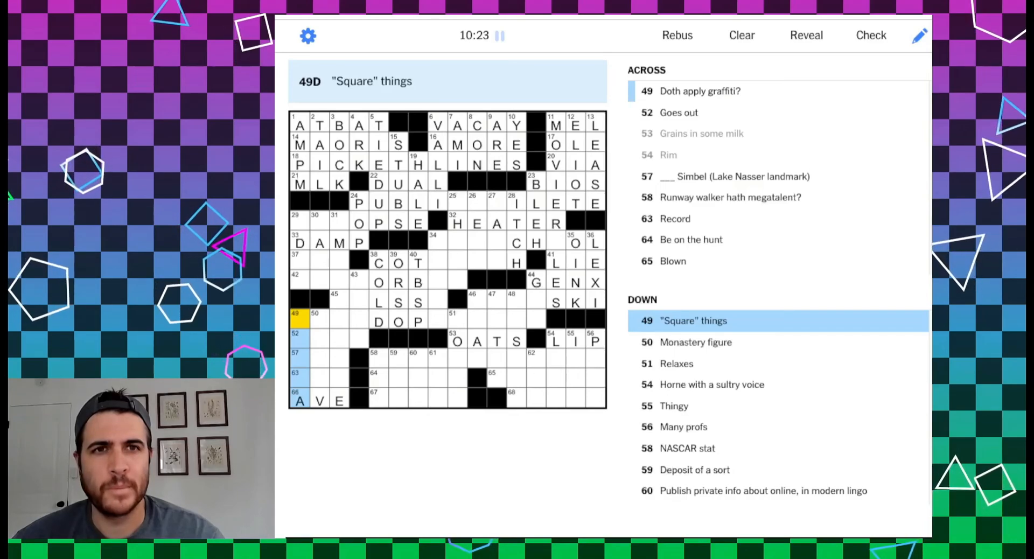
left_click(323, 321)
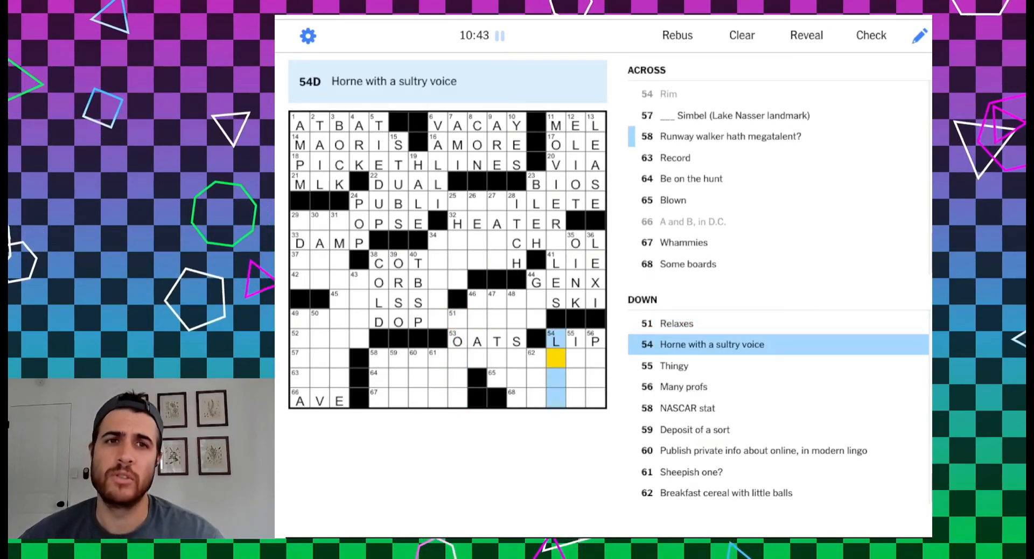
Finish ITEM at 55 Down and ORE at 56 Down along the bottom rows
left_click(571, 352)
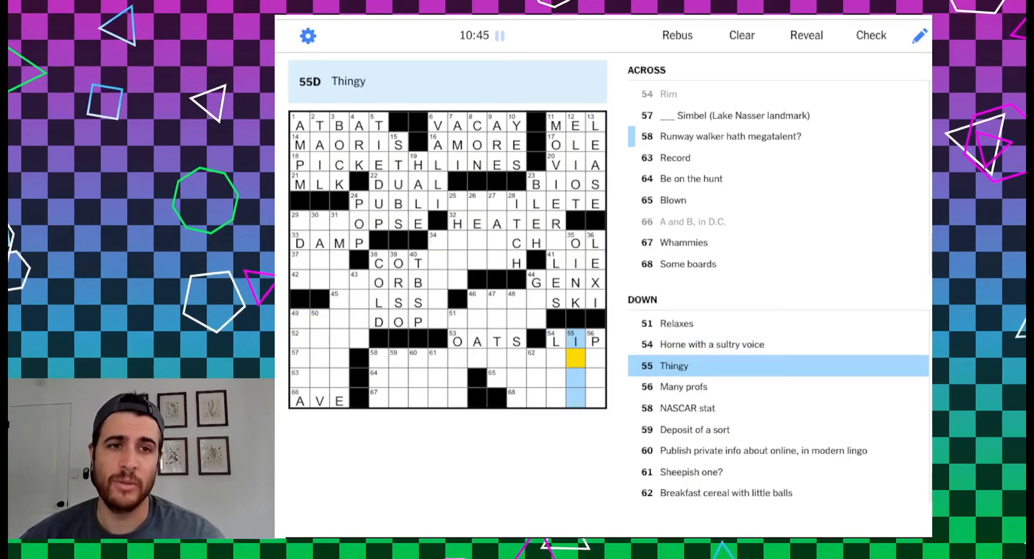
type("TEM")
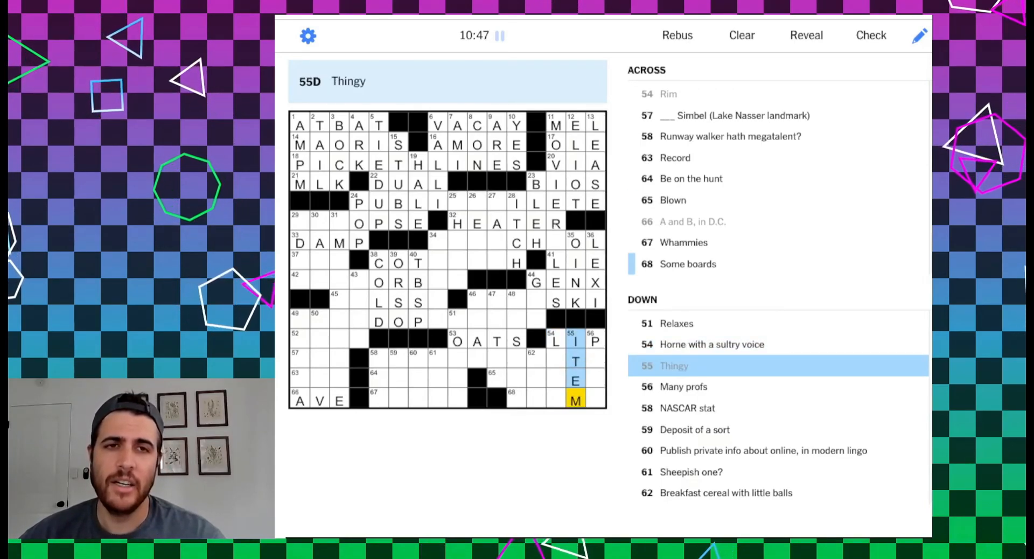
left_click(594, 341)
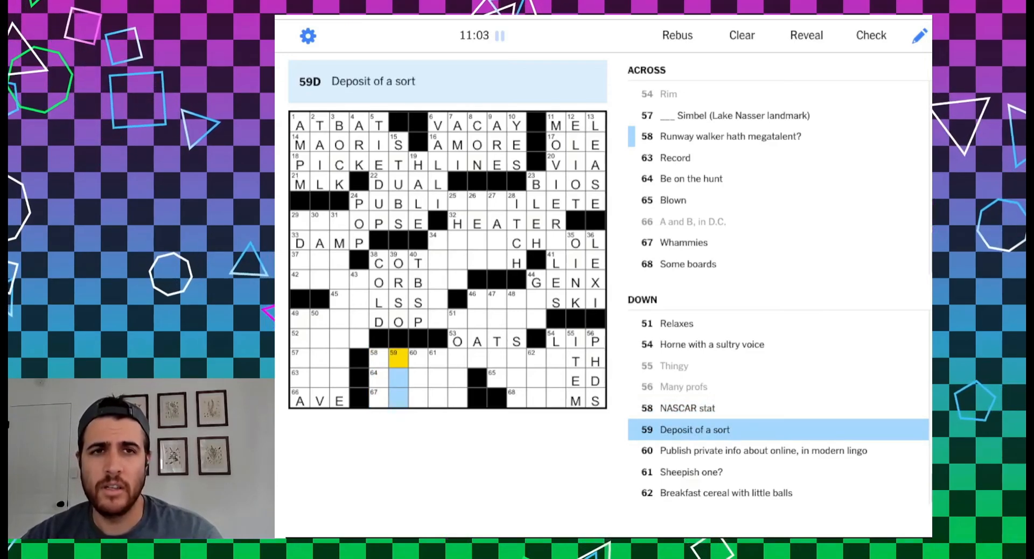
type("ORE")
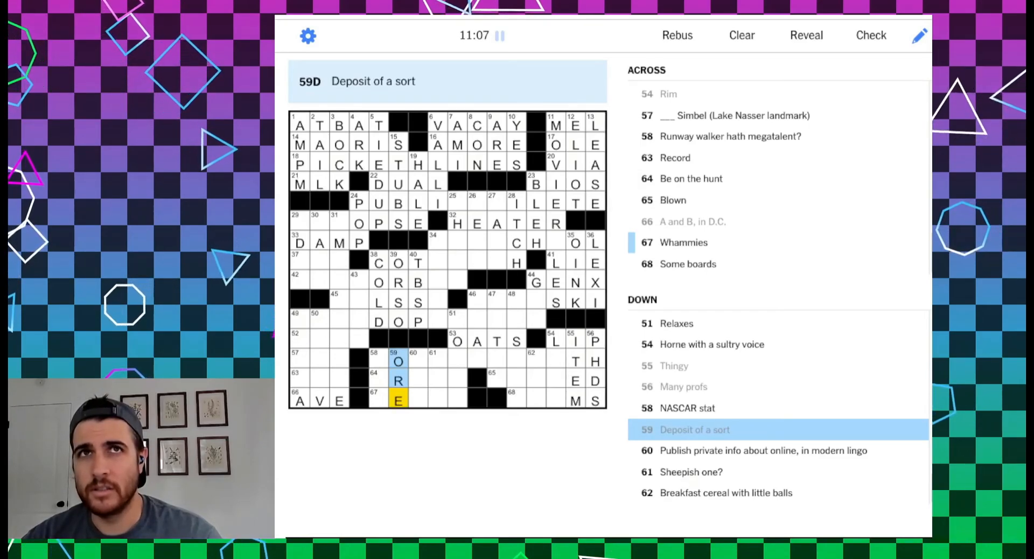
left_click(414, 362)
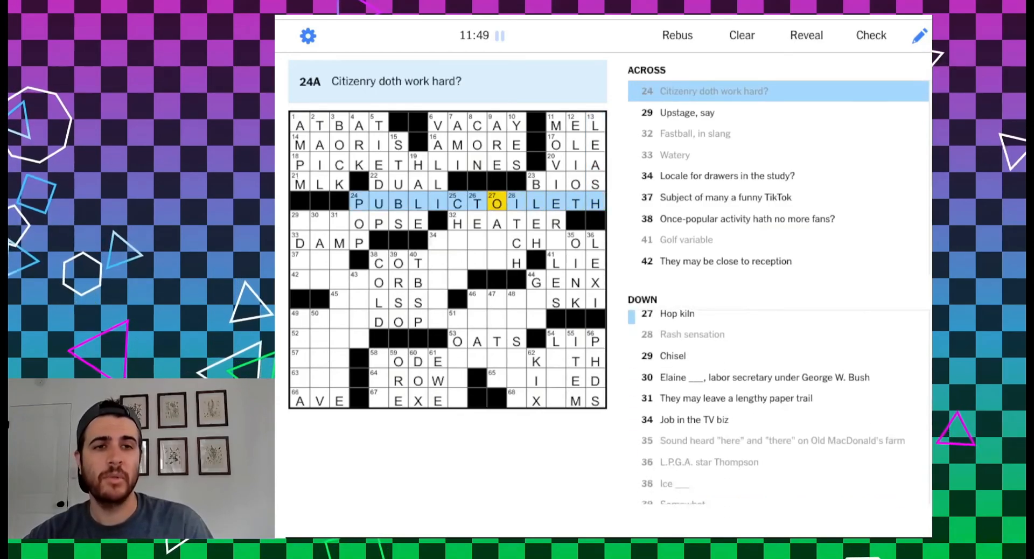
Finish SCHOOL in 34 Across and end 38 Across with ETH
left_click(517, 204)
type("SCHO")
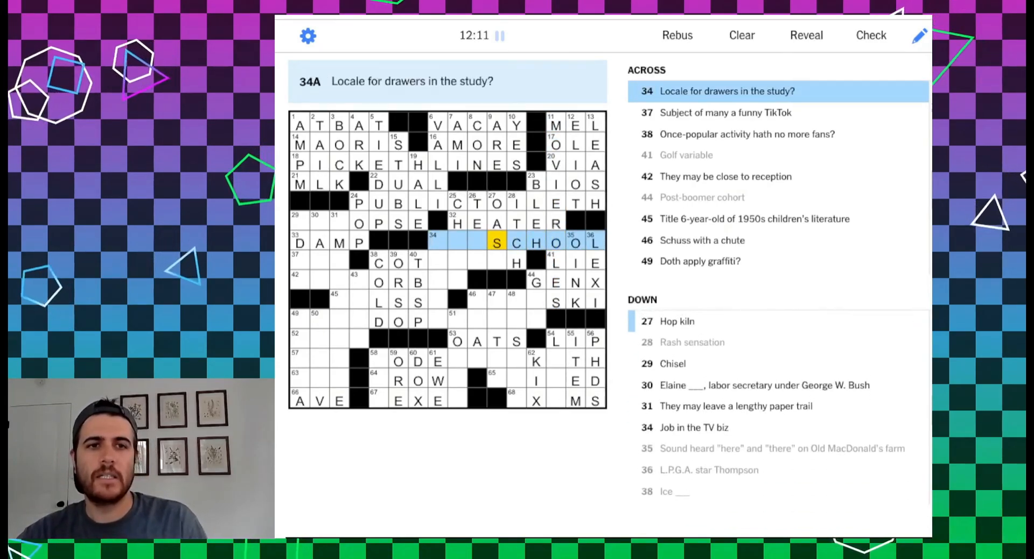
left_click(436, 262)
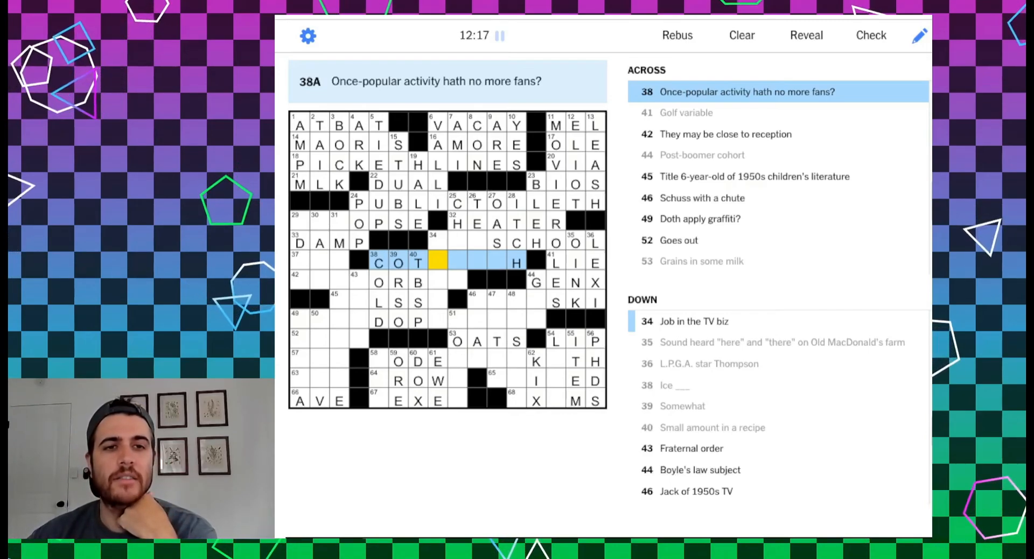
left_click(416, 263)
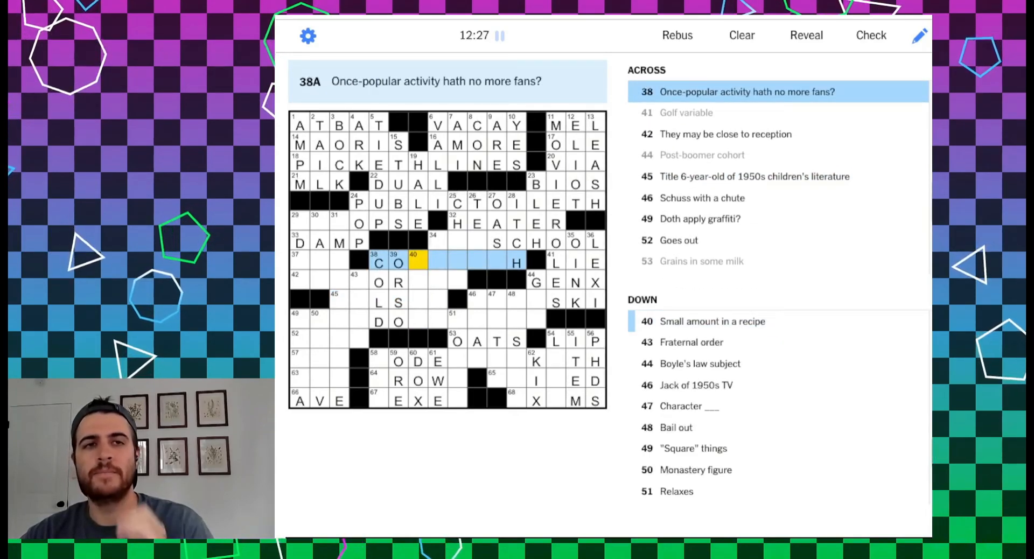
type("ETH")
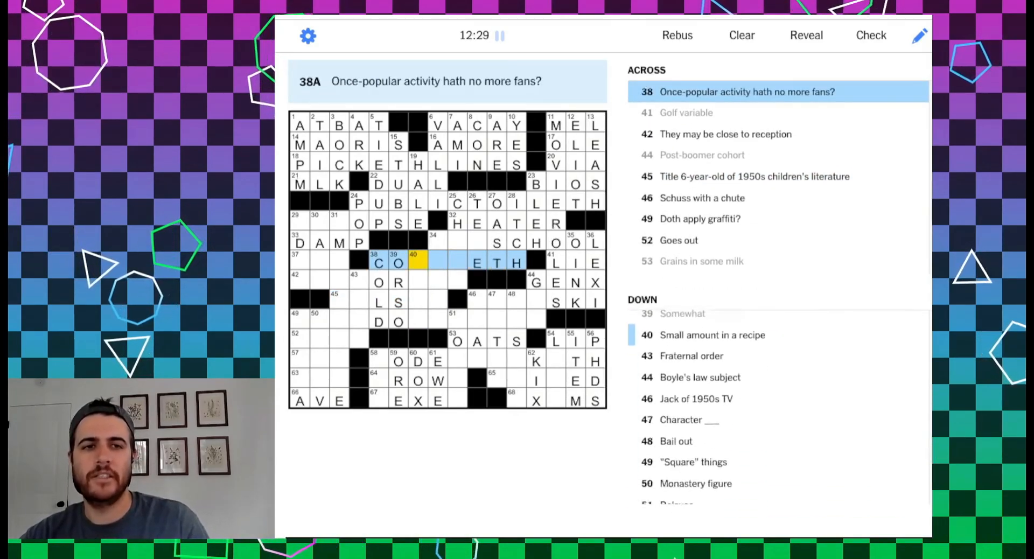
left_click(497, 263)
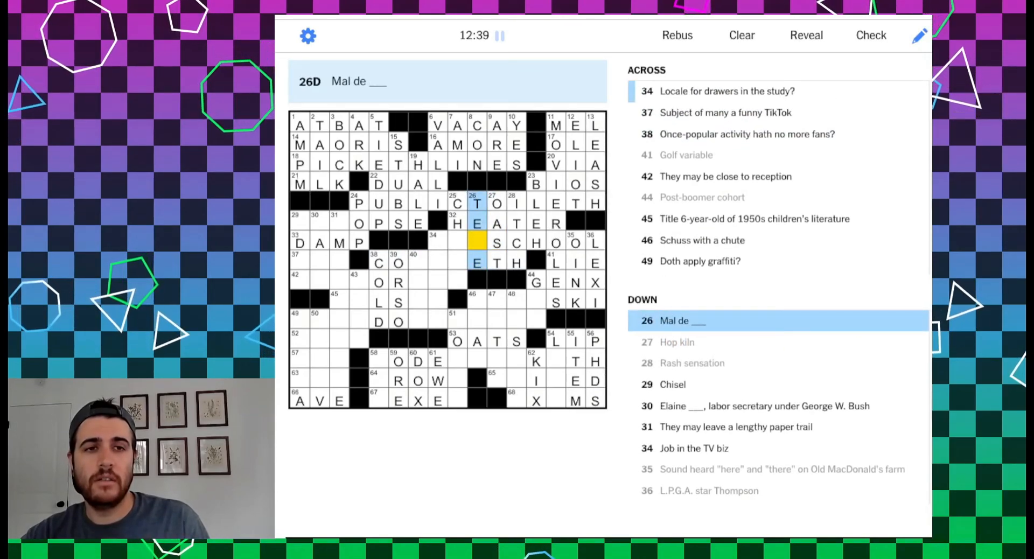
Move from 49 Across to 58 Across to add the E of KETH
left_click(478, 242)
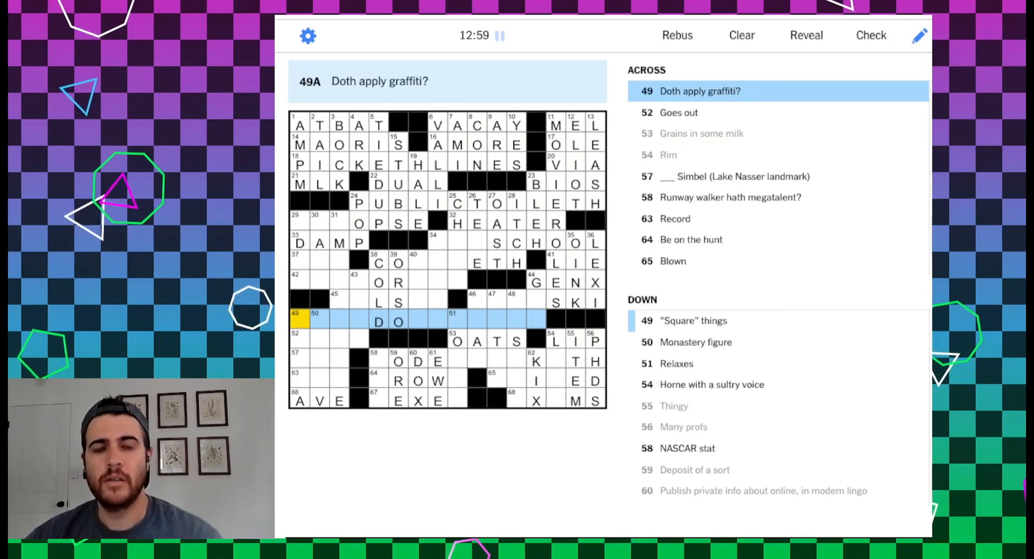
left_click(432, 321)
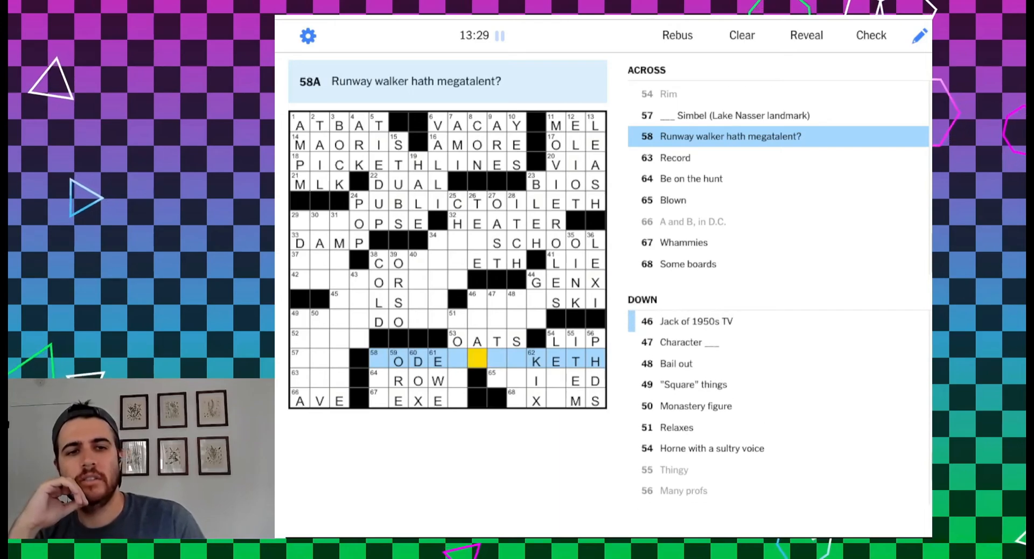
Add E and ROC to 58 Across, forming MODEL ROCKETH
type("E")
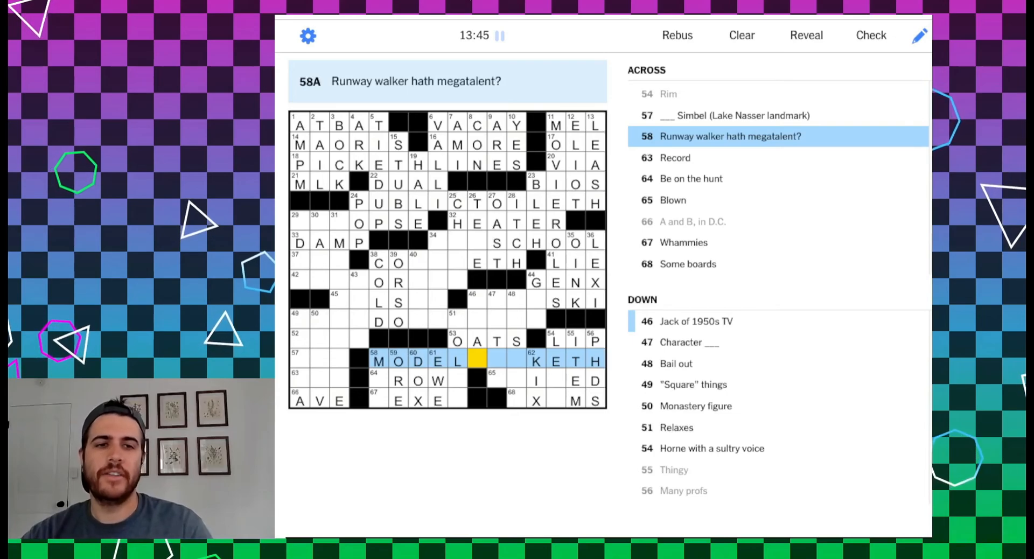
type("ROC")
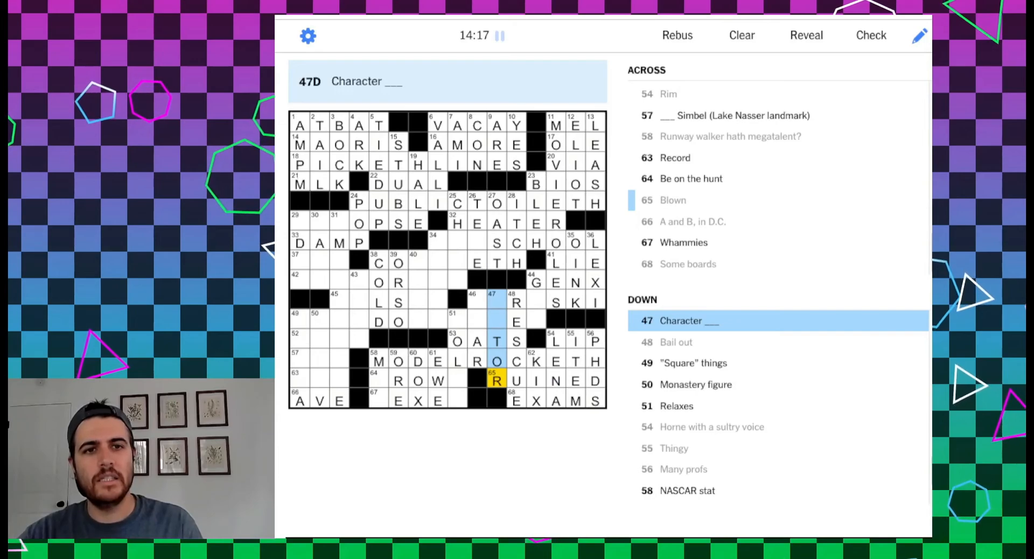
Add the letters AC and G across the bottom rows near 49 Across
type("AC")
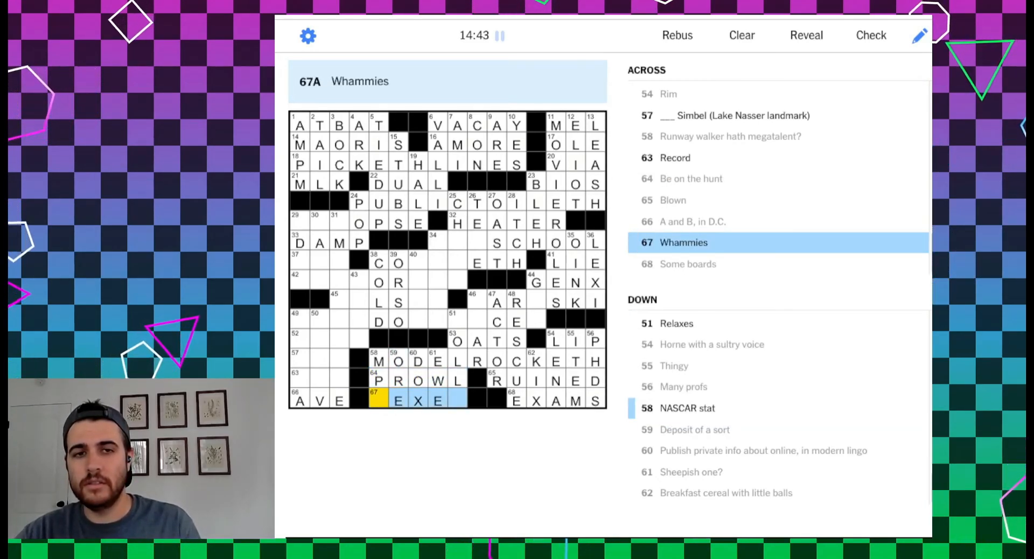
type("G")
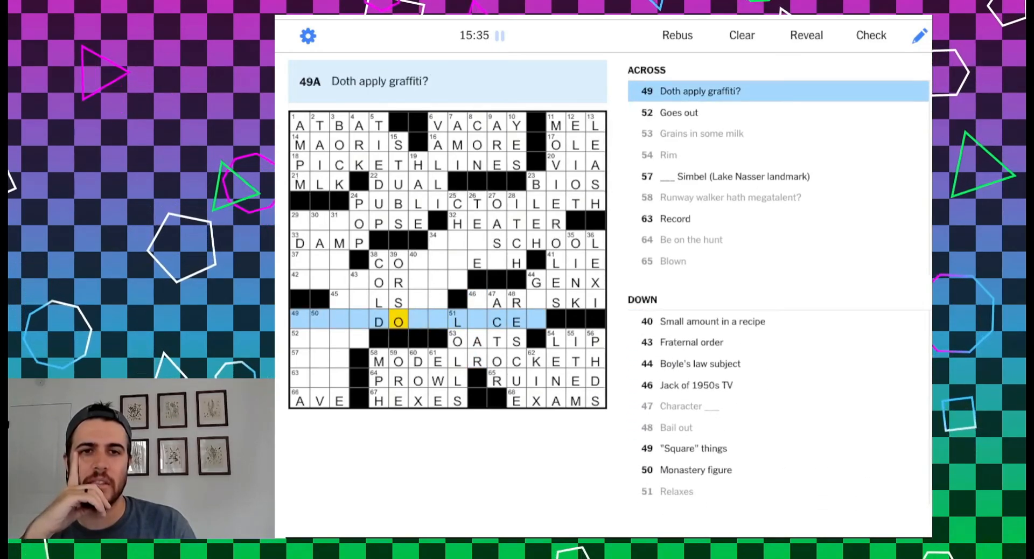
Add RIS to 25 Down and the P of PRESCHOOL in 34 Across
left_click(398, 263)
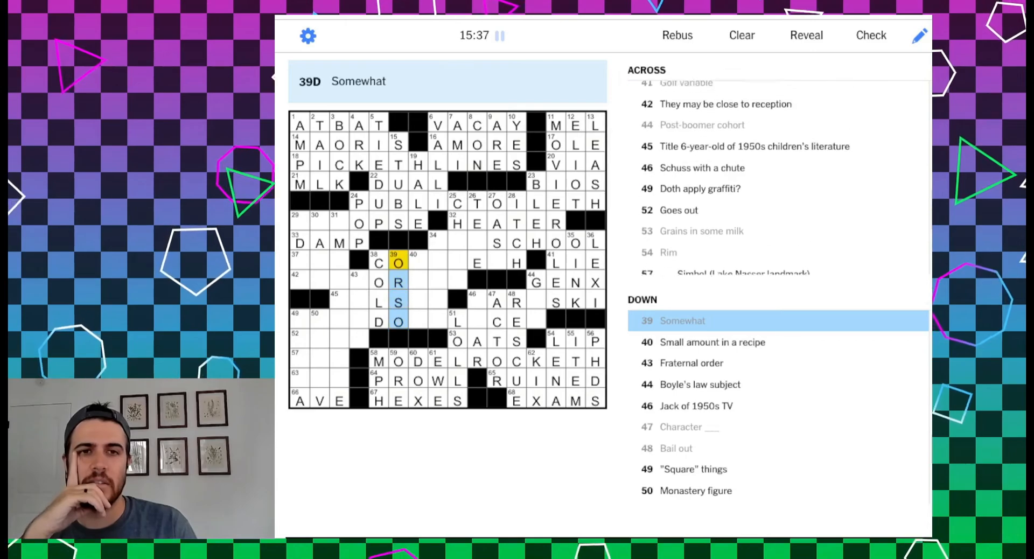
left_click(398, 263)
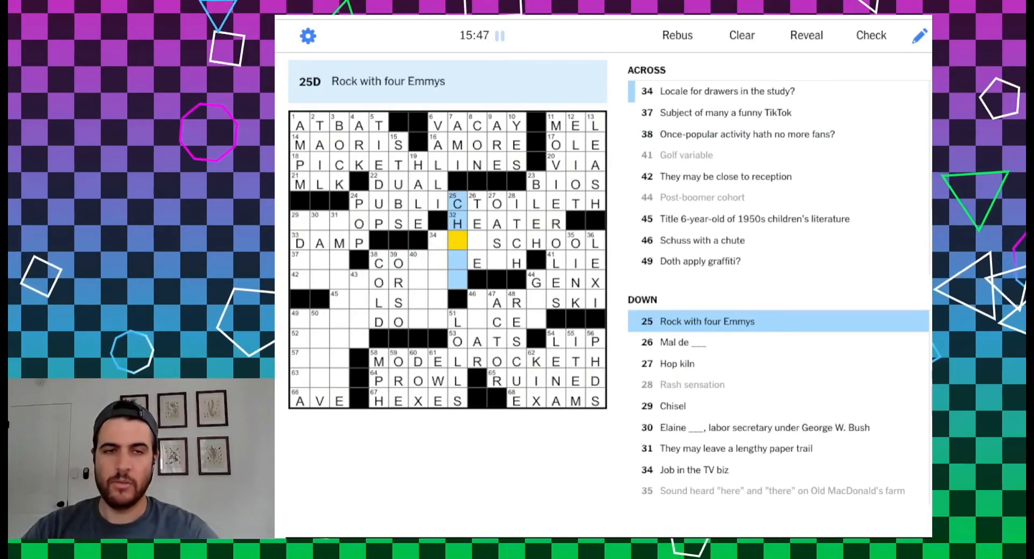
type("RIS")
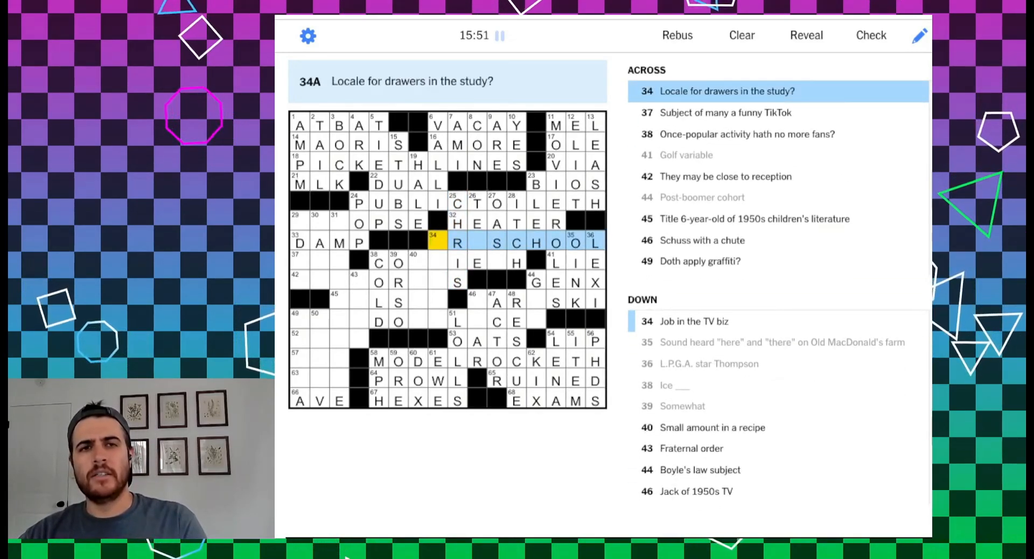
type("PRE")
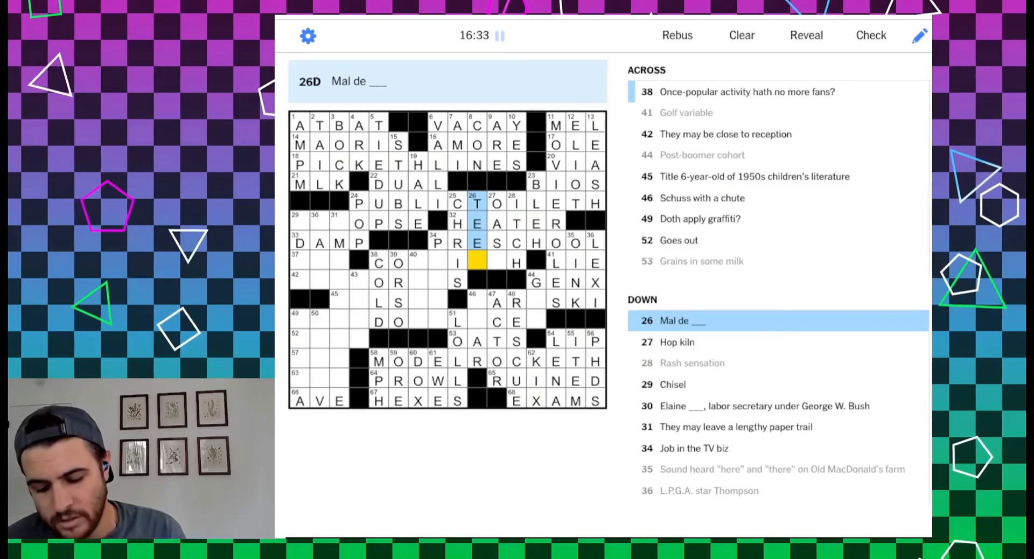
Select 24 Down, 'It may burst your bubble', which already reads POP
left_click(437, 242)
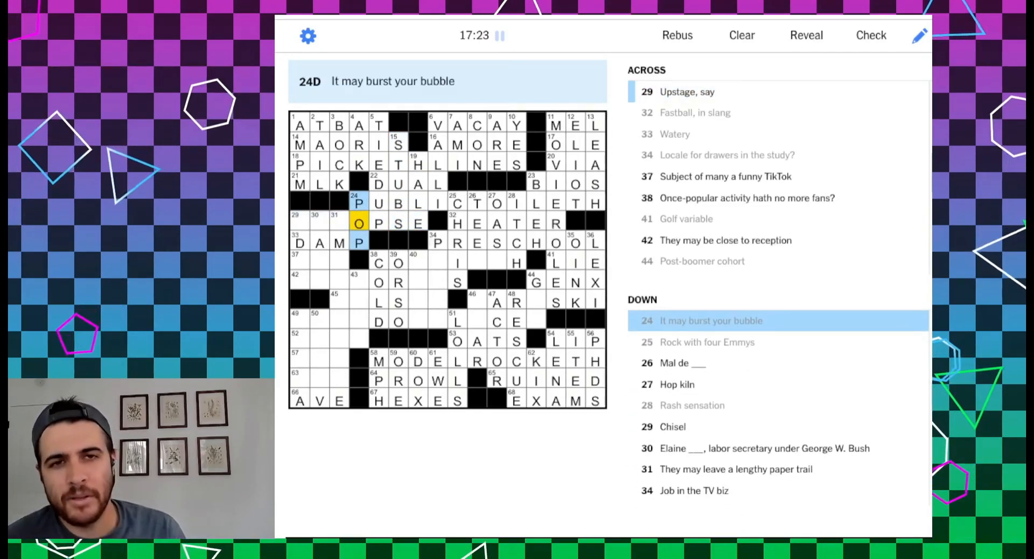
Complete ADZE at 29 Down with an A, then select 39 Down for correction
left_click(316, 223)
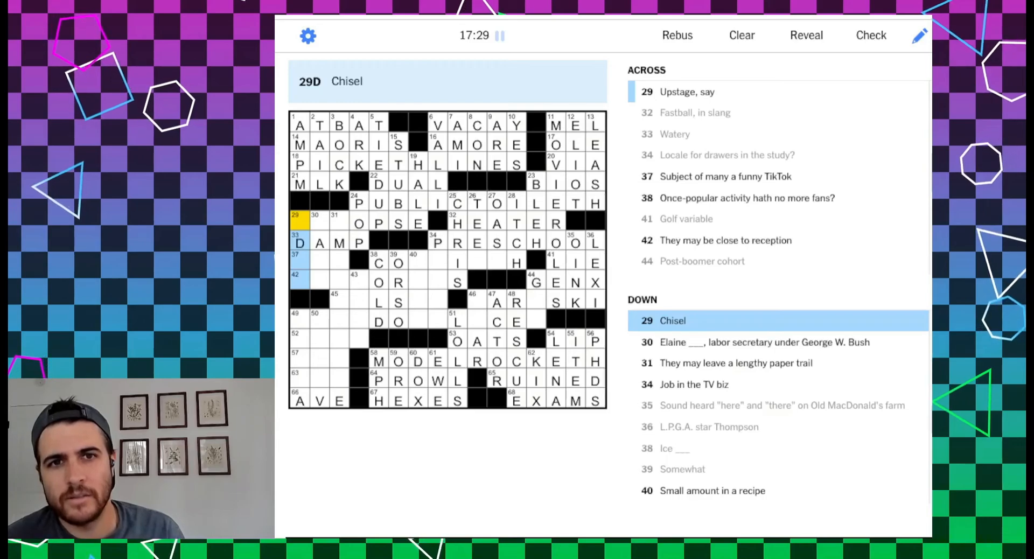
type("ADZE")
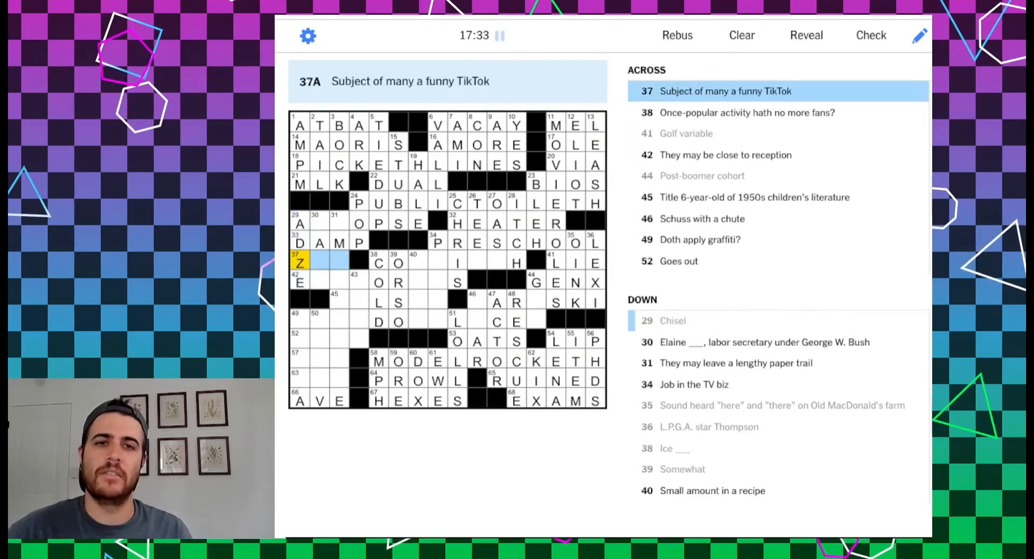
left_click(300, 282)
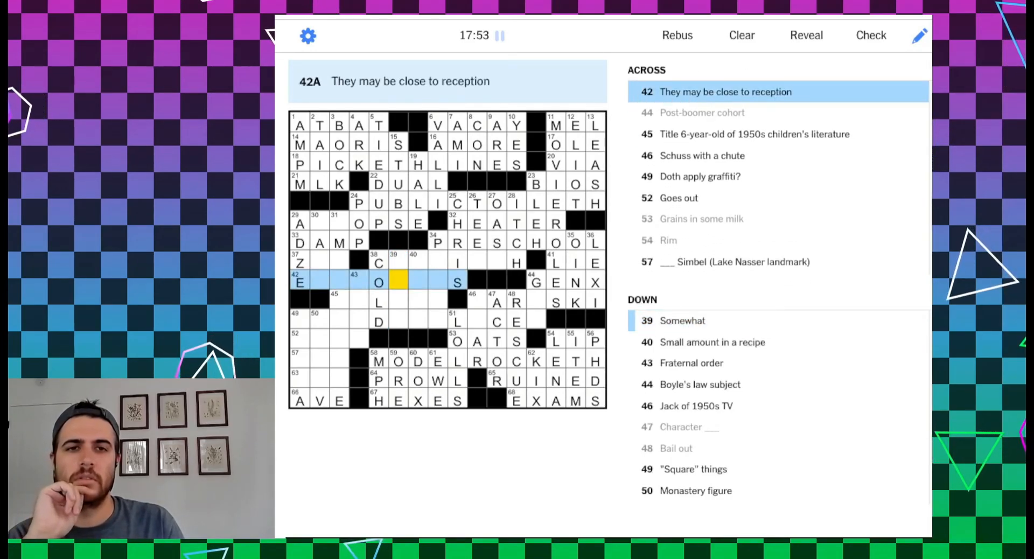
left_click(378, 282)
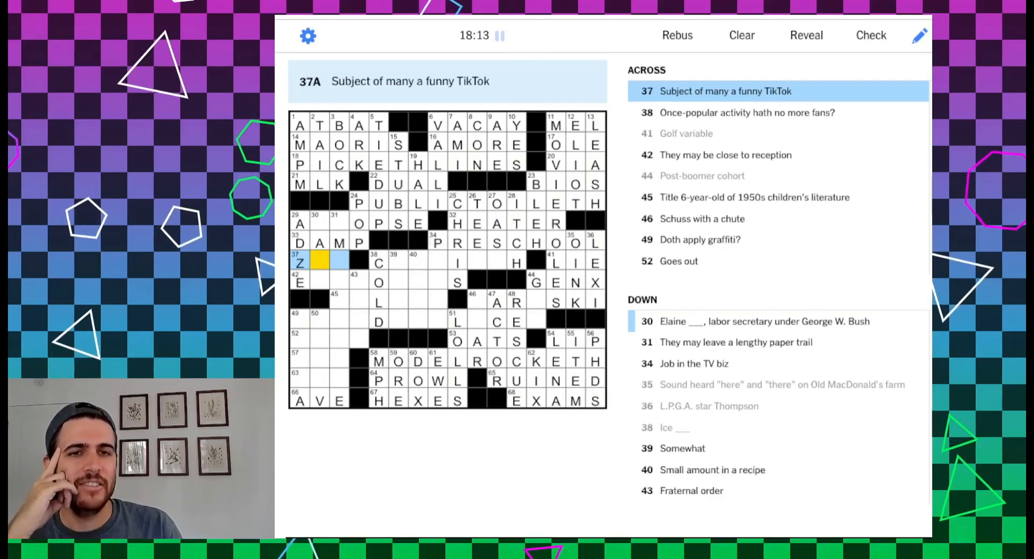
type("ER")
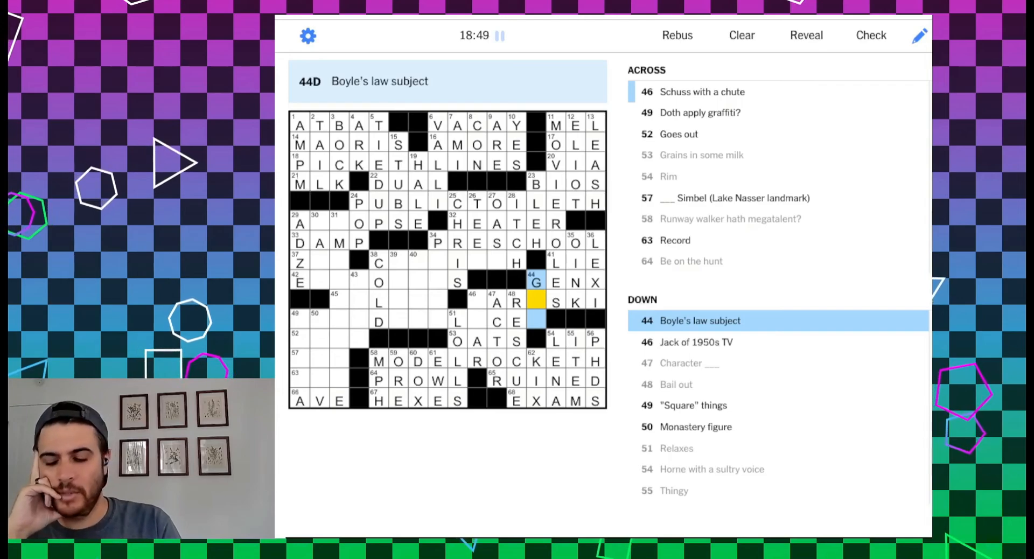
Finish 44 Down as GAS and add P so 46 Across reads PARASKI
type("S")
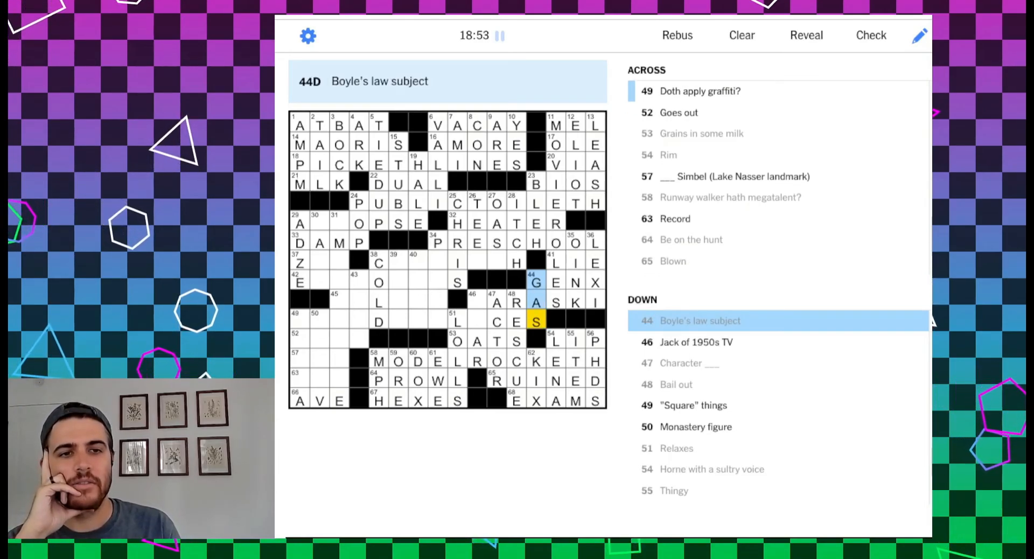
left_click(536, 302)
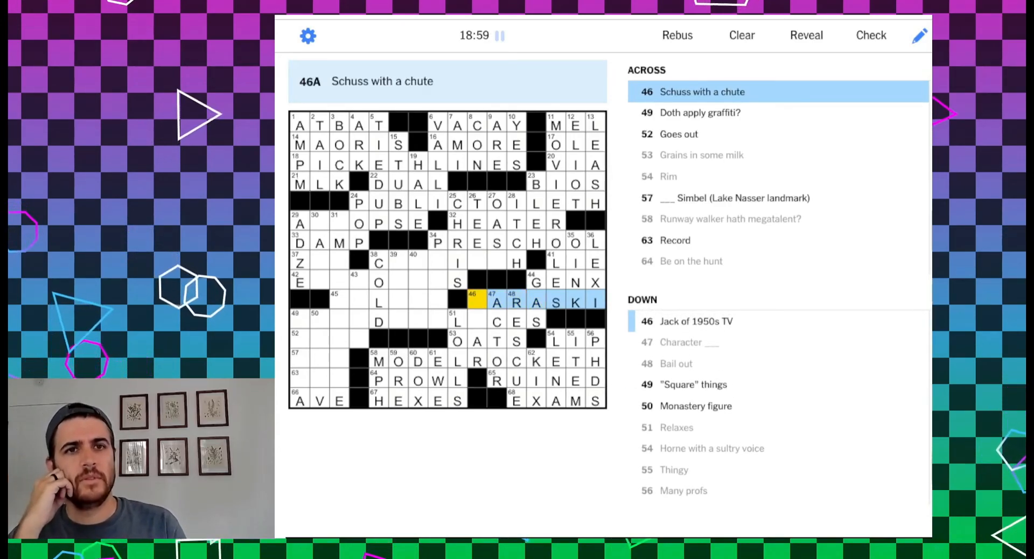
type("P")
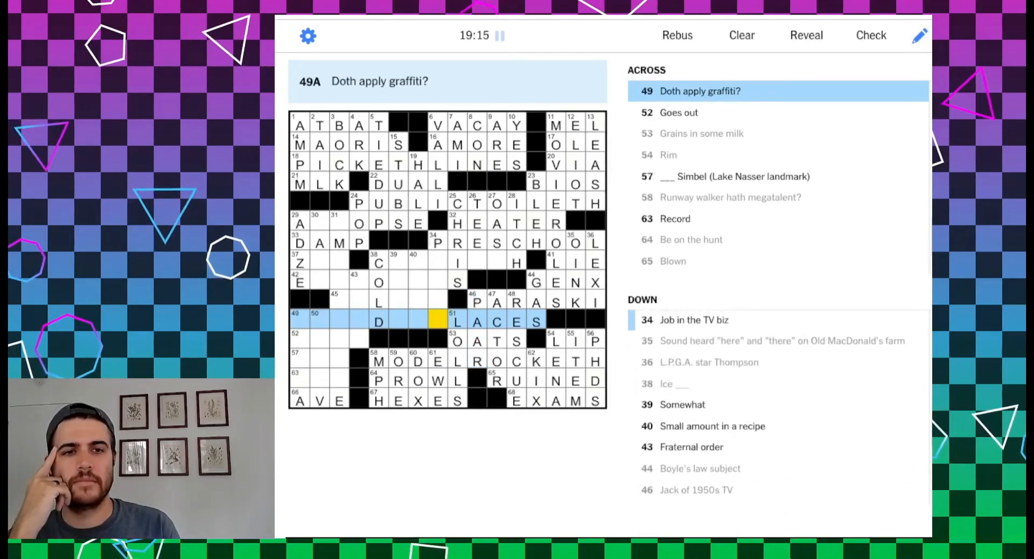
Fill the bottom-left with MEALS at 49 Down and ENDS at 52 Across
left_click(457, 322)
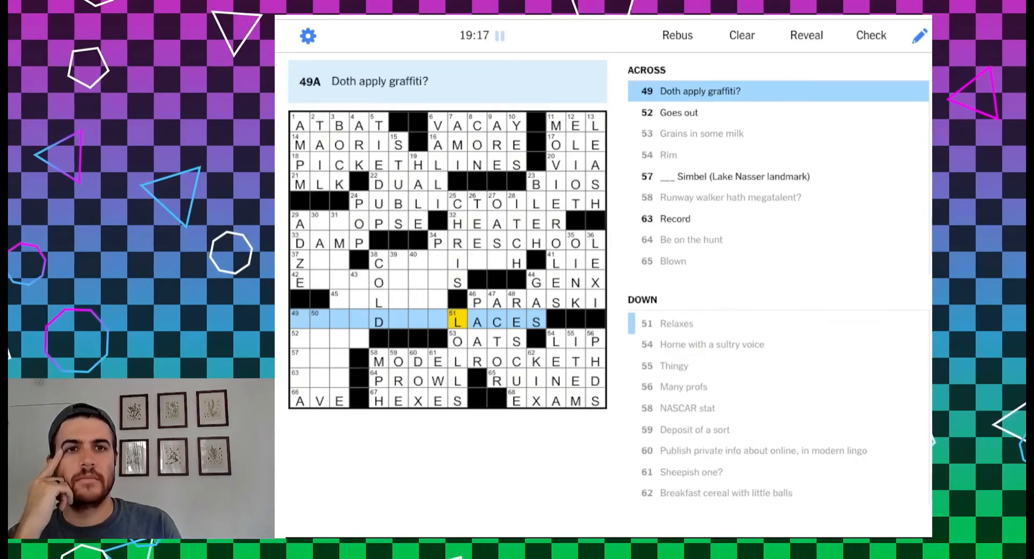
left_click(417, 322)
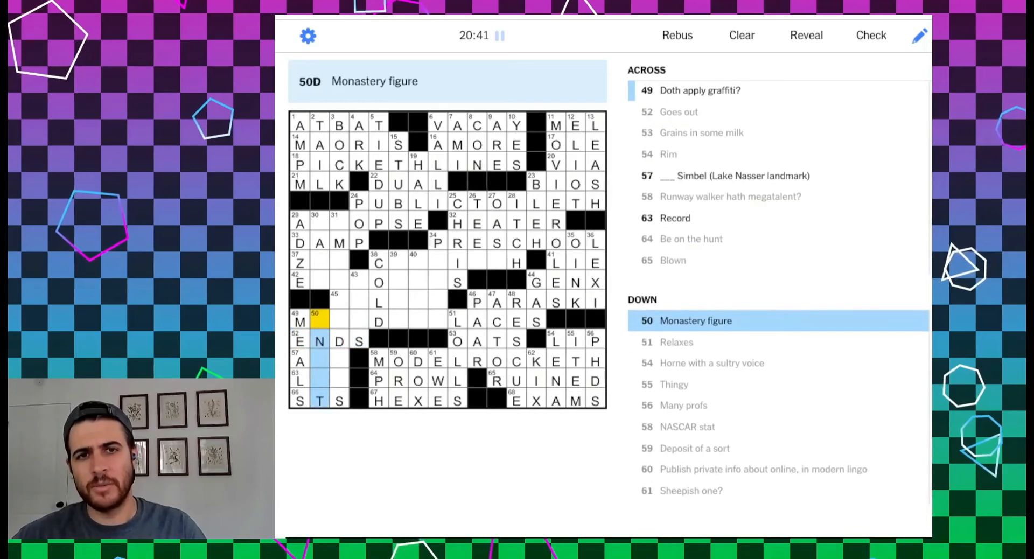
Enter MARKETHPLACES at 49 Across and ABBOT at 50 Down, turning ENDS into EBBS
left_click(300, 322)
type("MARKETHPLACES")
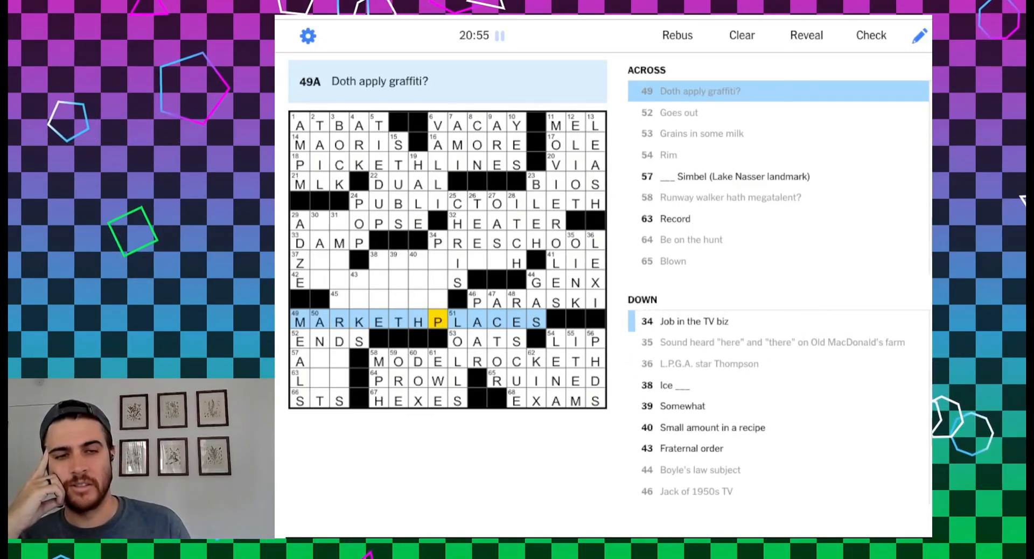
left_click(318, 321)
type("ABBOT")
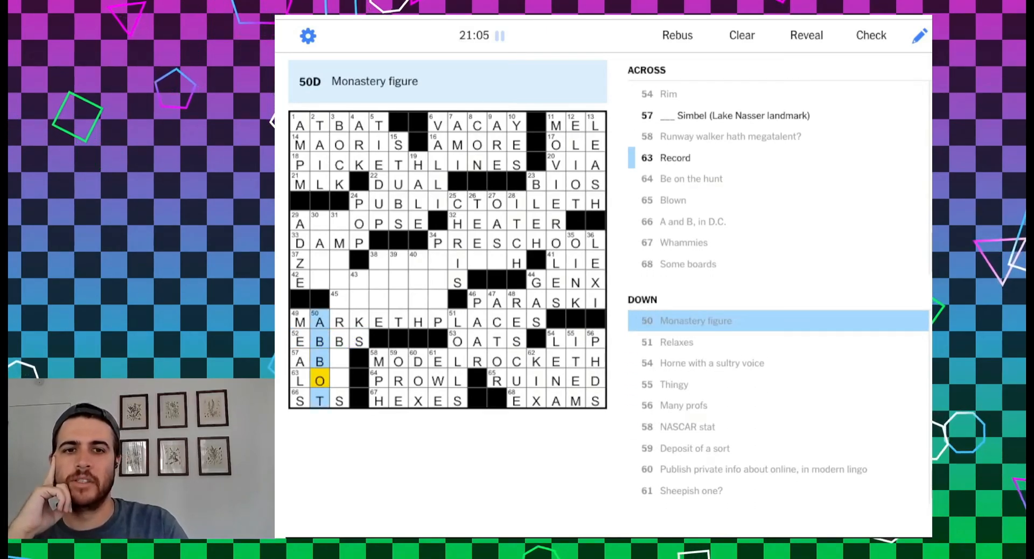
left_click(338, 380)
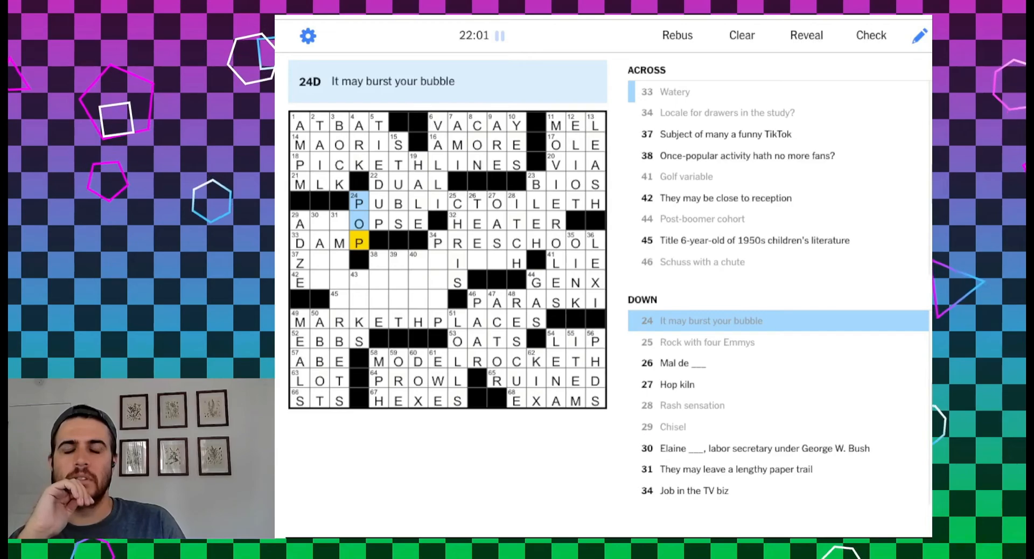
Erase ADZE and COLD, cut DAMP back to its P, and select 43 Down
left_click(300, 242)
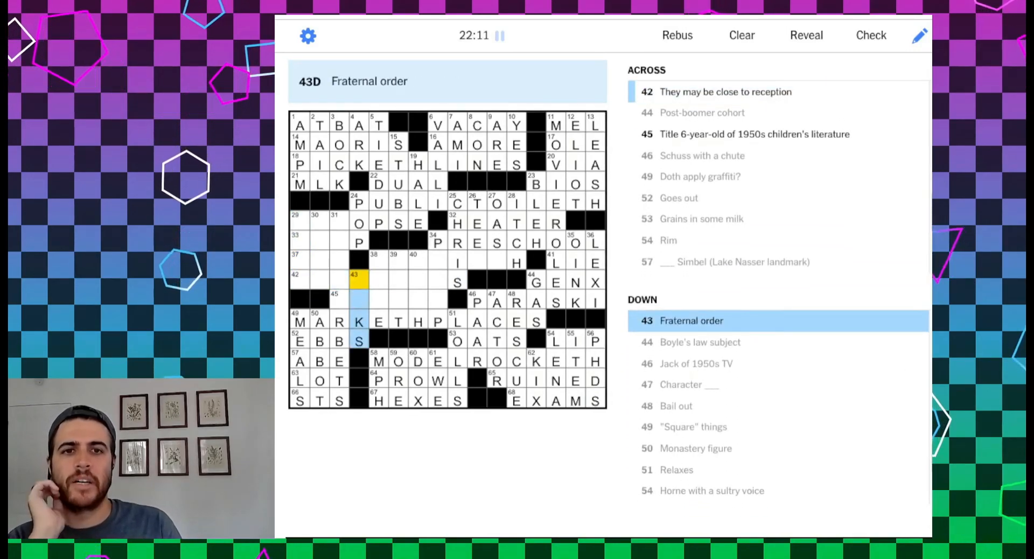
Fill ELKS at 43 Down (Fraternal order) and ABIT at 39 Down
type("EL")
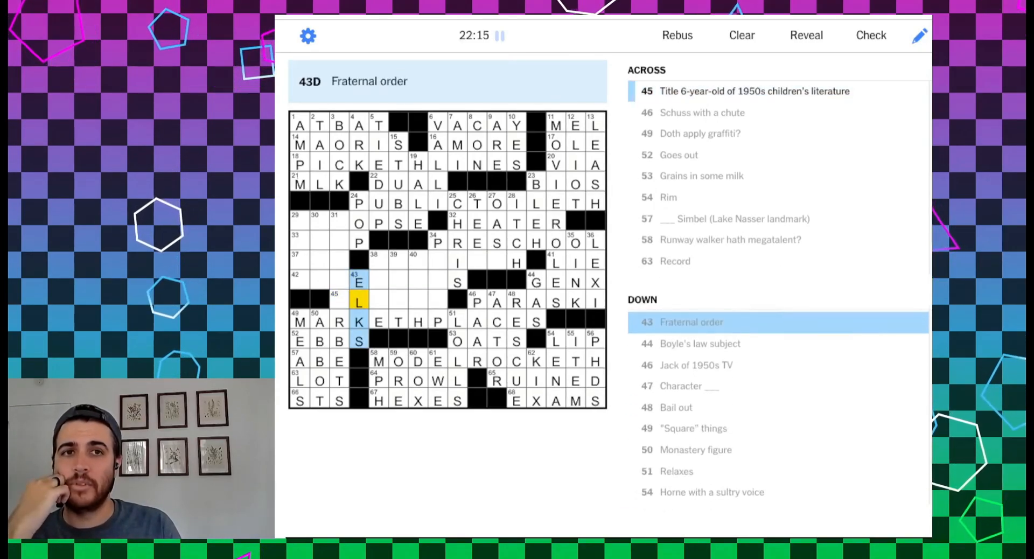
left_click(379, 262)
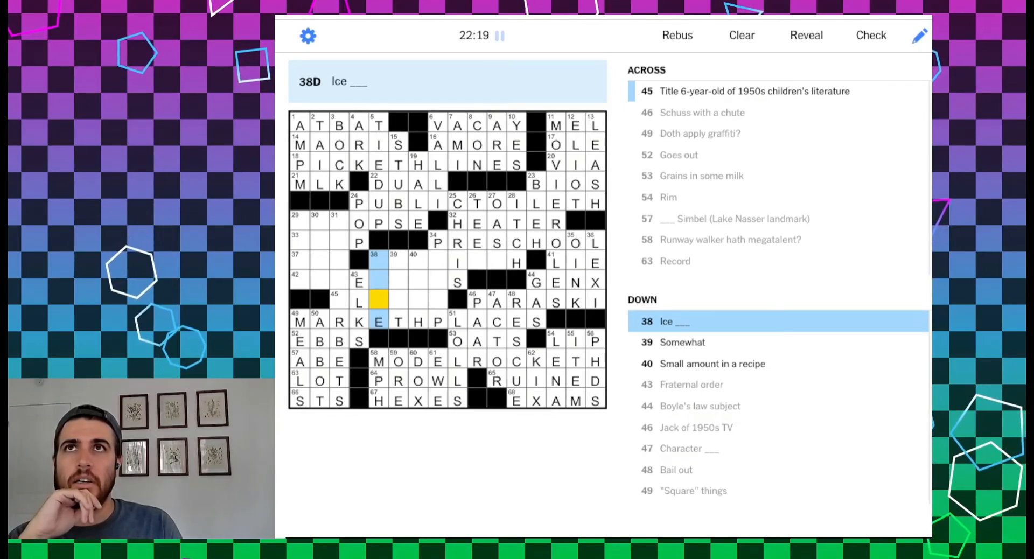
left_click(360, 302)
type("ABI")
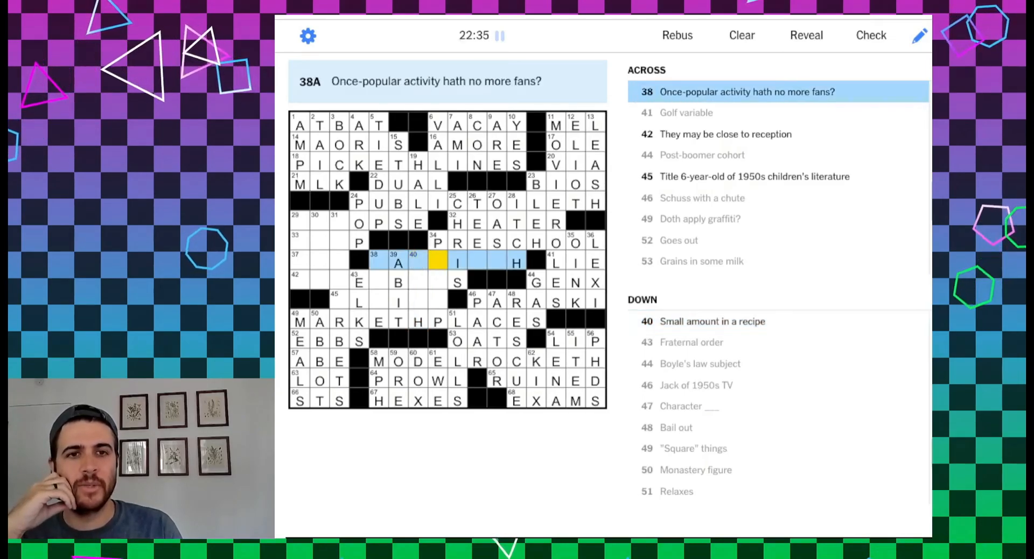
Change PRESCHOOL to ARTSCHOOL at 34 Across and end 38 Across with DIETH
left_click(437, 242)
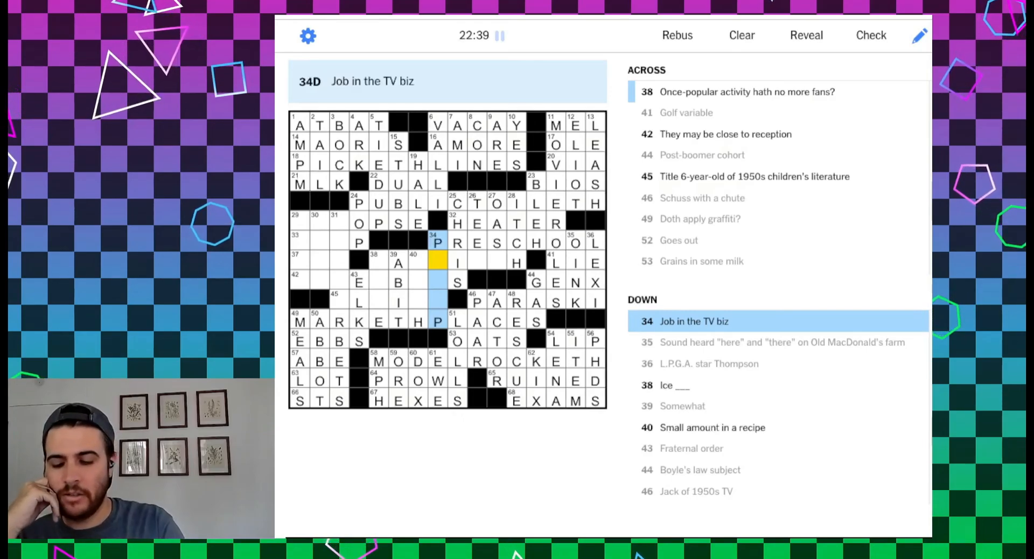
type("RRE")
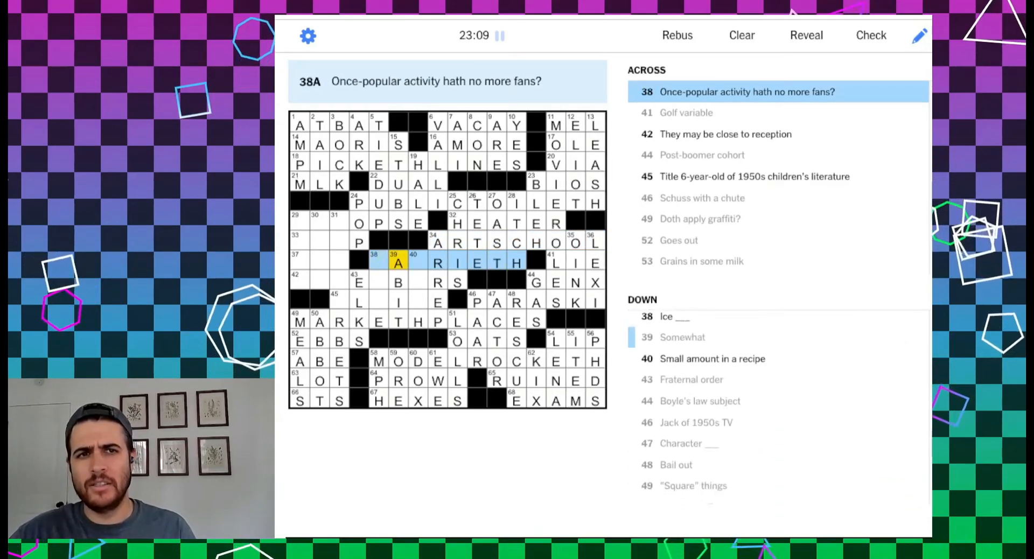
left_click(434, 301)
type("DR ")
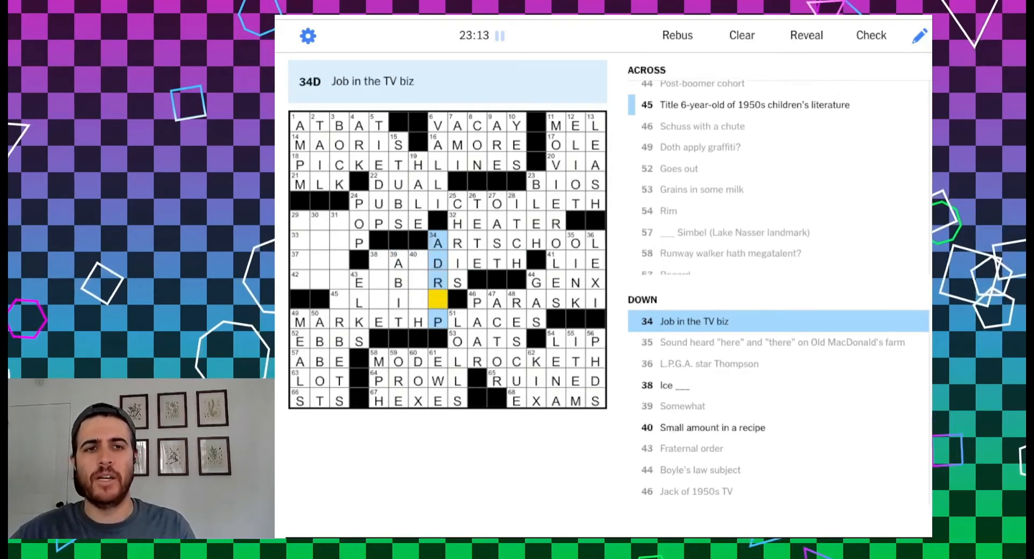
left_click(398, 262)
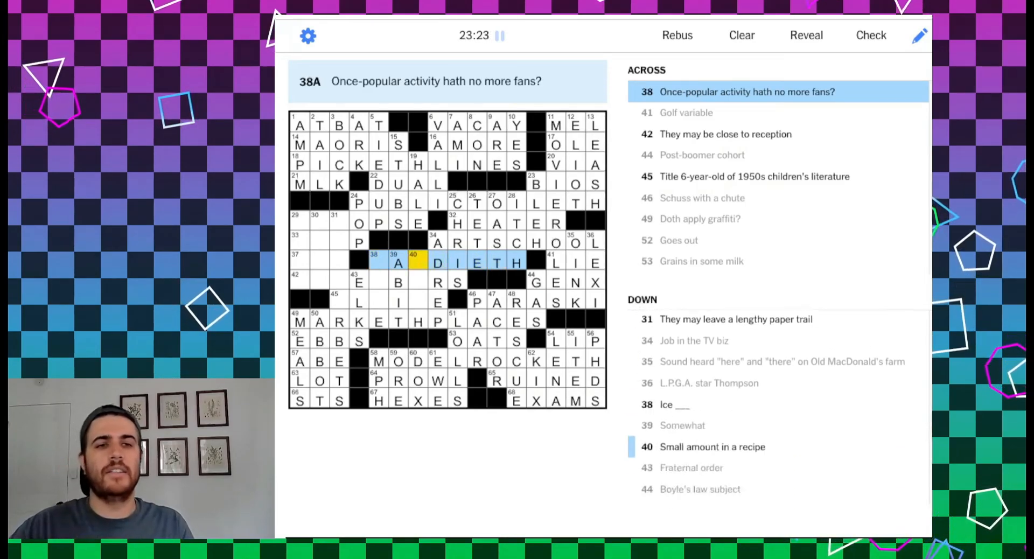
Add FA to make 38 Across FADDIETH and AS to make 40 Down DASH
type("FAD")
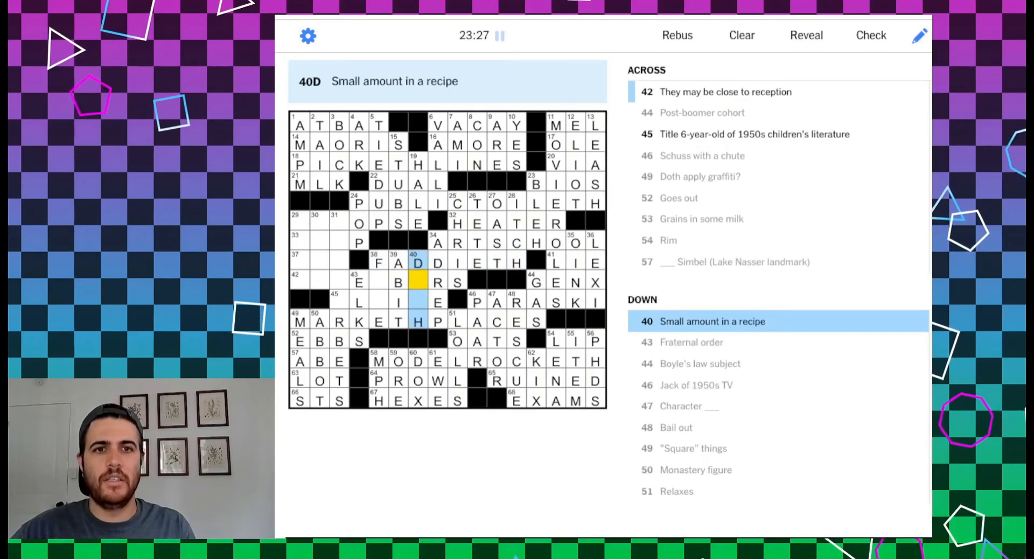
type("AS")
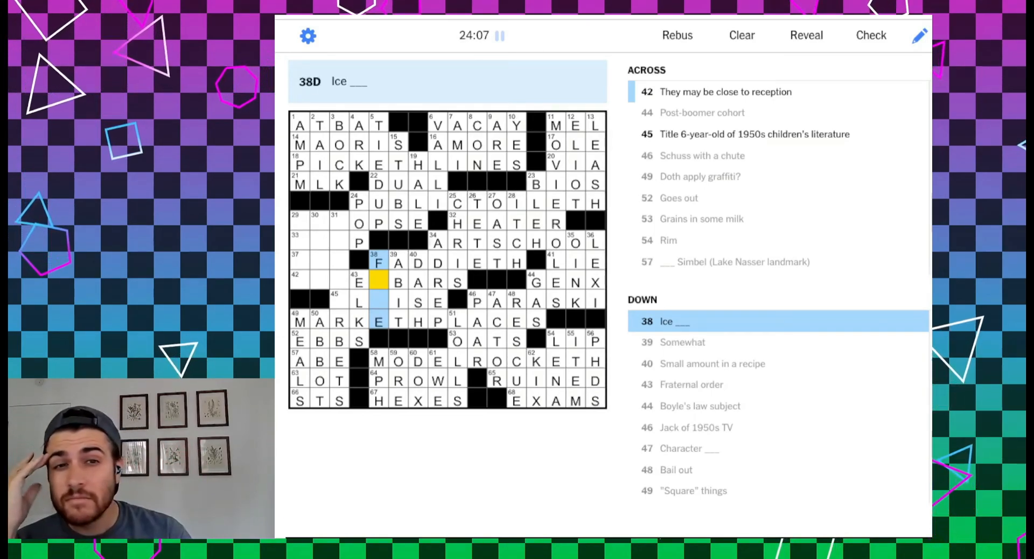
Complete ELOISE at 45 Across and move into the empty northwest corner
type("O")
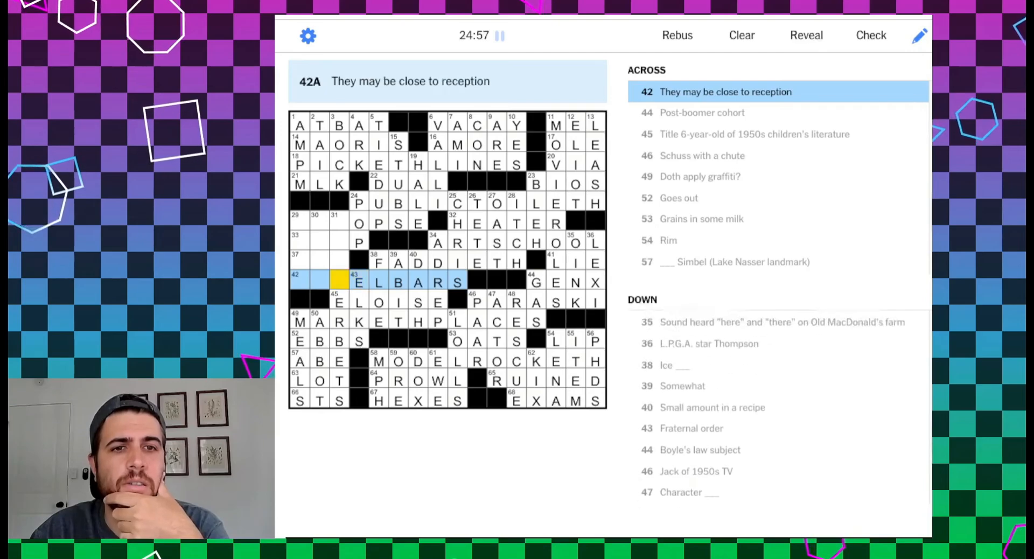
scroll("down", 3)
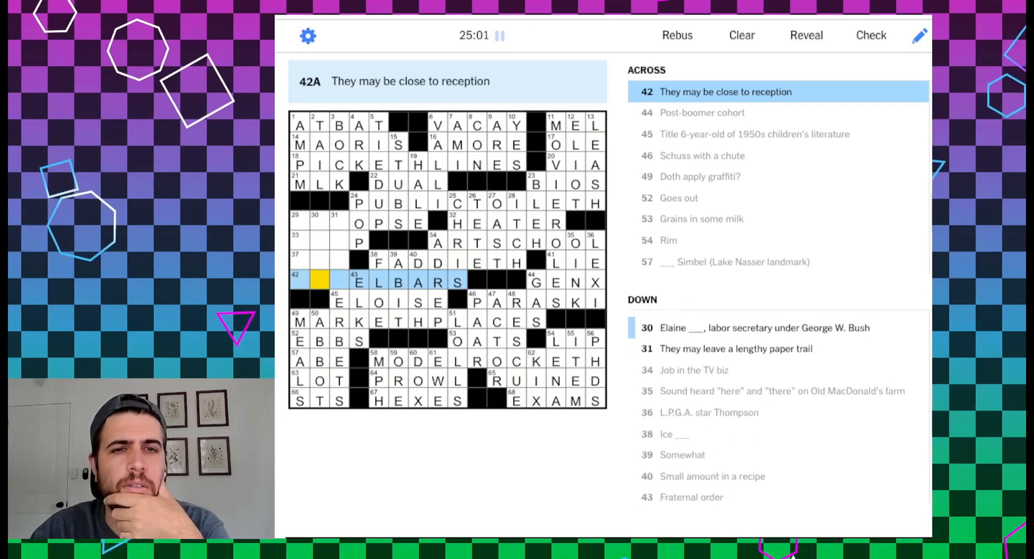
left_click(378, 282)
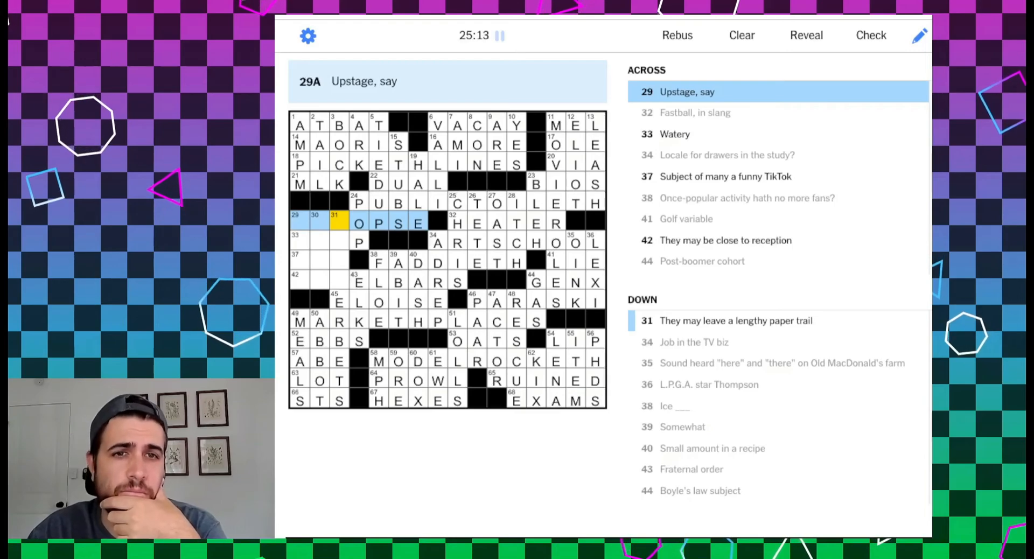
left_click(335, 223)
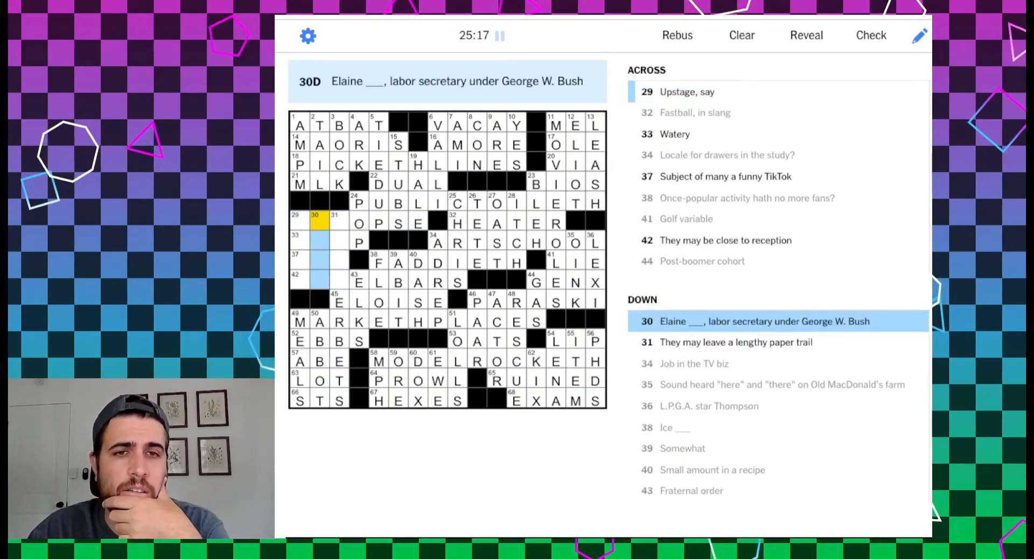
Enter CHAO at 30 Down and LATH at 29 Down, making 42 Across HOTELBARS
type("CHAO")
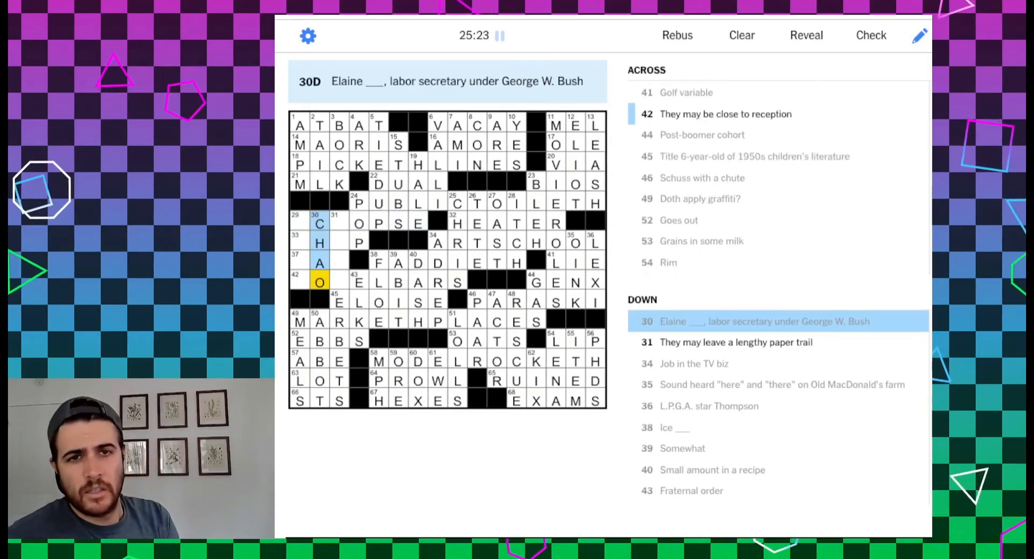
left_click(319, 282)
type("HOT")
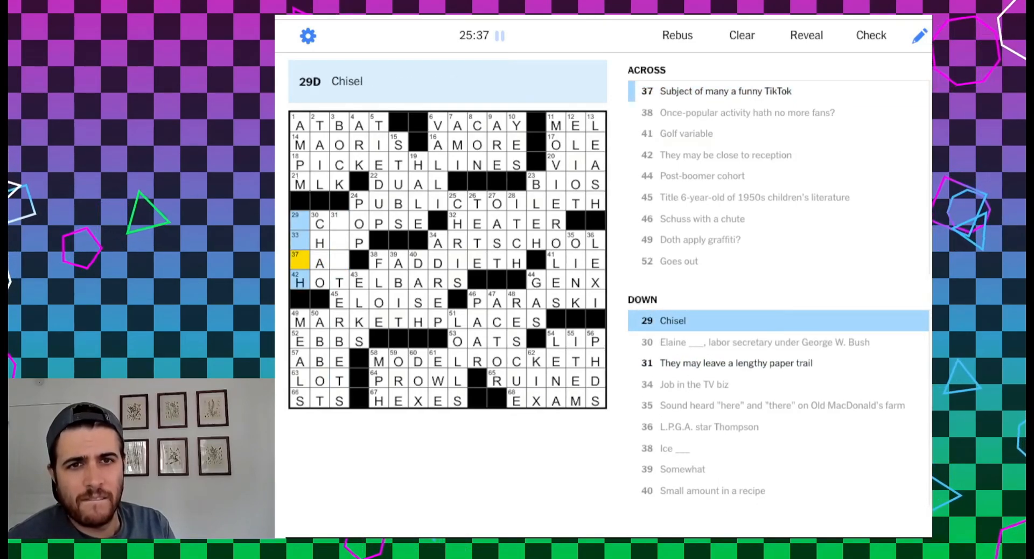
left_click(340, 283)
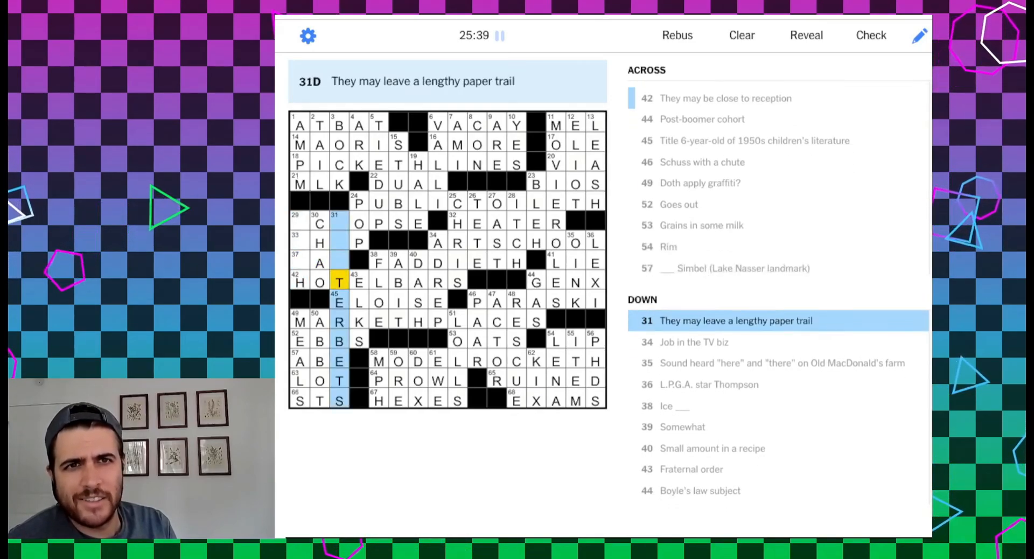
left_click(339, 362)
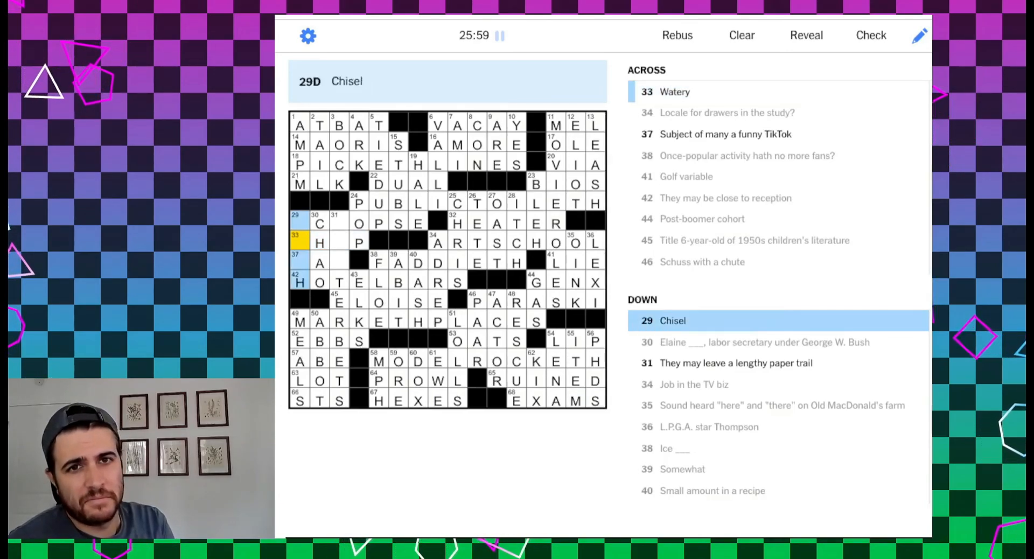
left_click(319, 262)
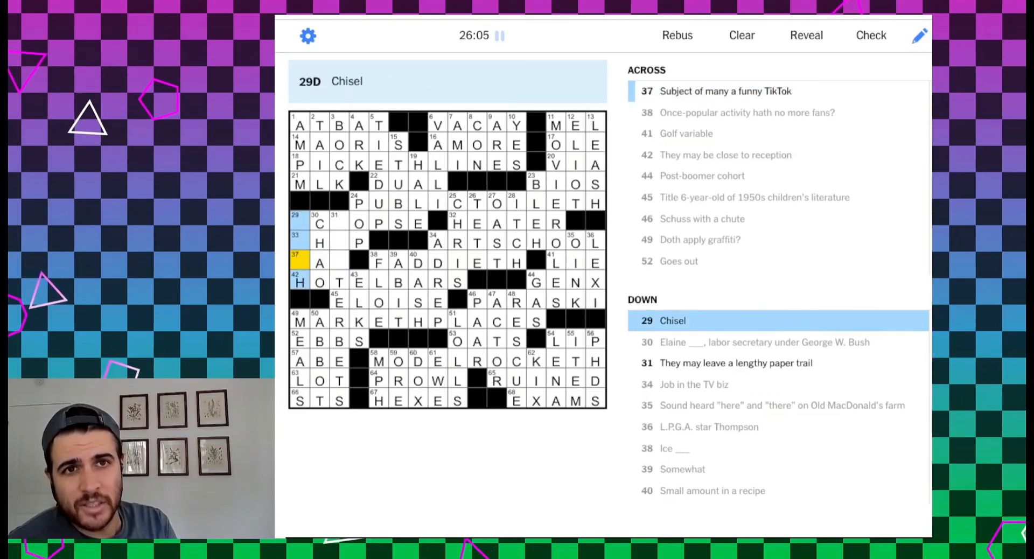
left_click(320, 262)
type("LAT")
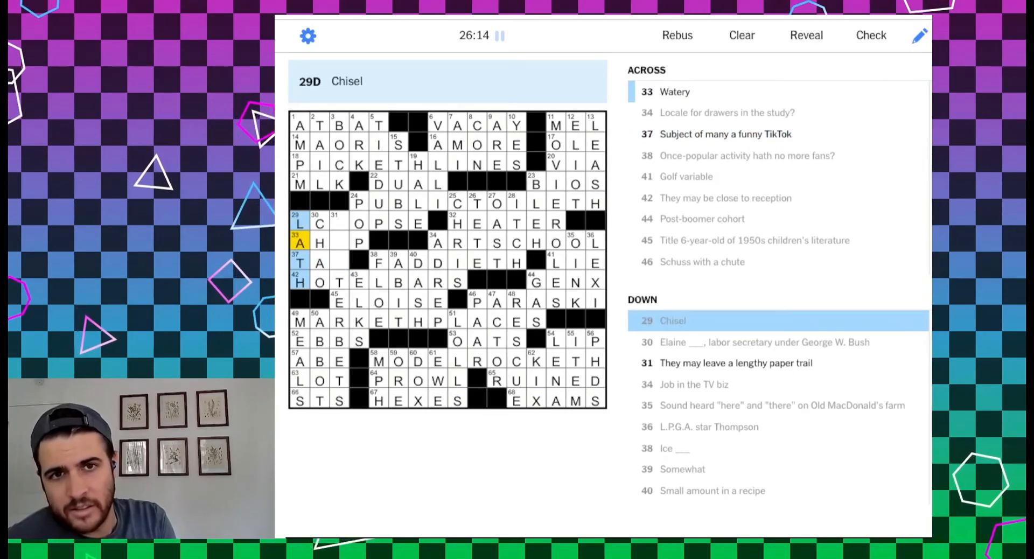
Clear the tentative L, A and T from 29 Down, leaving only H
left_click(319, 224)
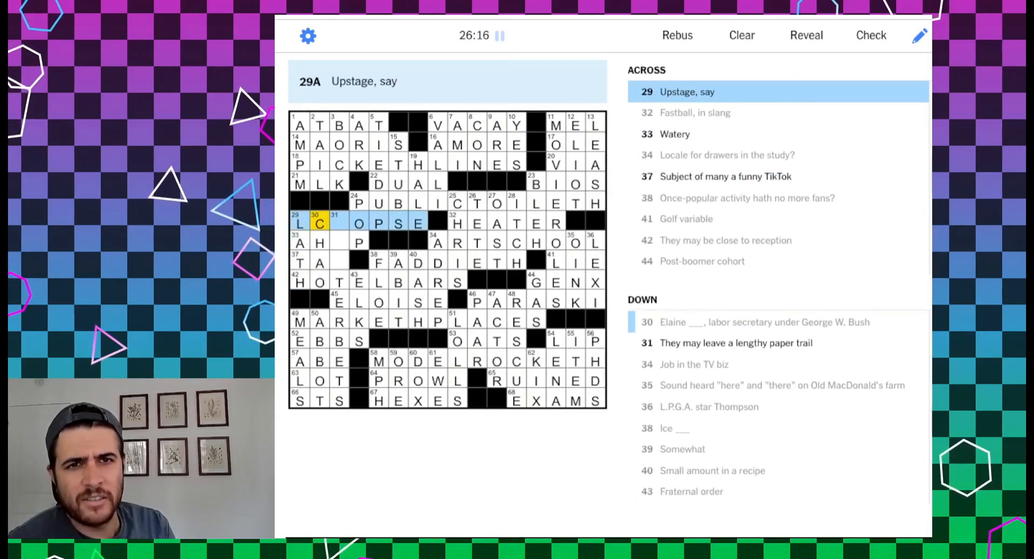
left_click(300, 222)
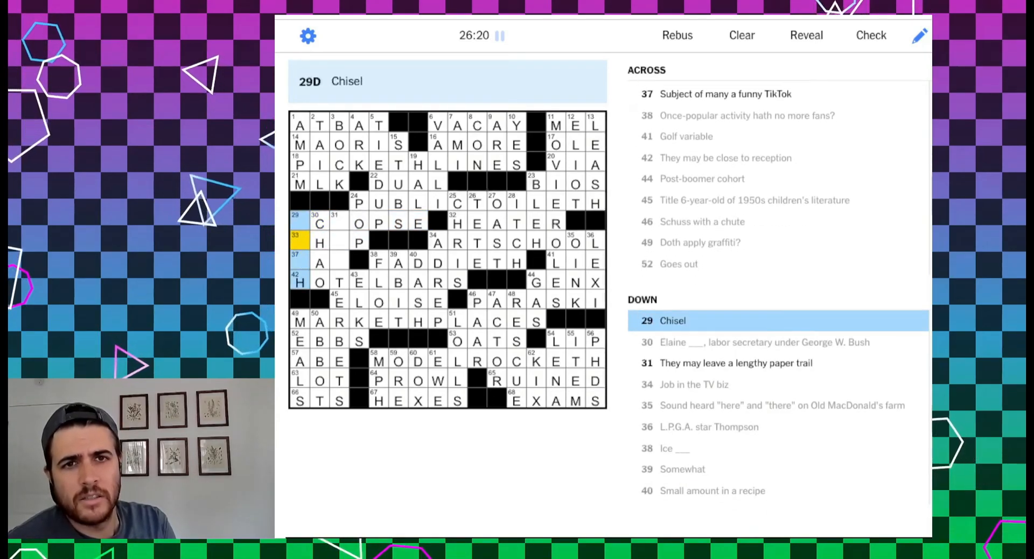
left_click(320, 223)
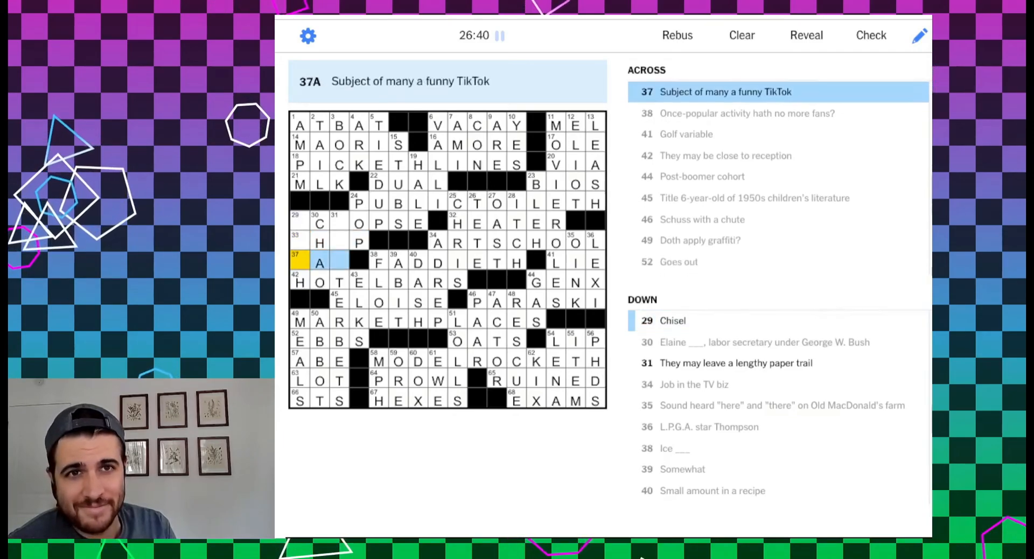
left_click(331, 262)
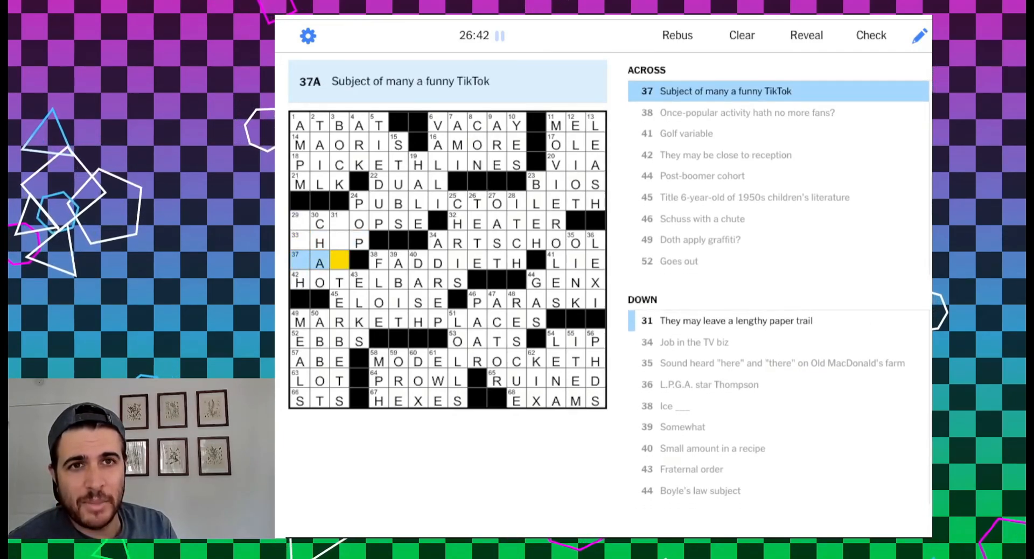
left_click(339, 223)
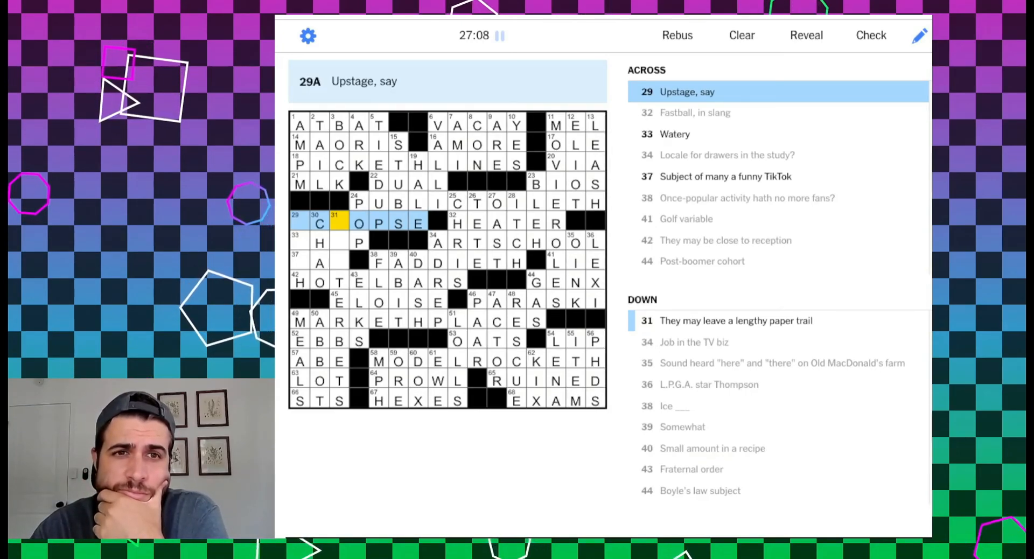
Remove C, H and A from 30 Down, and try DAM in Watery before removing it
left_click(379, 223)
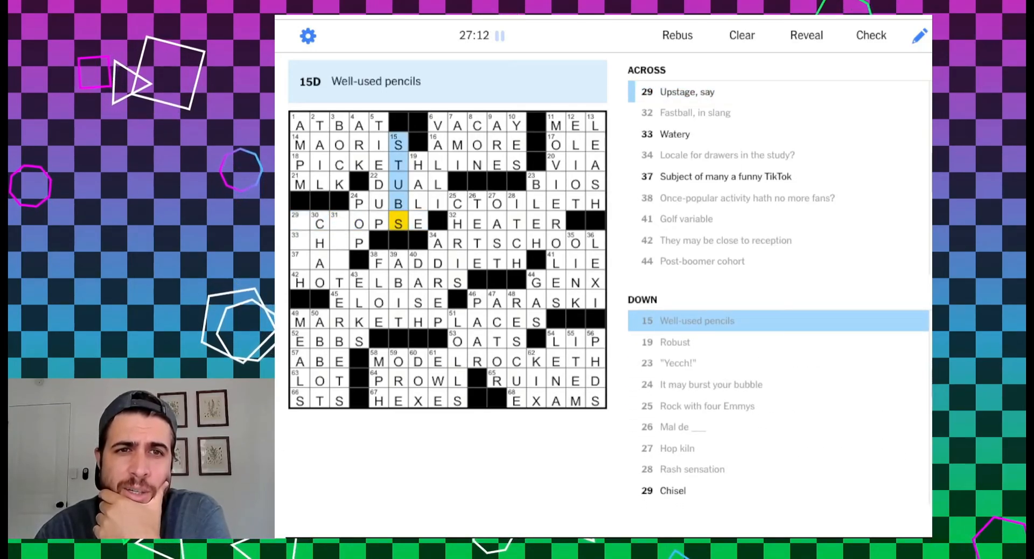
left_click(318, 223)
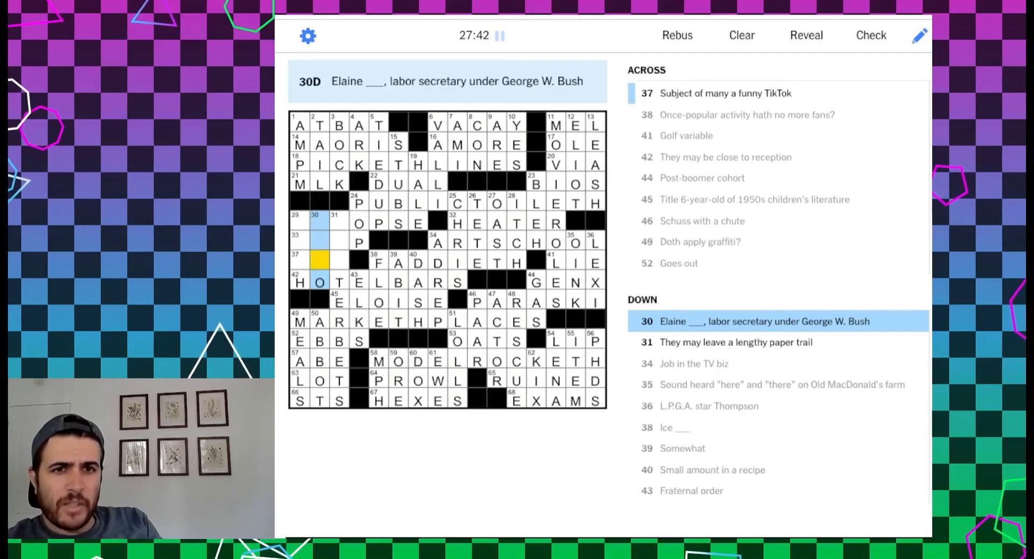
left_click(319, 261)
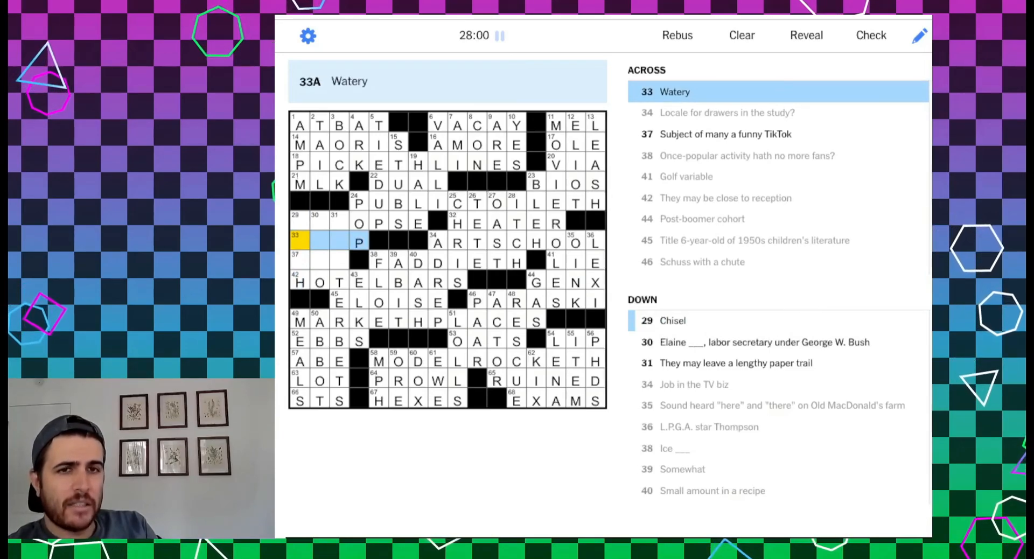
type("DA")
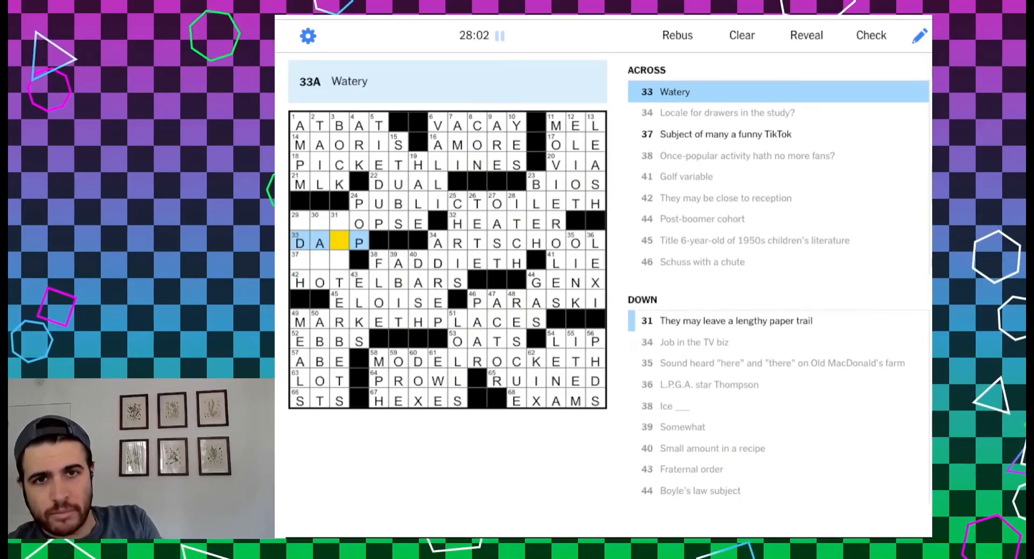
type("M")
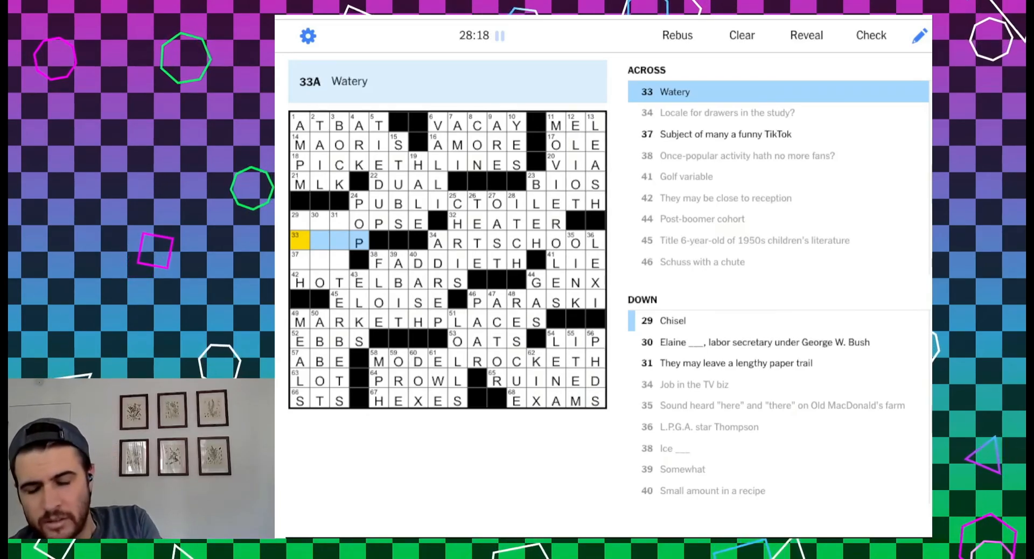
Complete 29 Across as ECLIPSE by adding E and C, with N under its L
type("WEE")
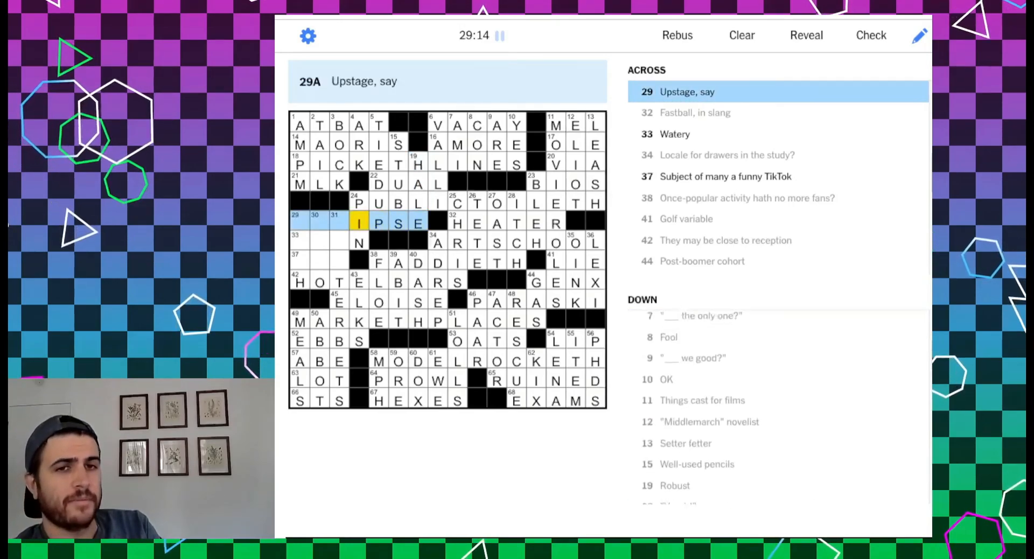
type("ECL")
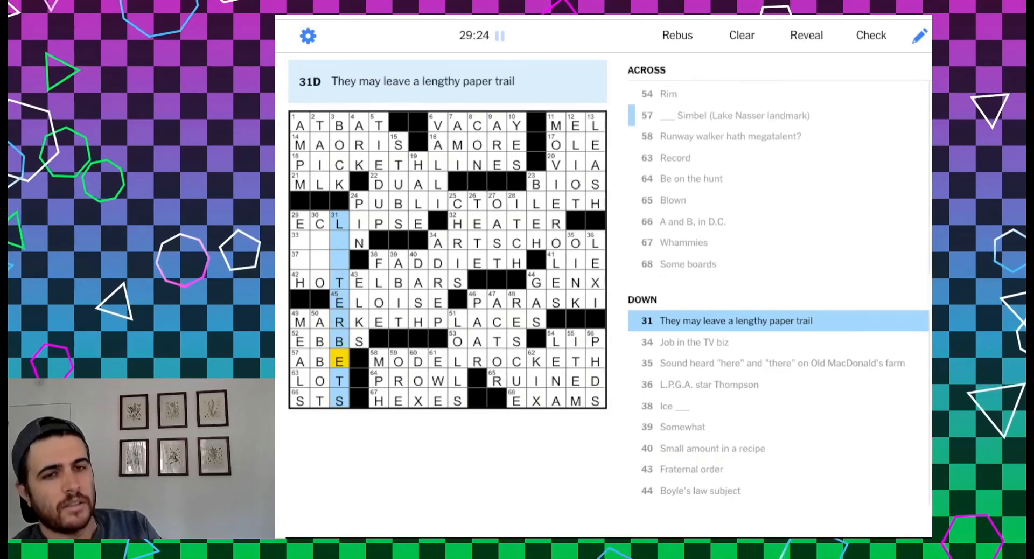
Enter T to make ETCH in 29 Down, giving THIN and CAT across
left_click(338, 242)
type("E")
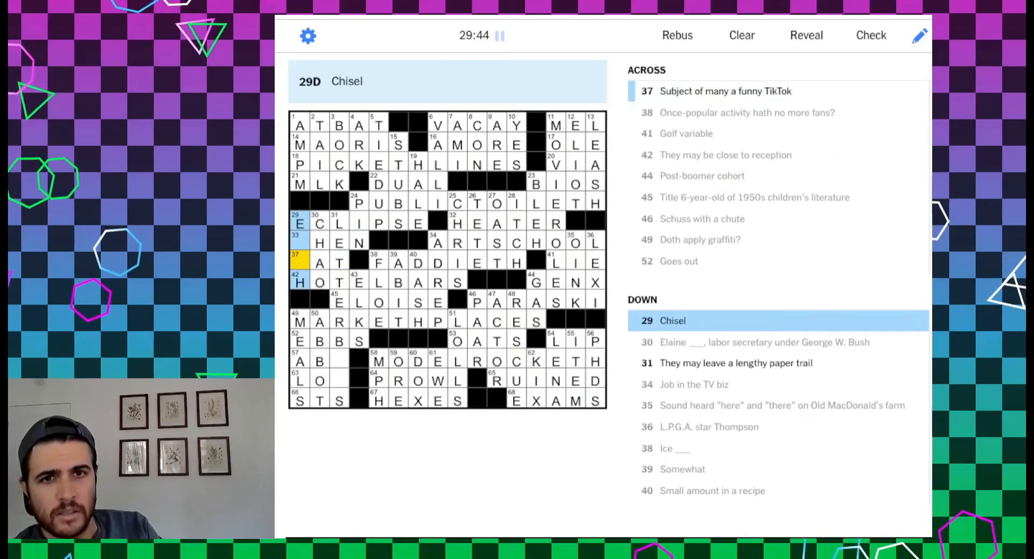
type("TC")
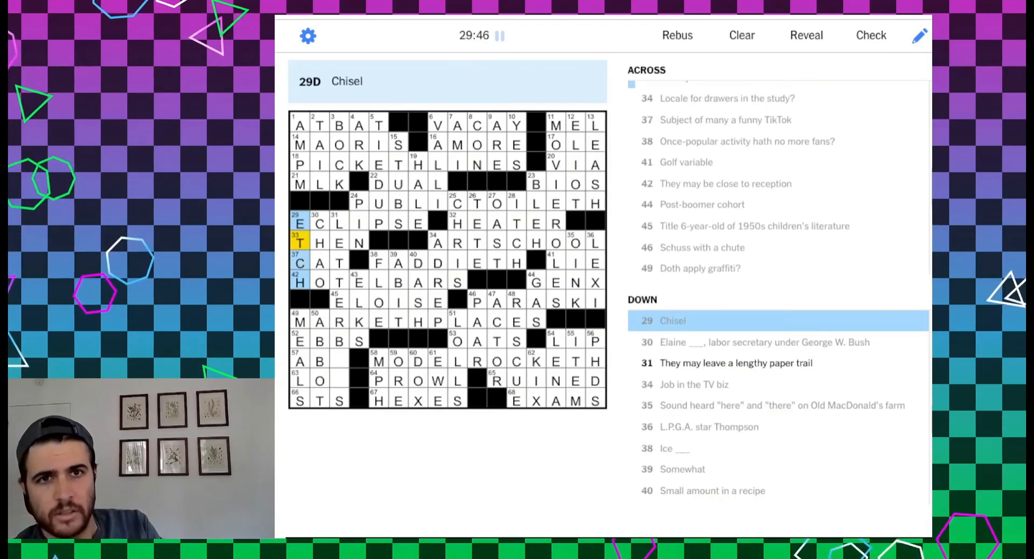
left_click(299, 243)
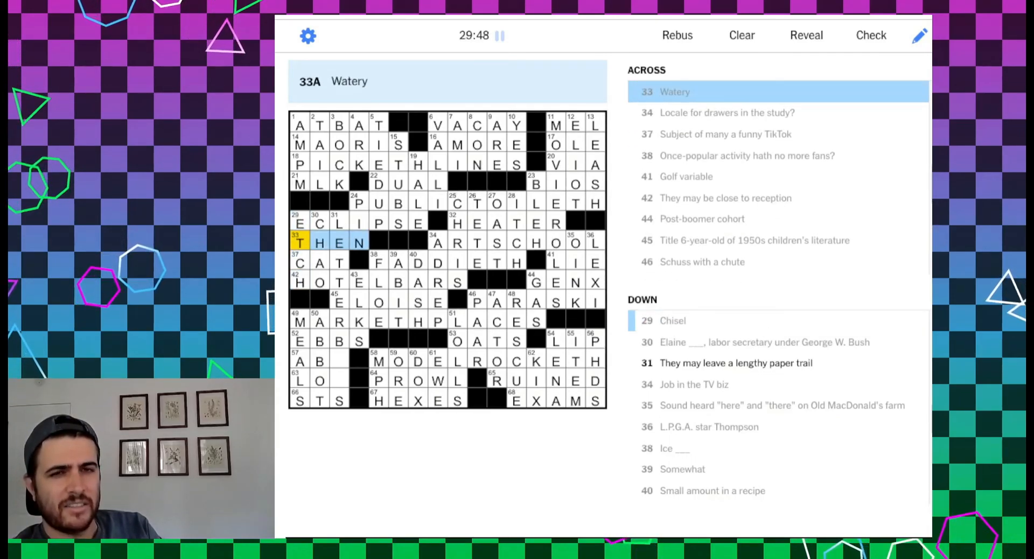
left_click(298, 262)
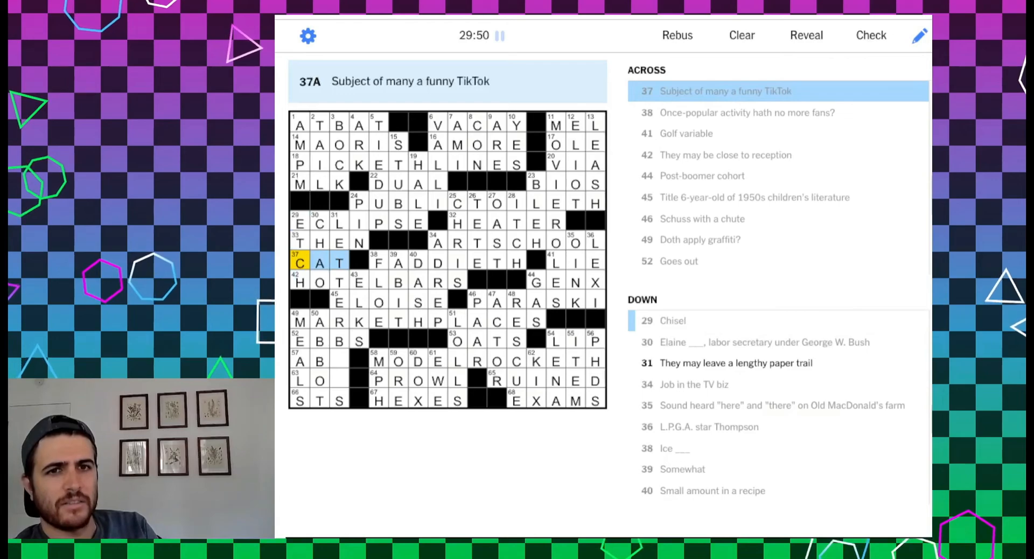
left_click(322, 243)
type("I")
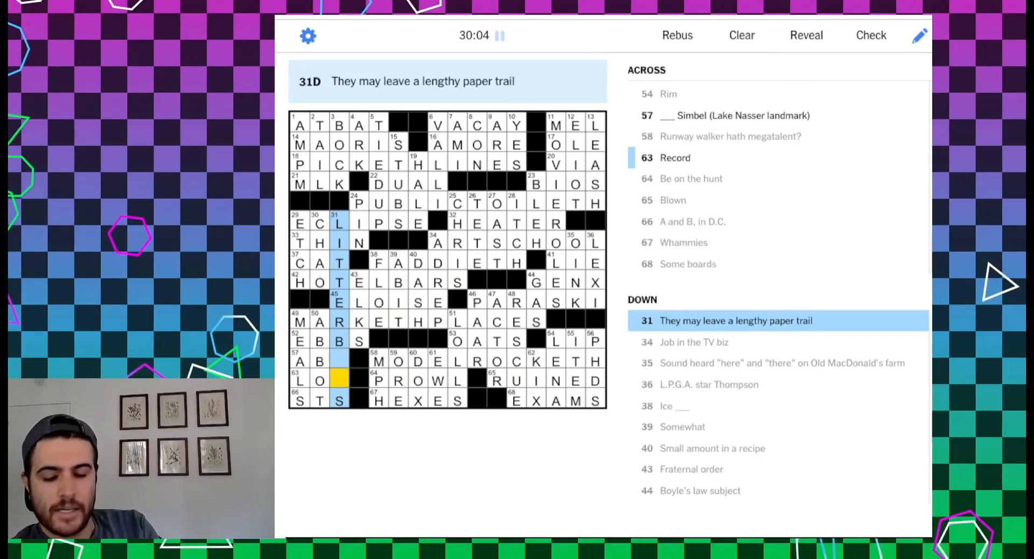
Dismiss the 'So close' message and enter U and G to finish ABU and LOG
left_click(870, 35)
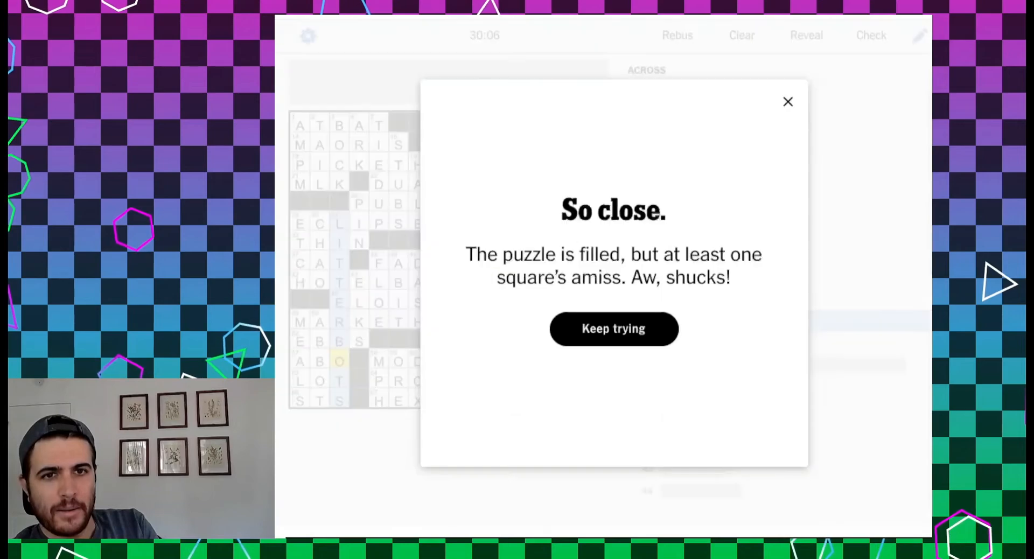
left_click(787, 102)
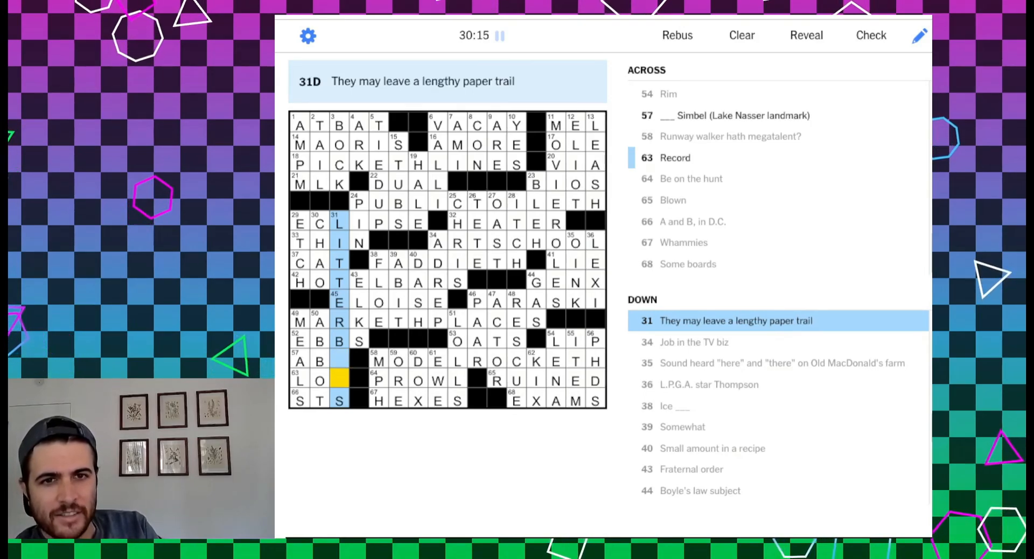
type("U")
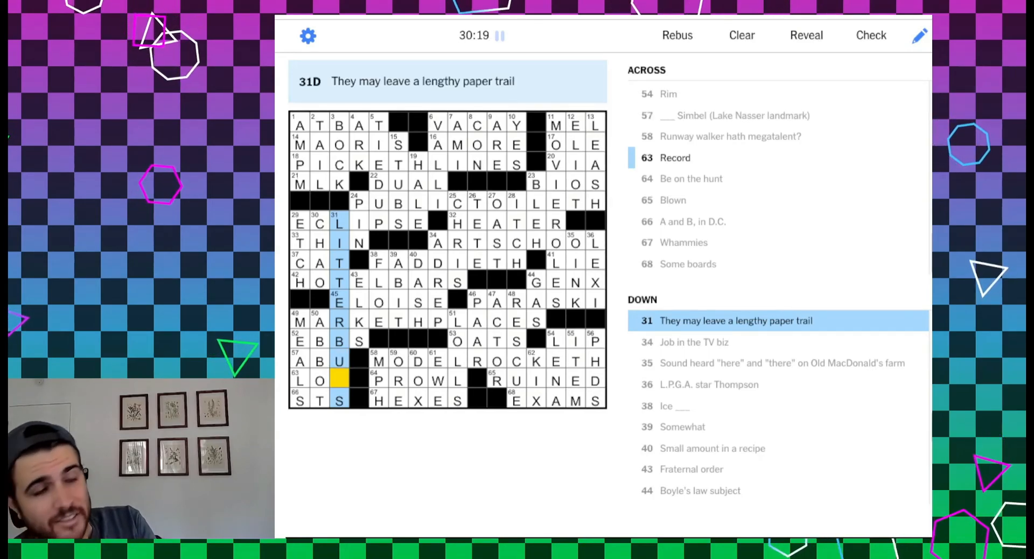
type("G")
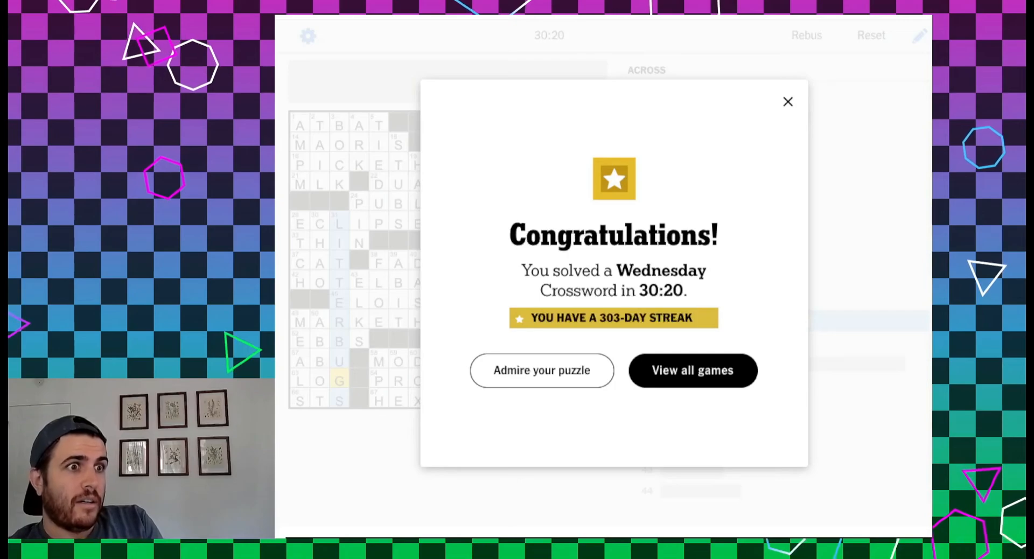